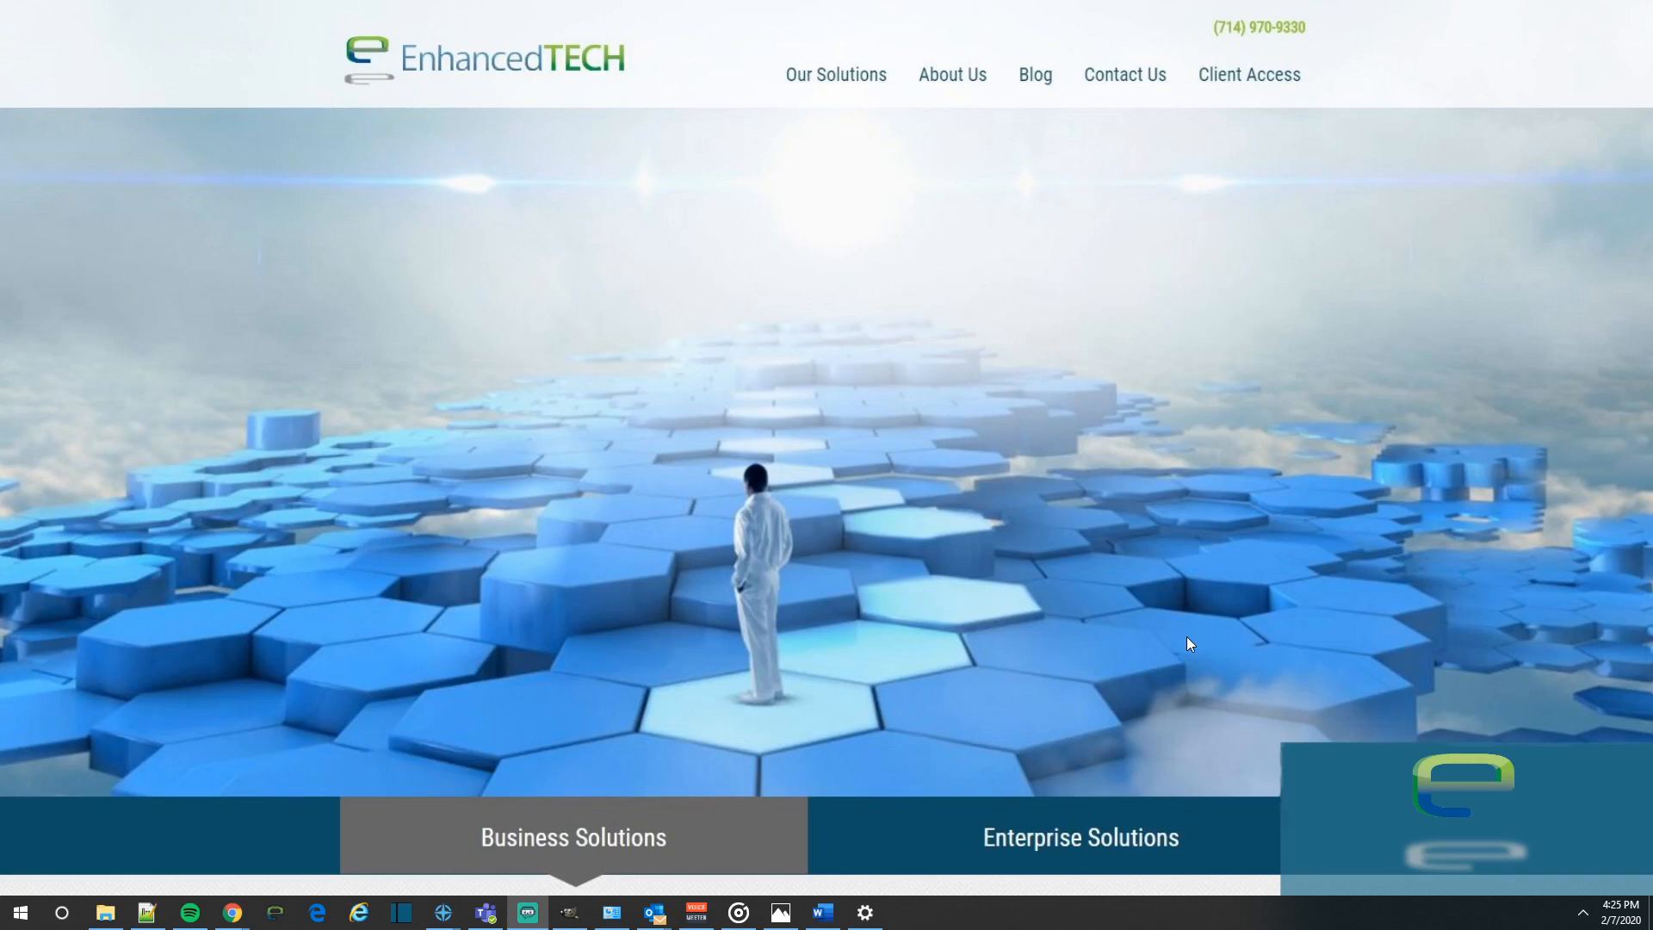
{"action": "mouse_move", "coordinate": [991, 601]}
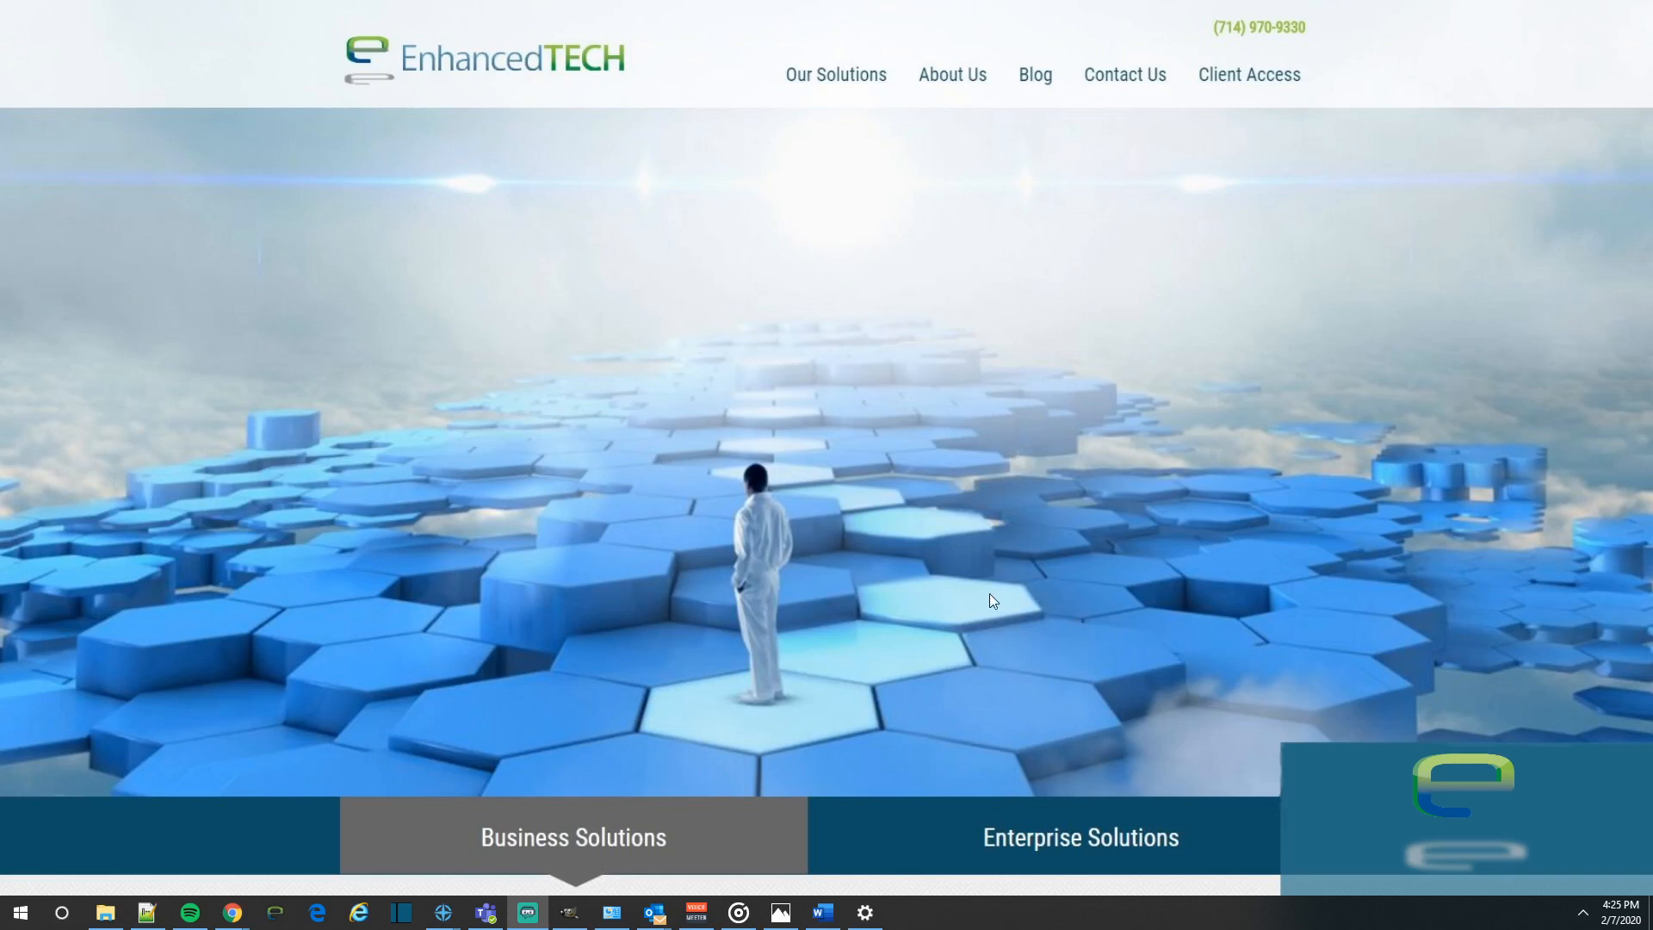
{"action": "mouse_move", "coordinate": [978, 596]}
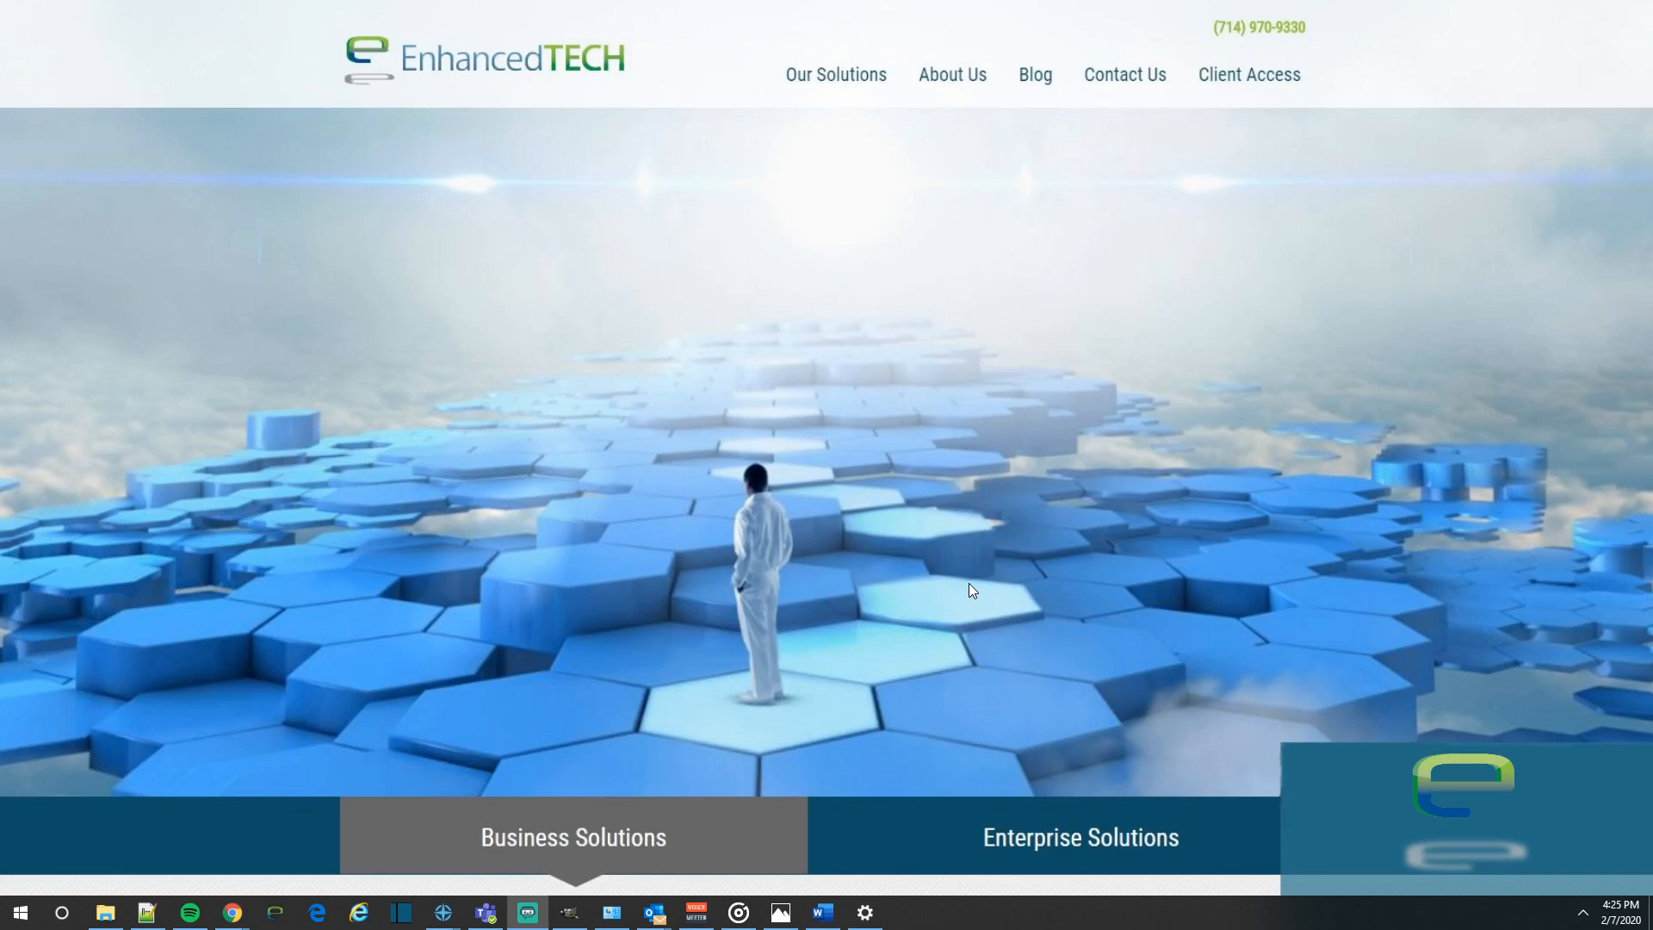
{"action": "mouse_move", "coordinate": [161, 836]}
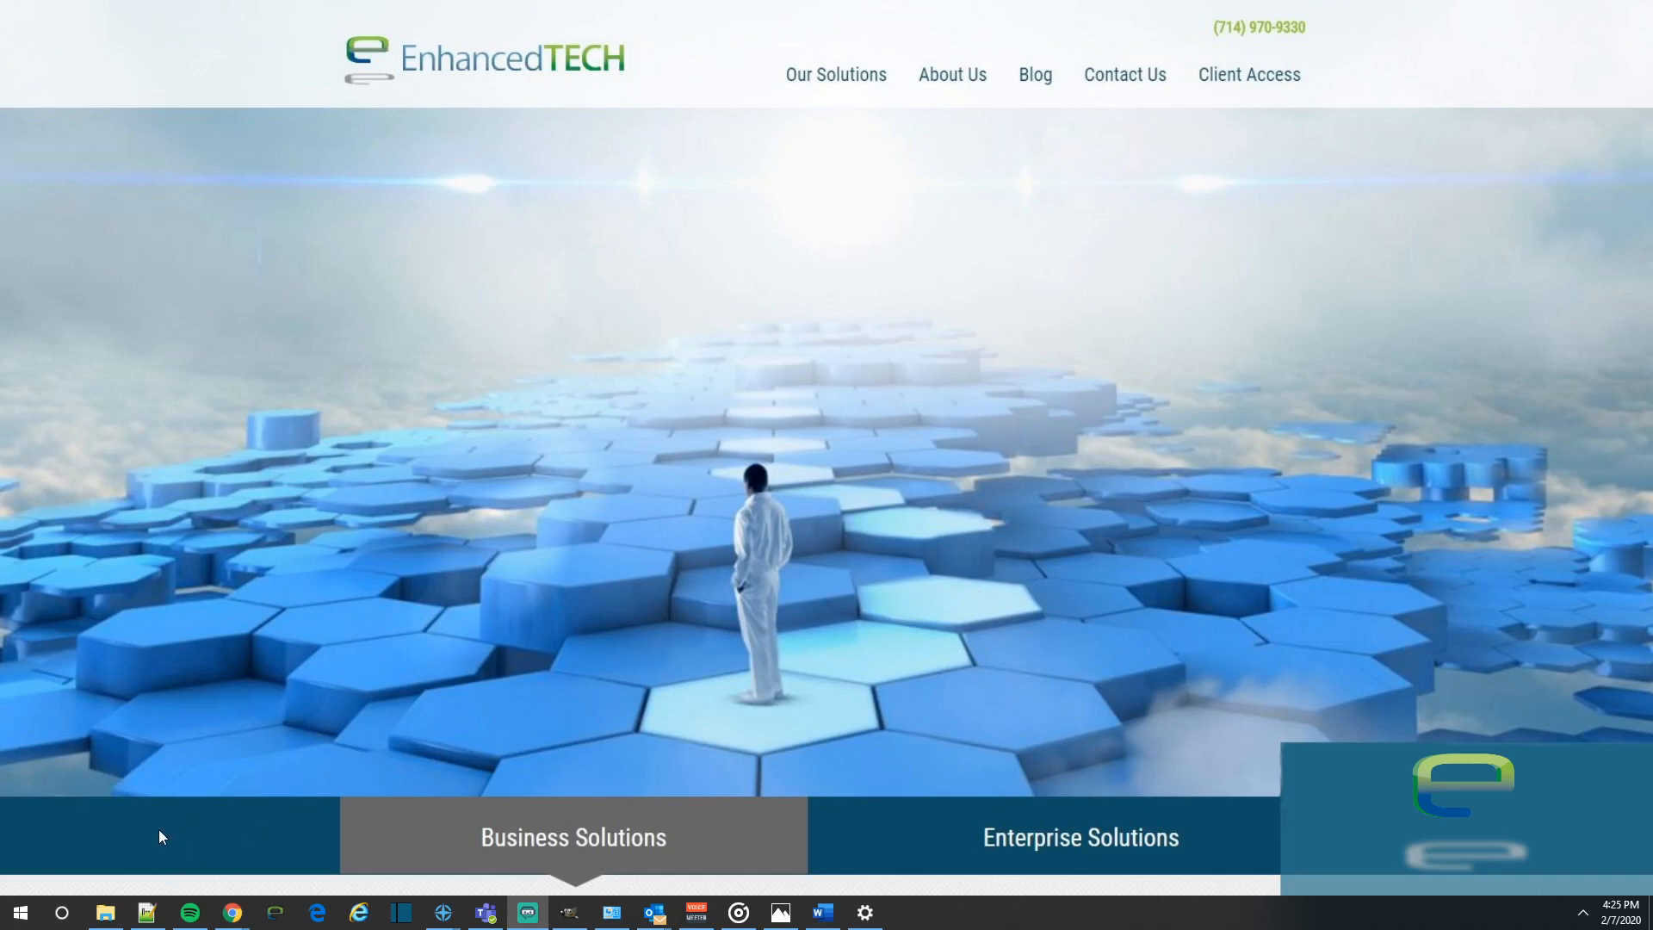
- Open File Explorer on the Desktop folder holding Microsoft Edge PDF.pdf
{"action": "left_click", "coordinate": [104, 911]}
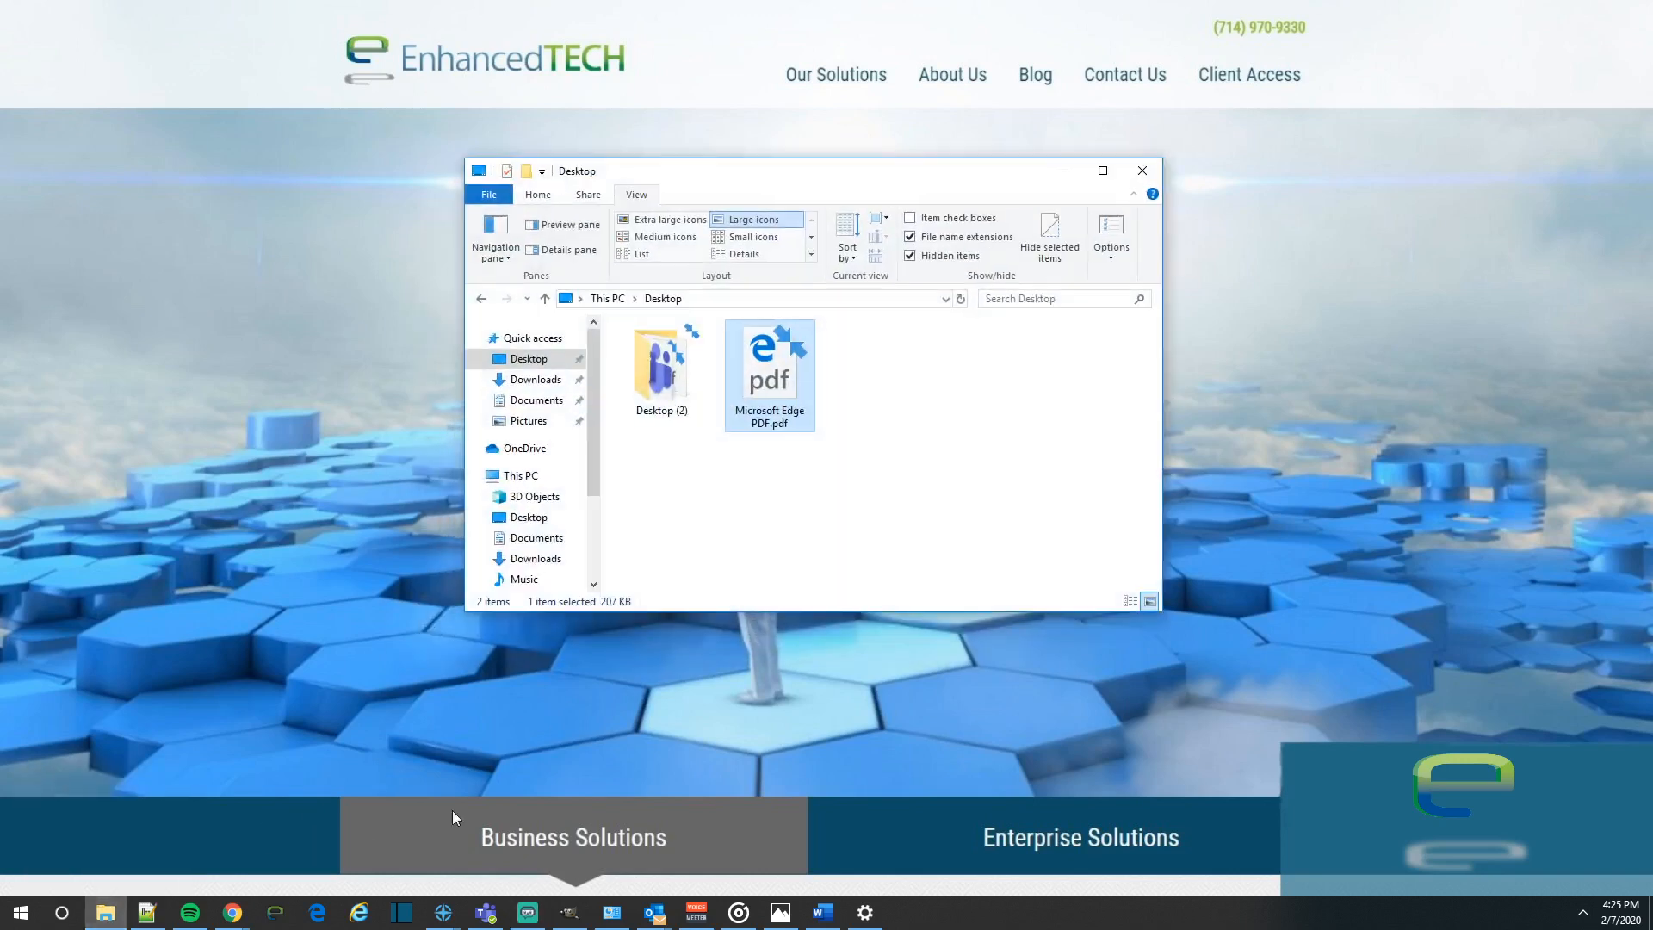
{"action": "mouse_move", "coordinate": [780, 433]}
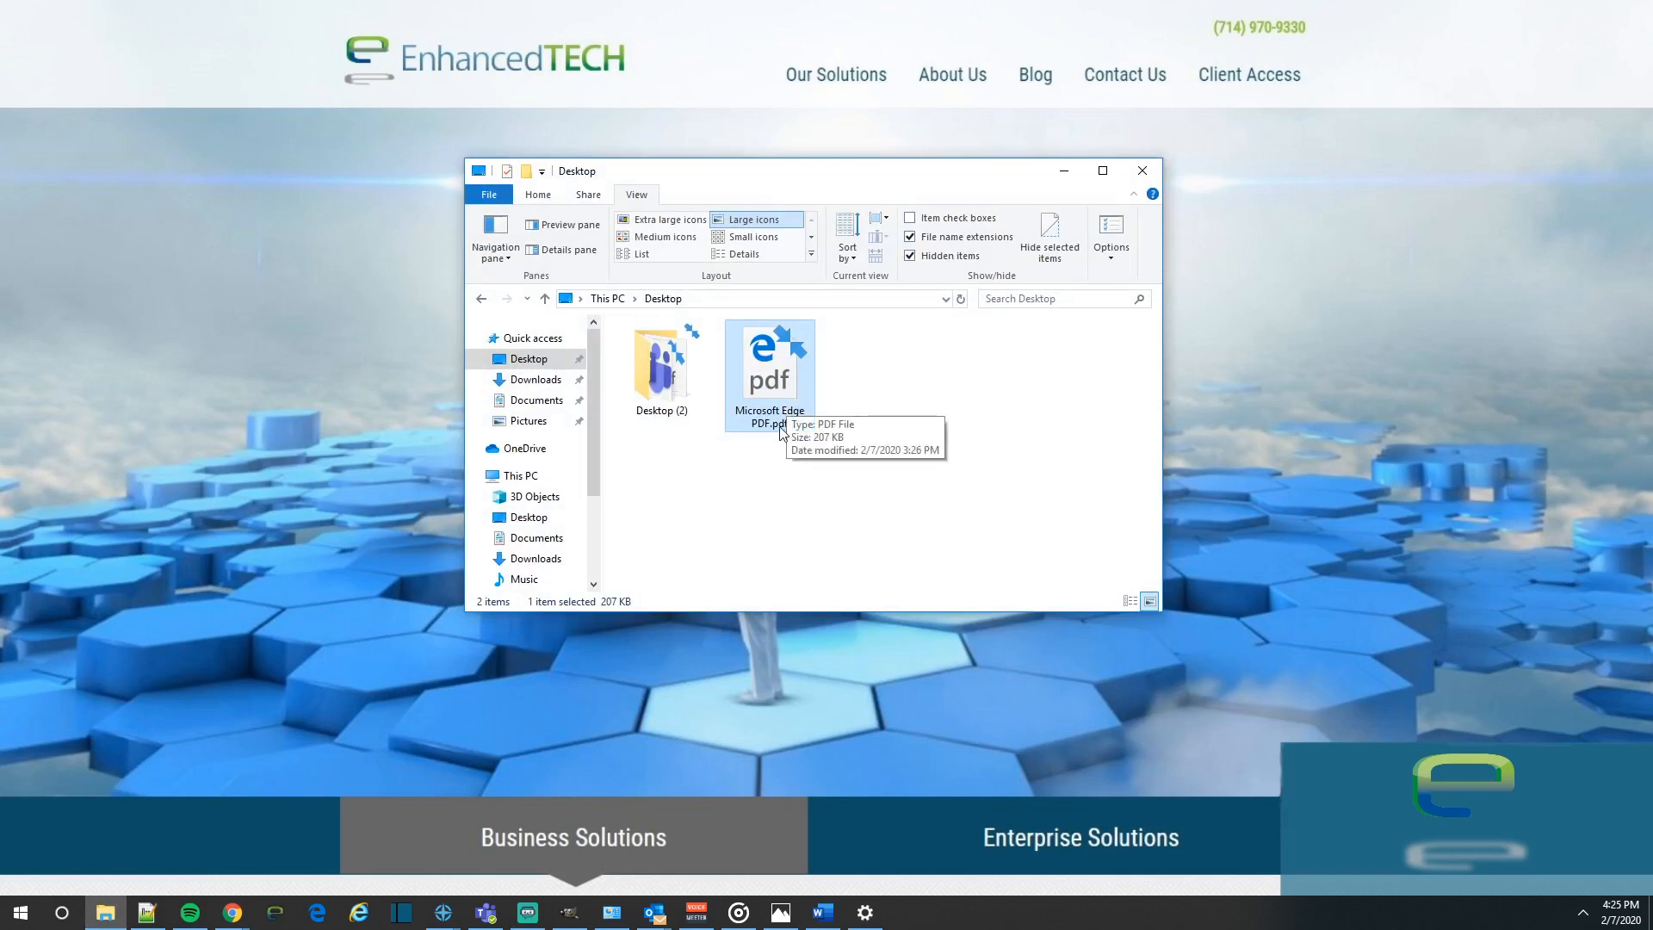
{"action": "mouse_move", "coordinate": [764, 356]}
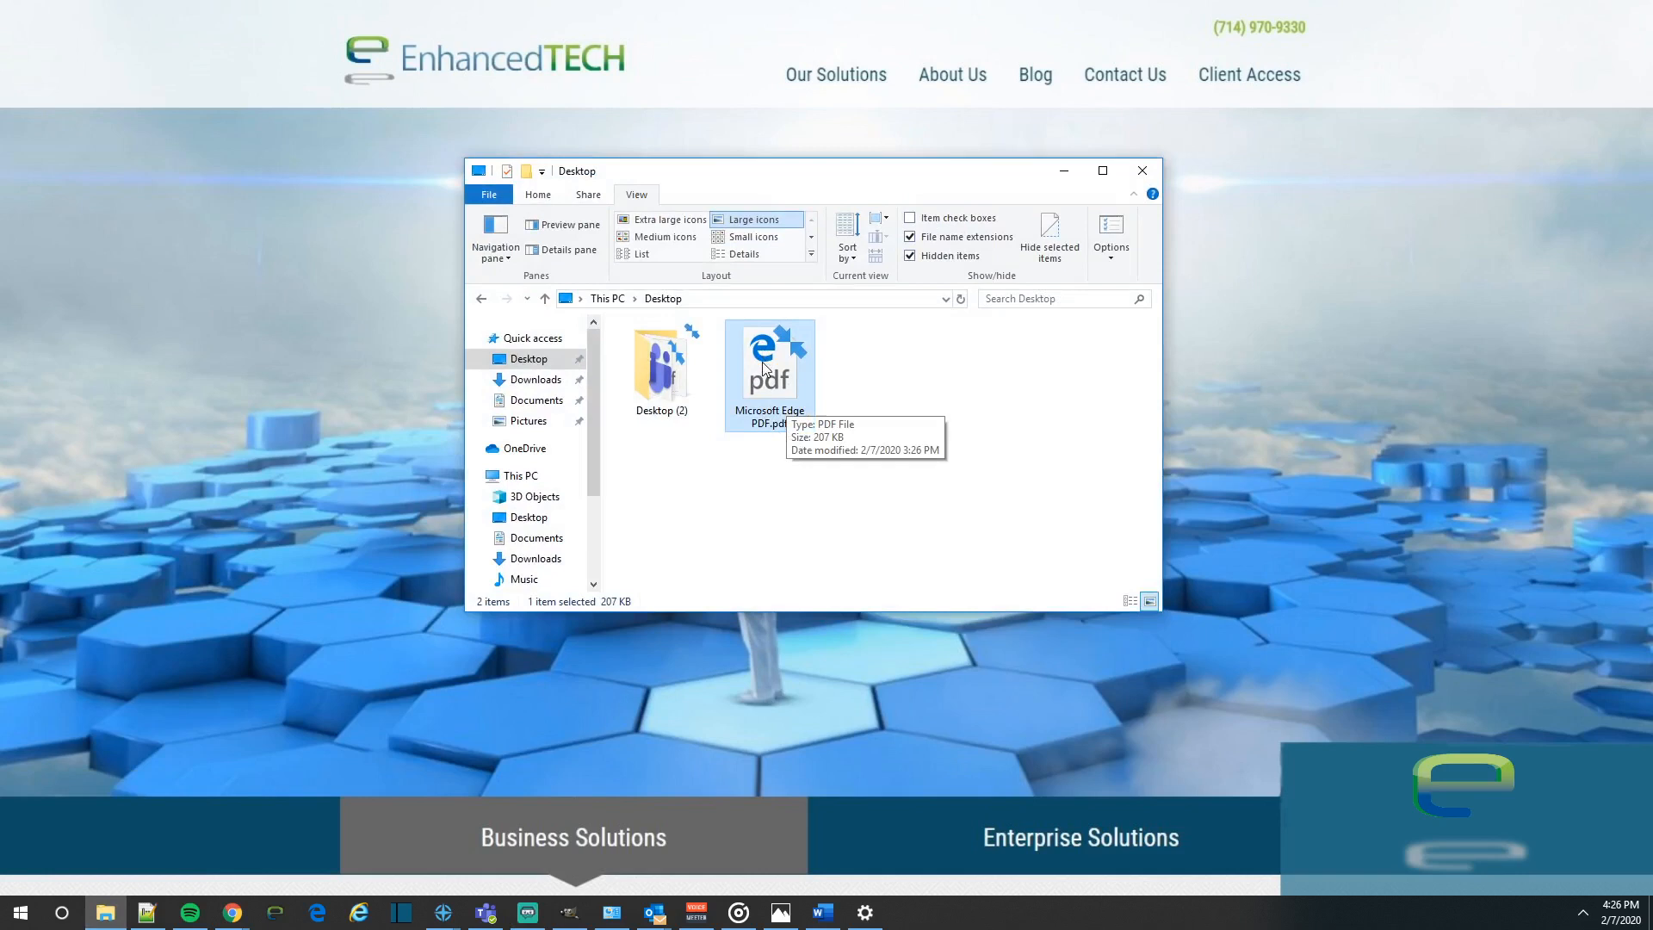
{"action": "mouse_move", "coordinate": [775, 371]}
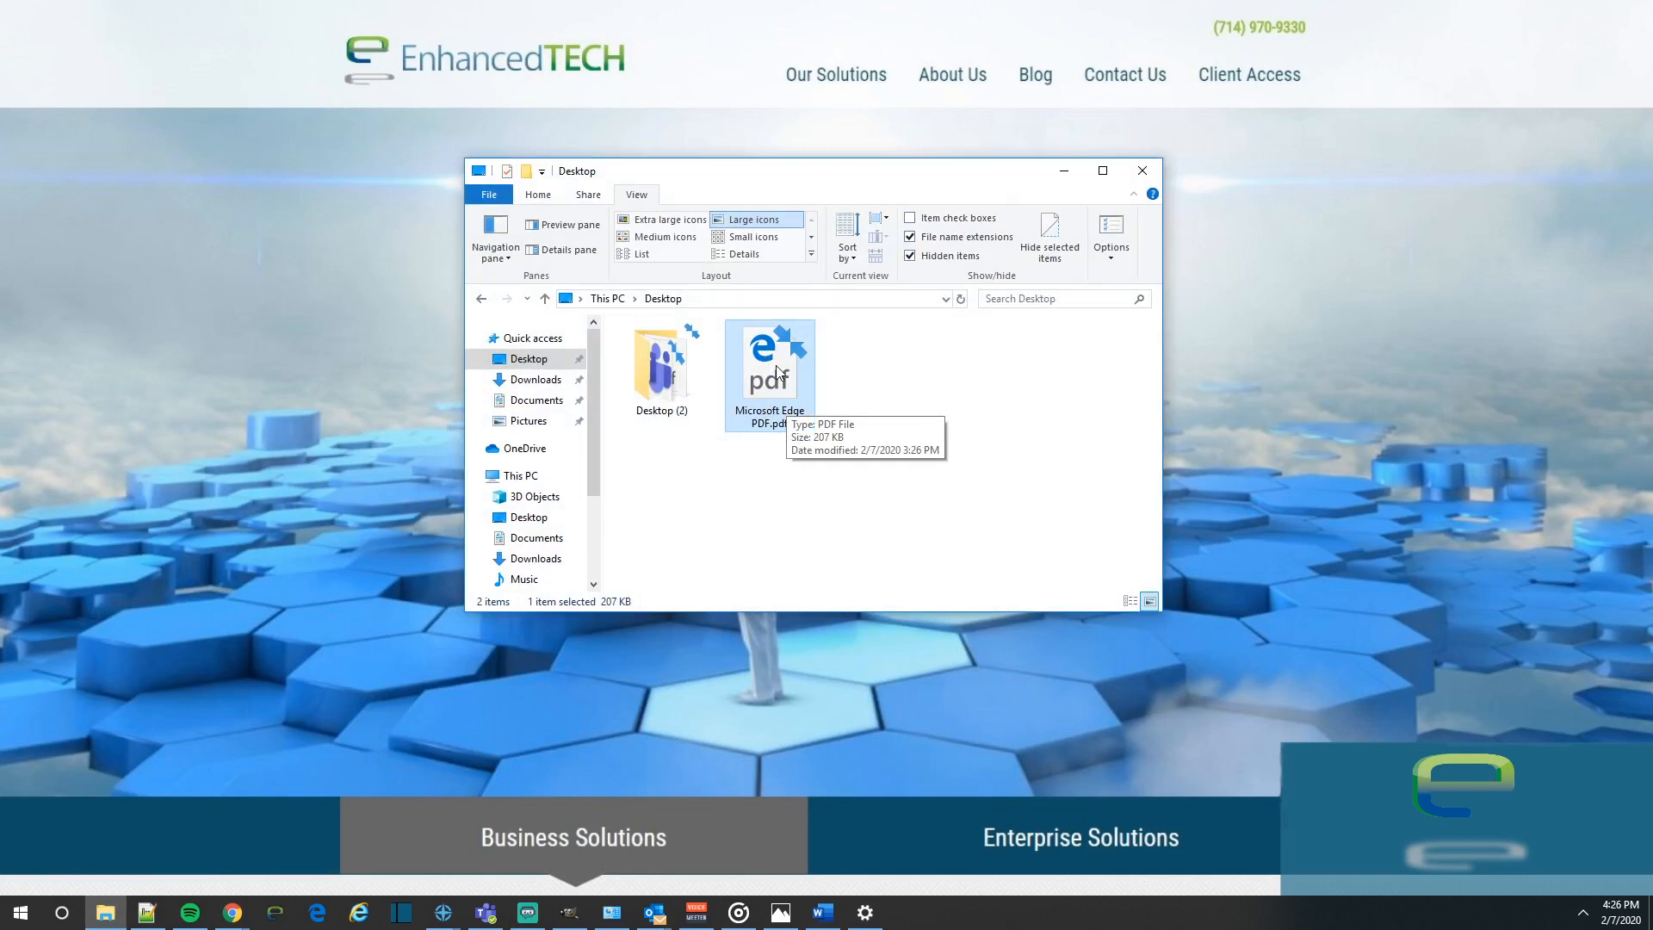
{"action": "mouse_move", "coordinate": [775, 375]}
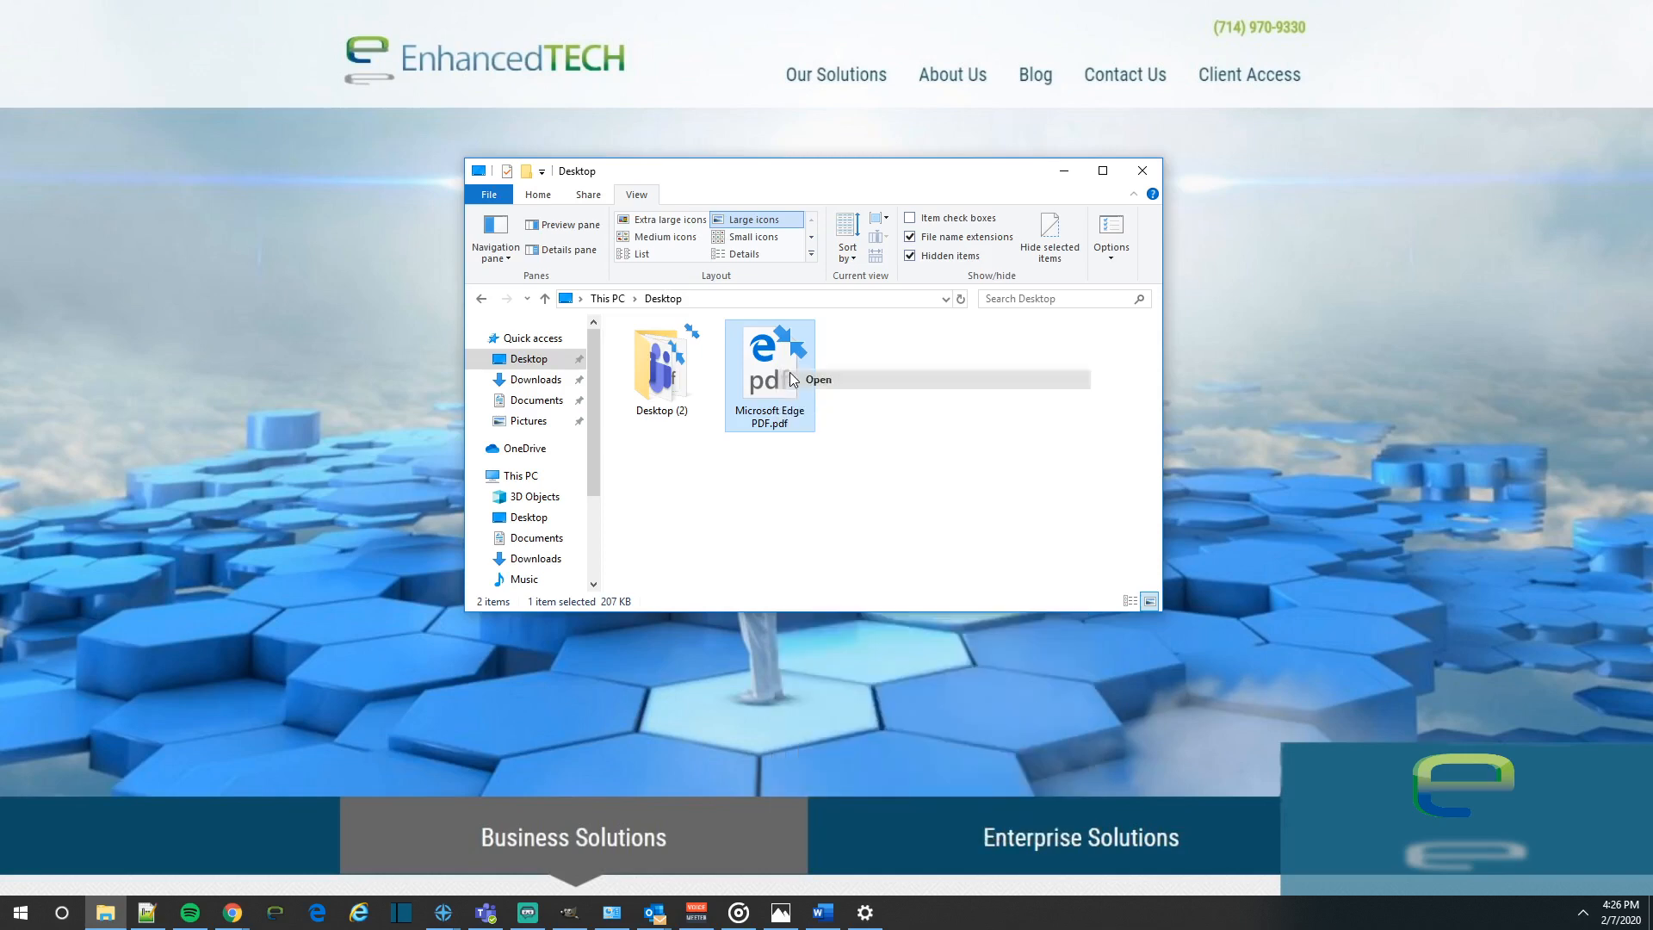
{"action": "double_click", "coordinate": [770, 353]}
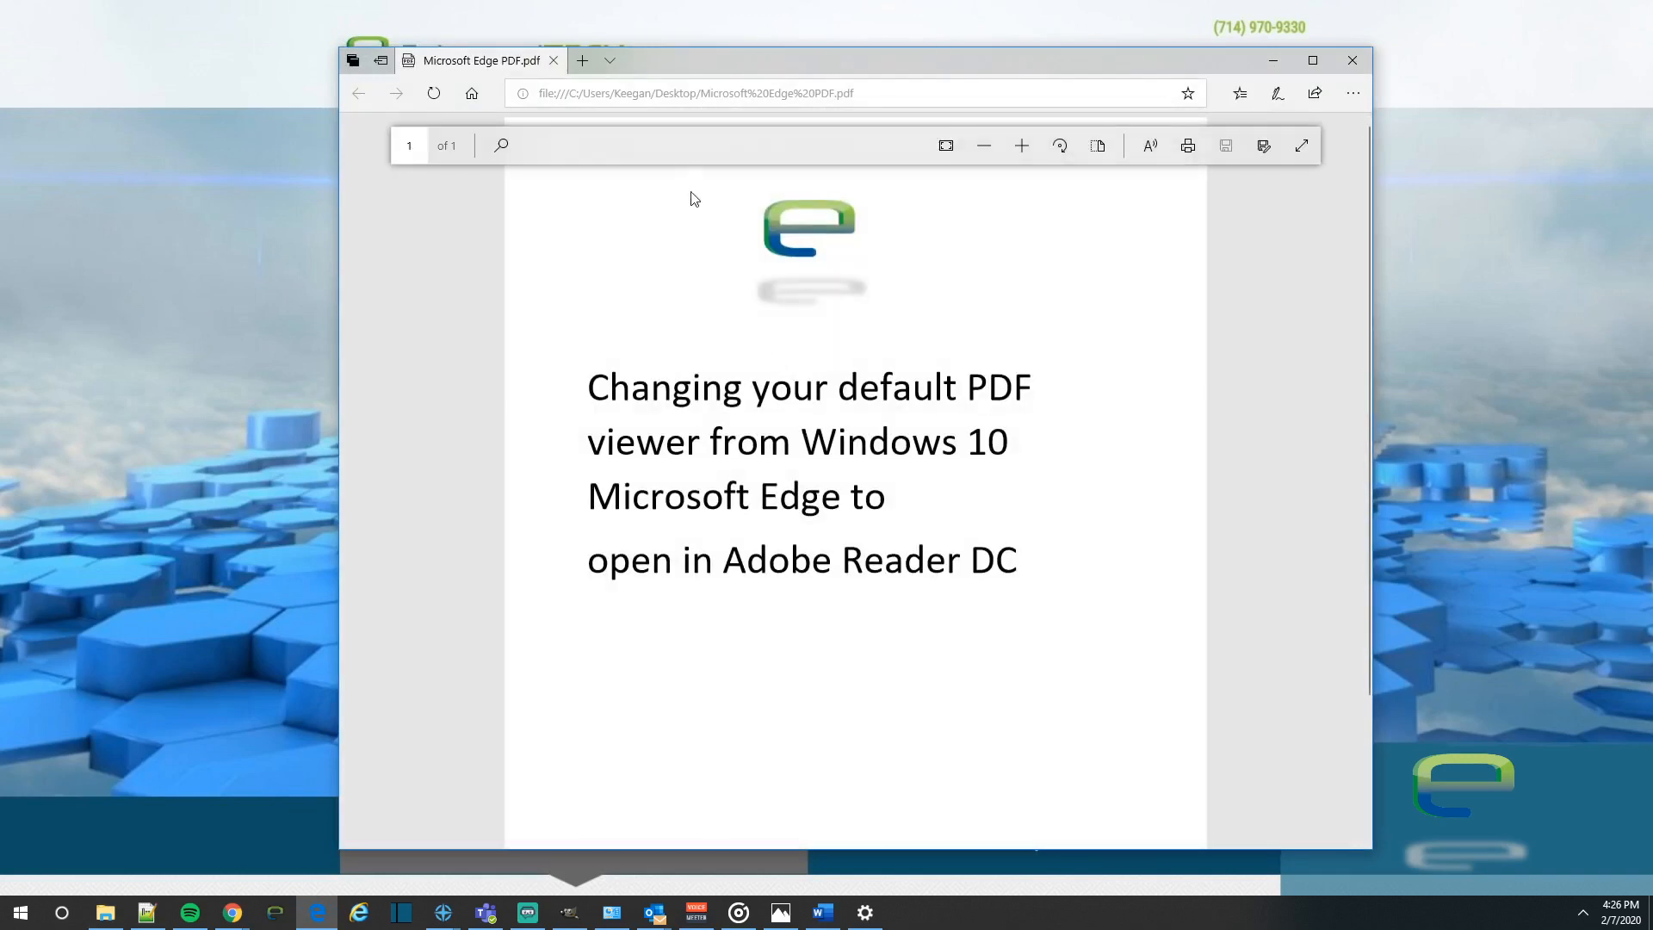
{"action": "mouse_move", "coordinate": [479, 60]}
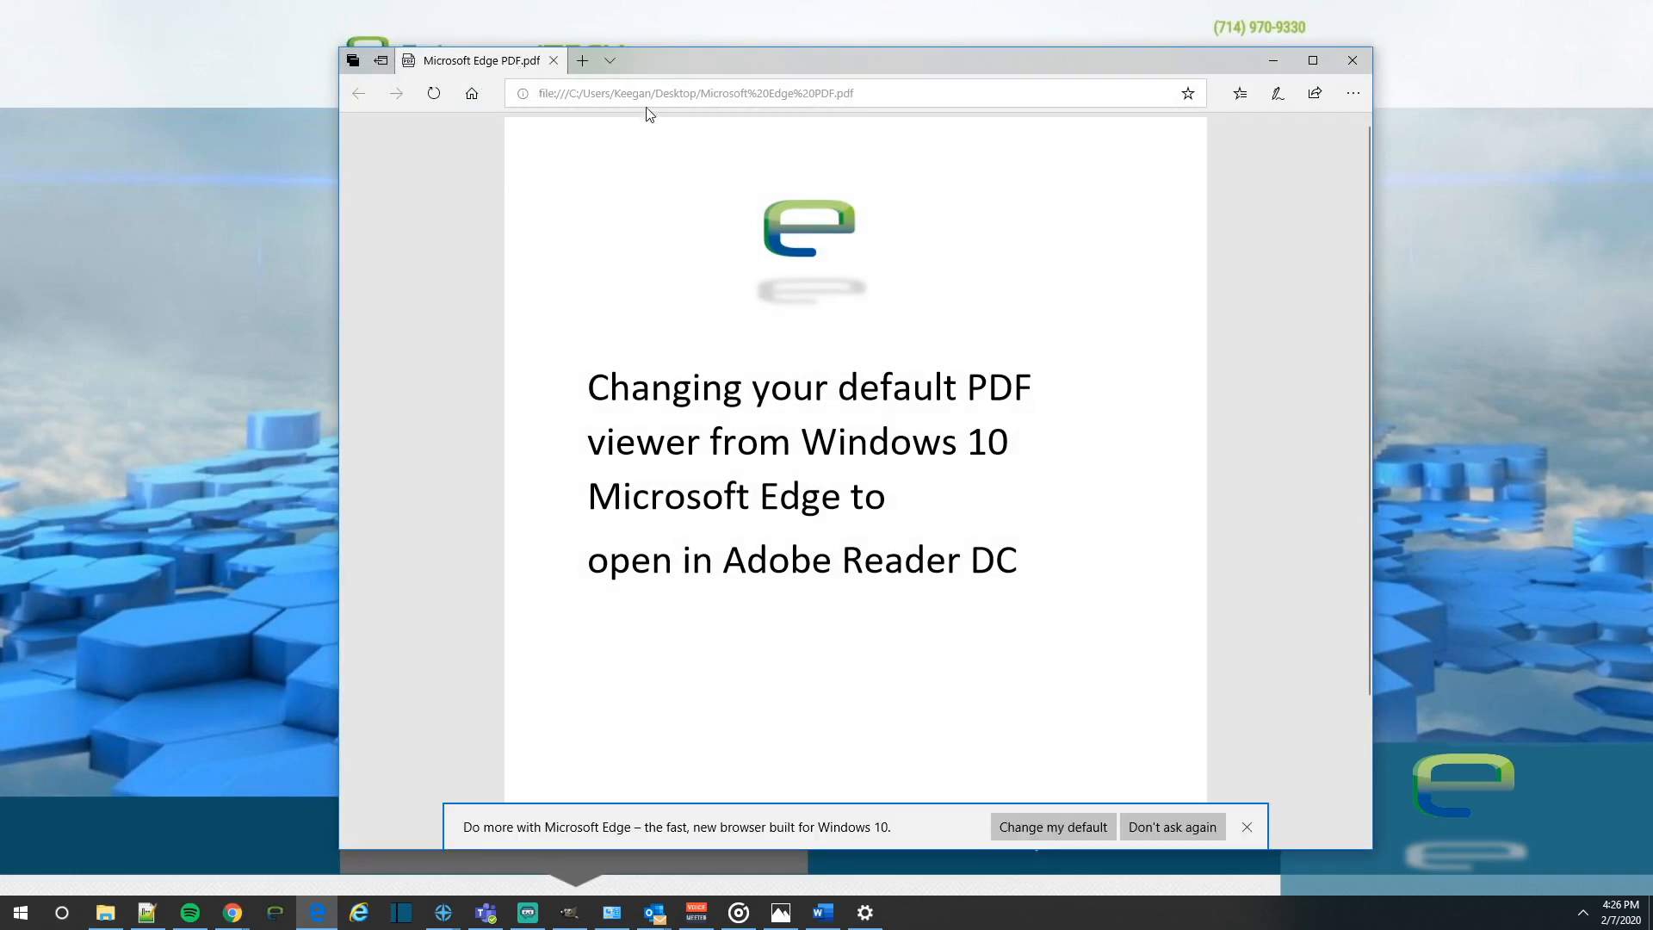
{"action": "left_click", "coordinate": [696, 93]}
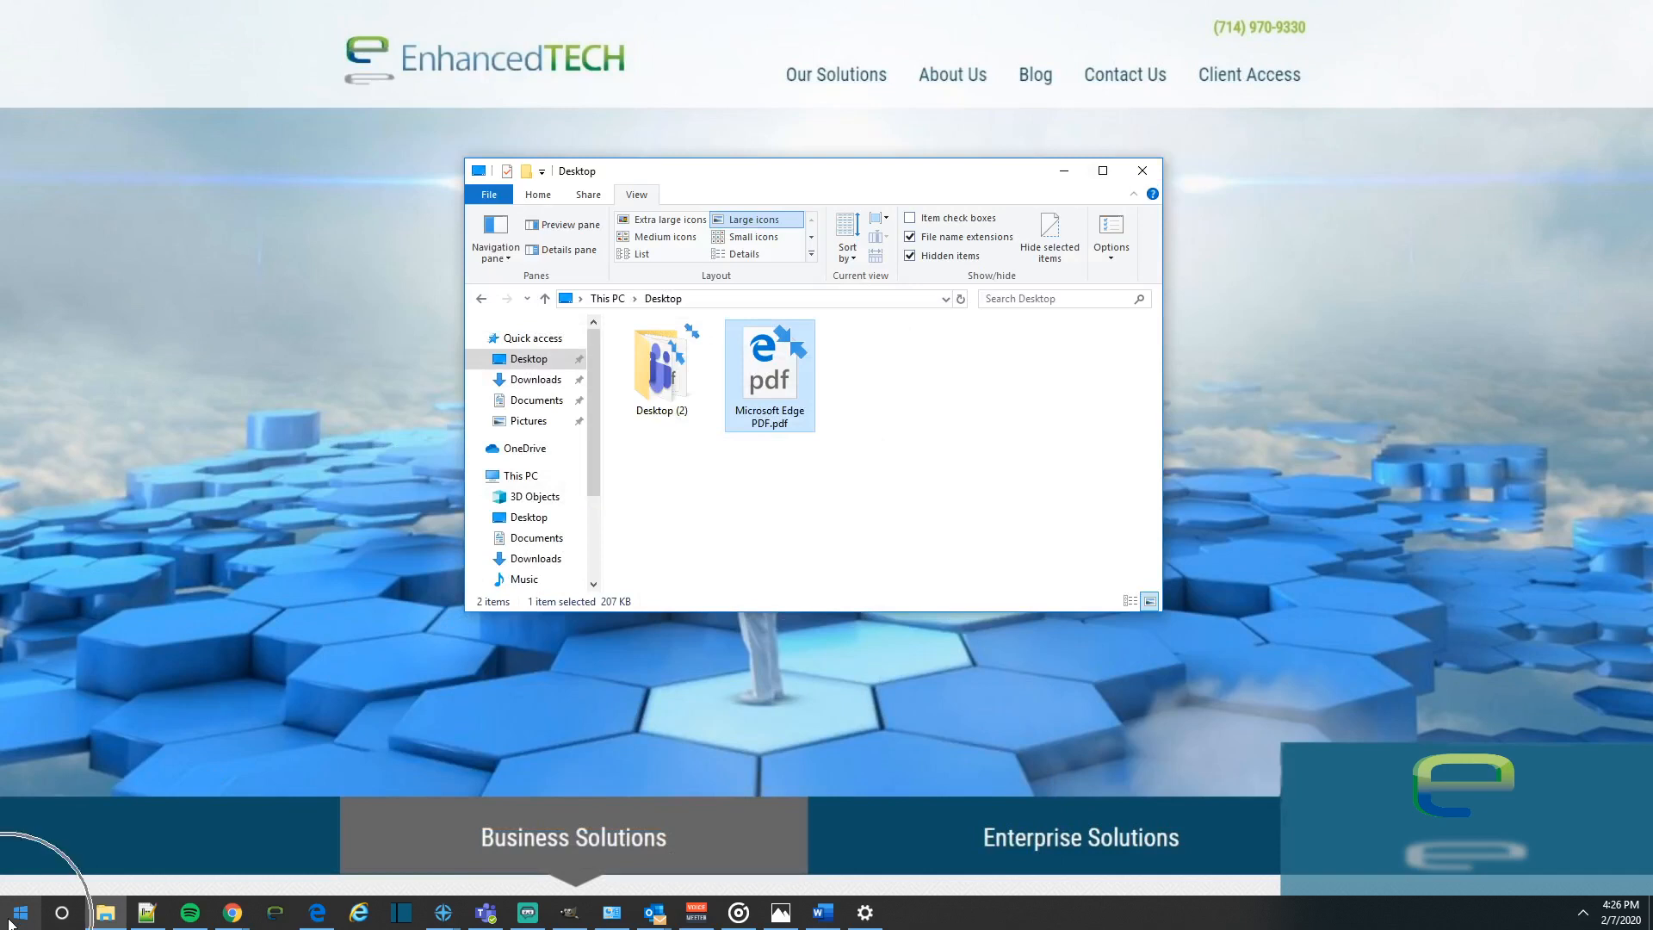
- Go to Settings > Apps > Default apps and scroll through the current defaults
{"action": "left_click", "coordinate": [19, 911]}
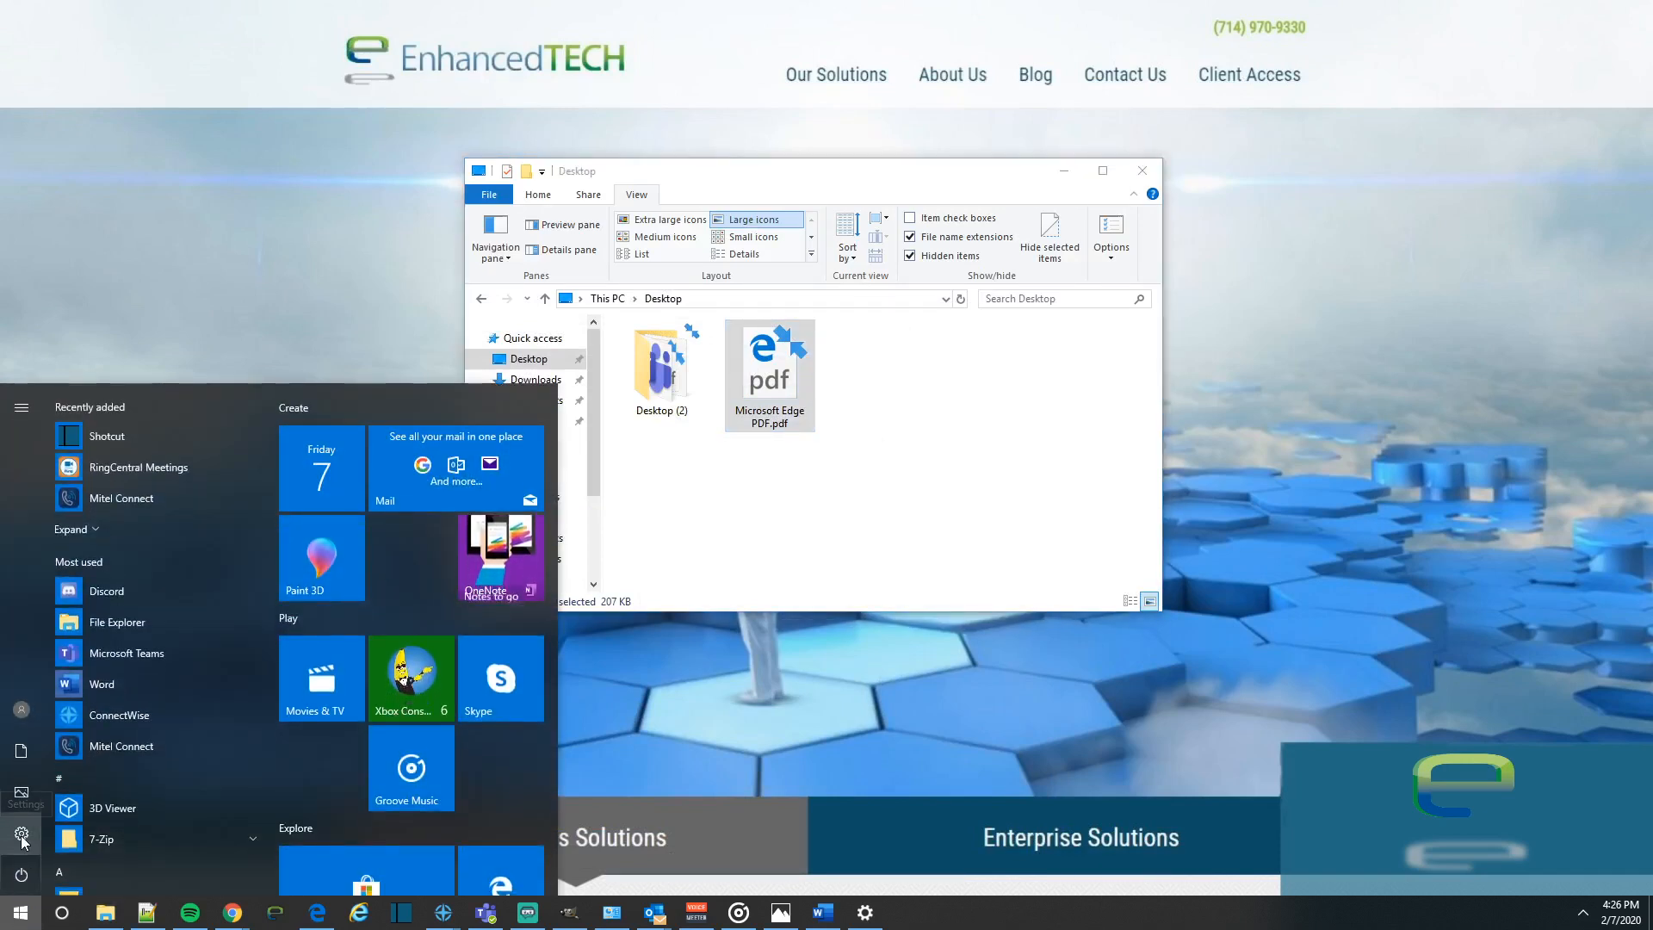
{"action": "left_click", "coordinate": [21, 837]}
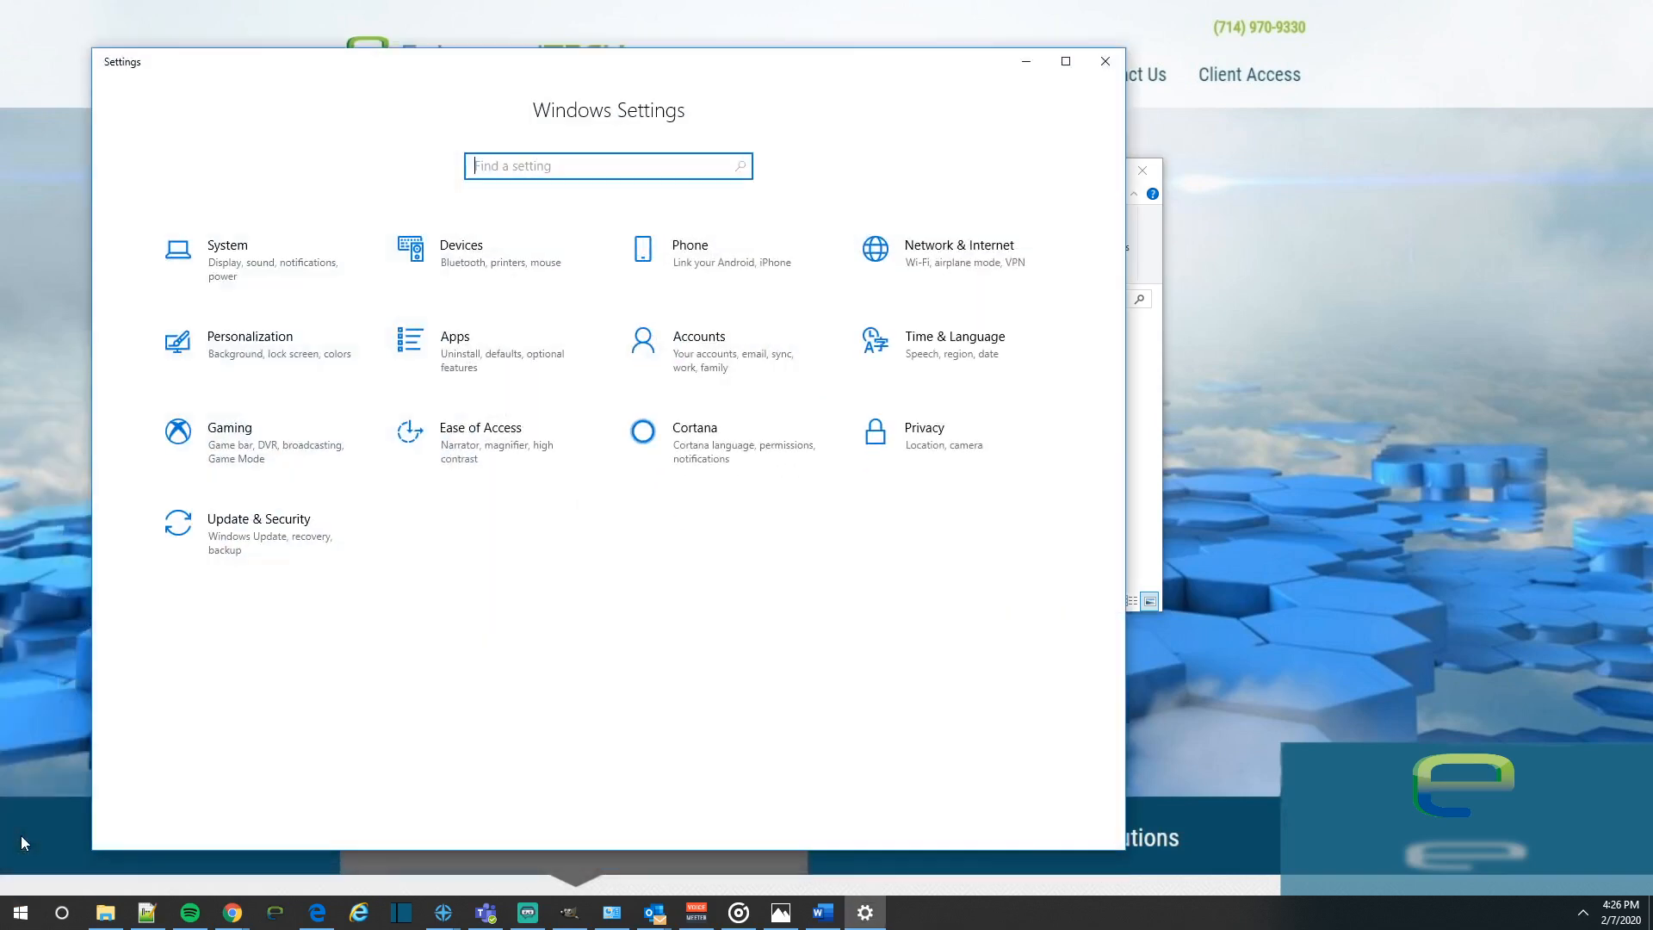
{"action": "mouse_move", "coordinate": [491, 351]}
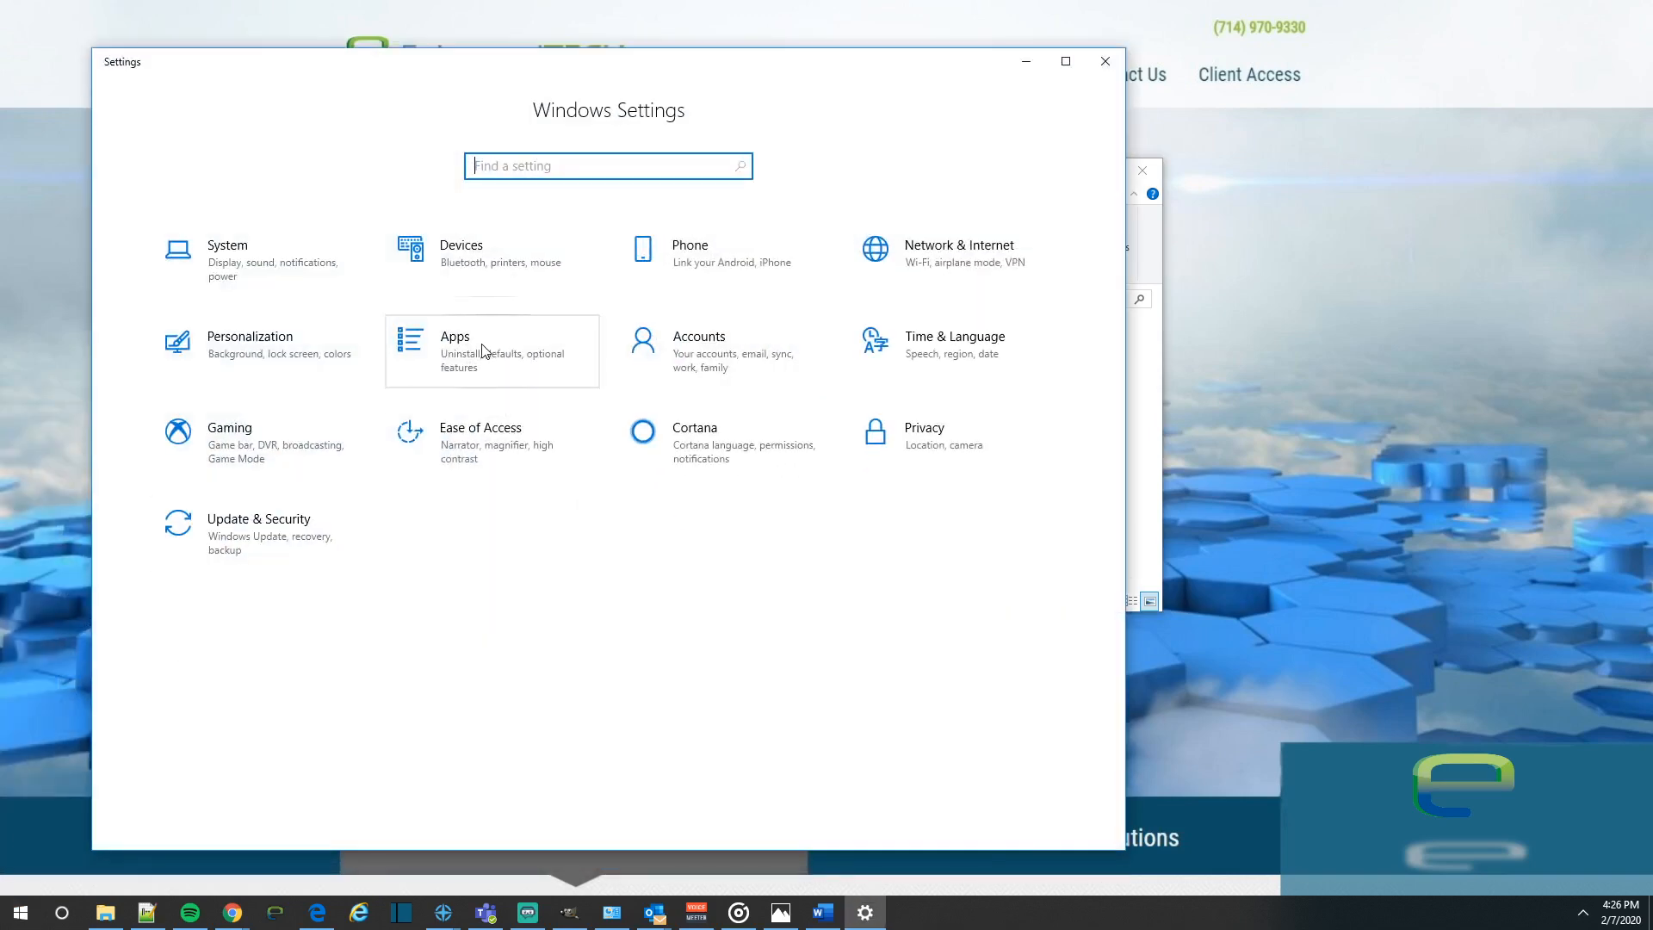
{"action": "left_click", "coordinate": [455, 351]}
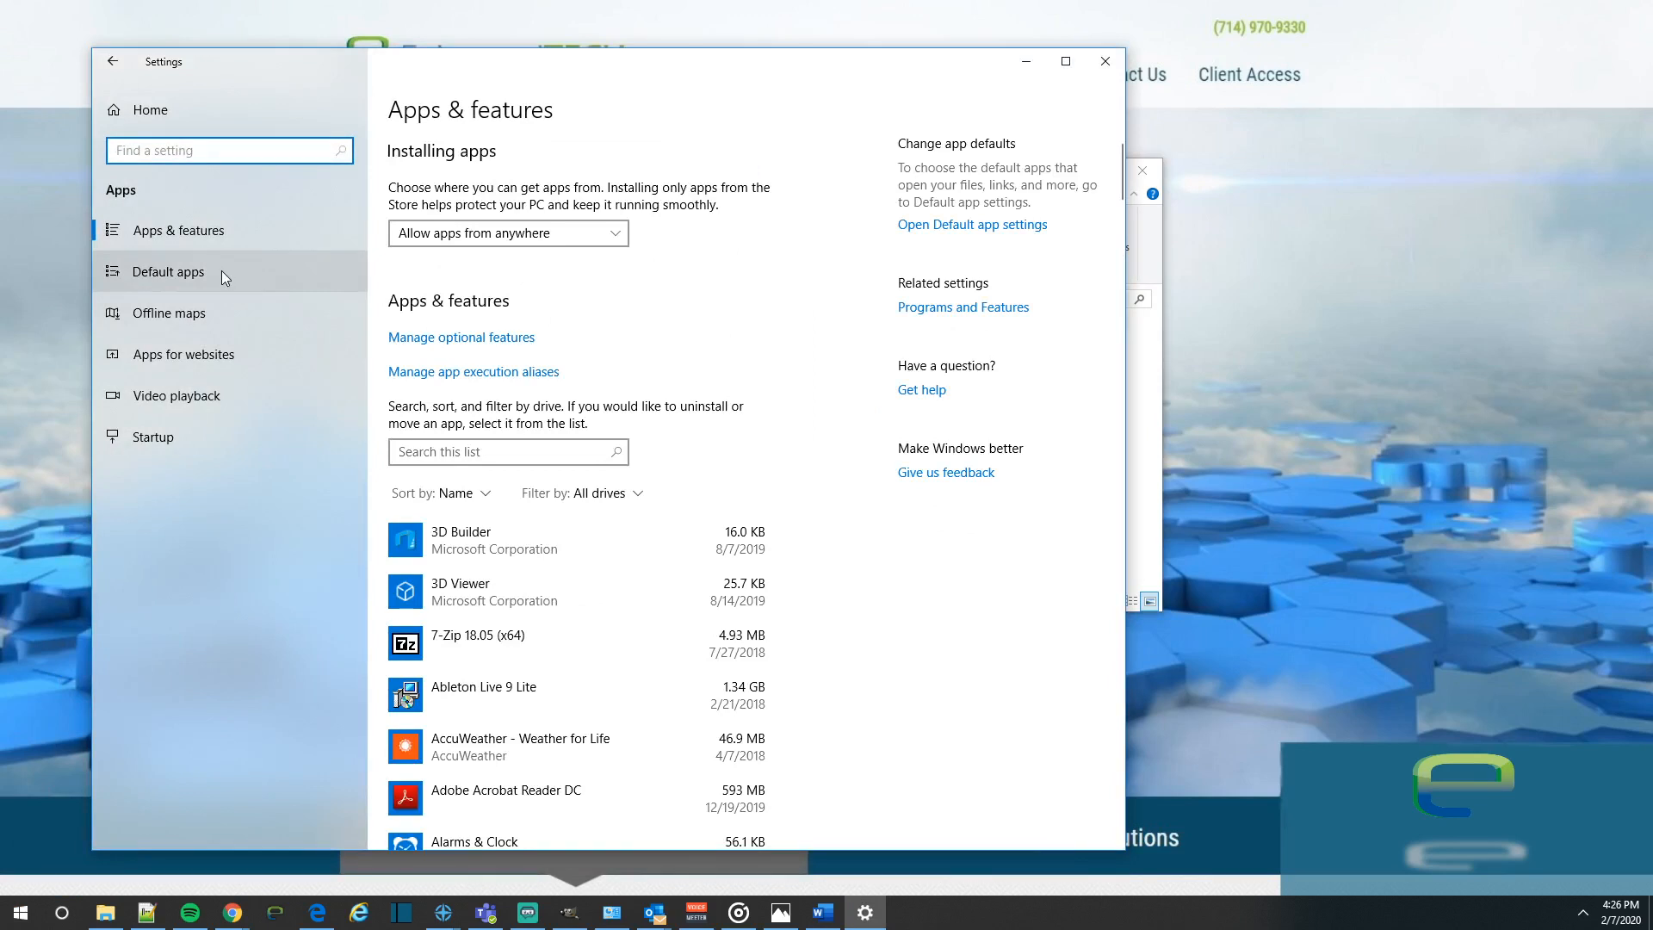
{"action": "left_click", "coordinate": [166, 272]}
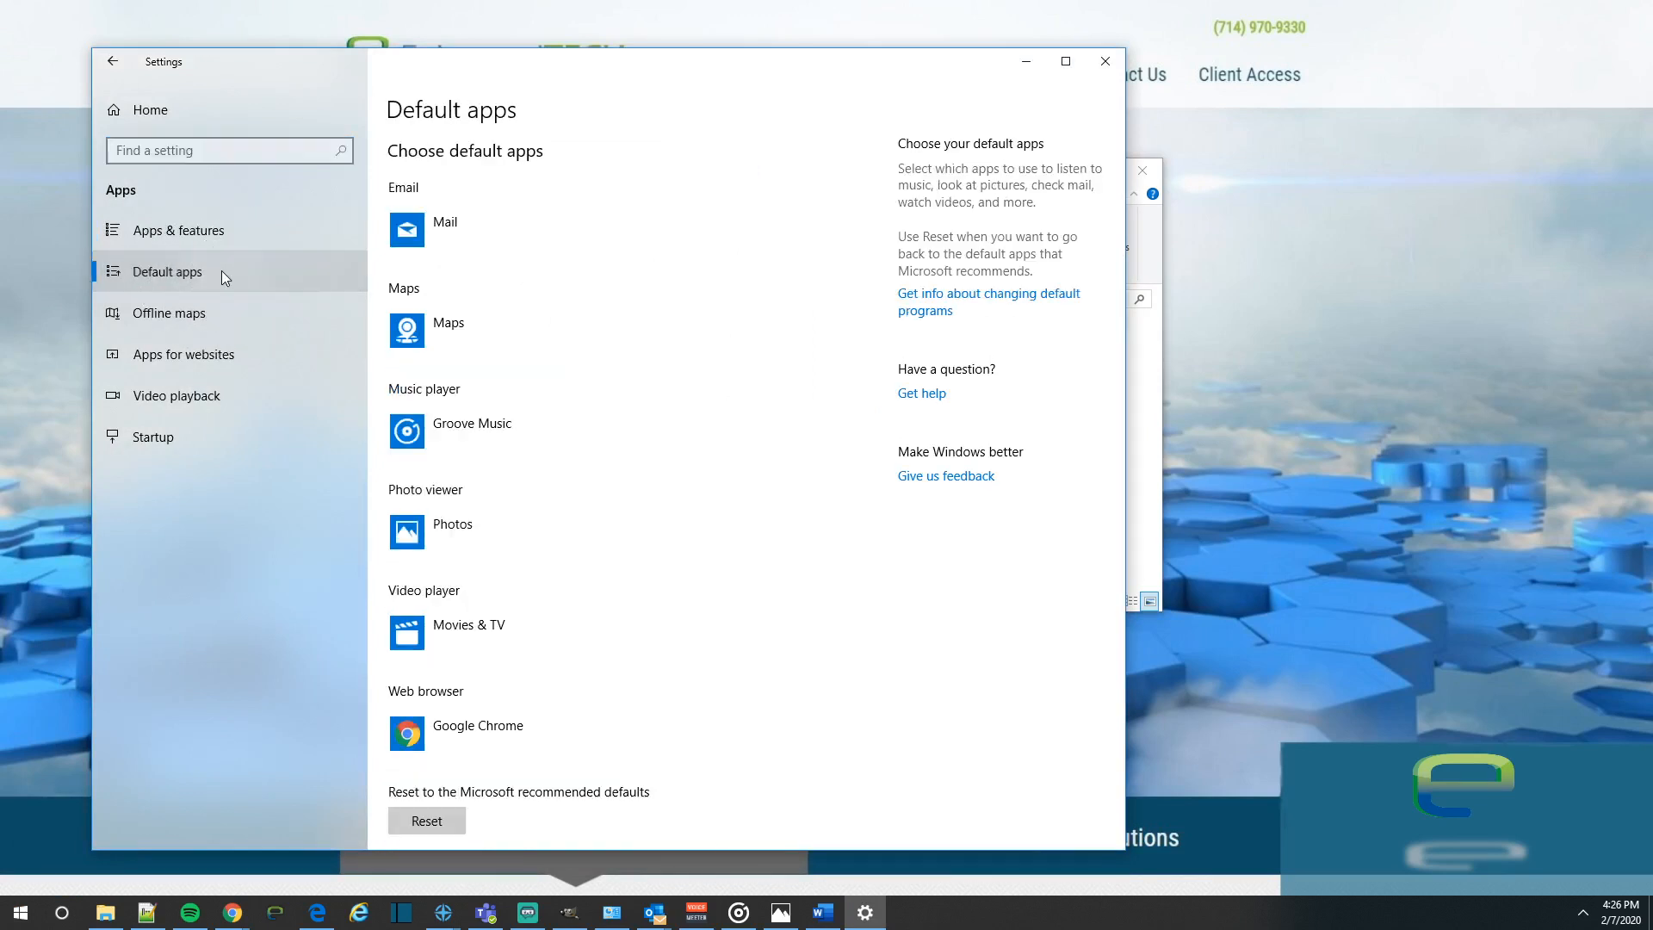
{"action": "scroll", "scroll_direction": "down", "scroll_amount": 3}
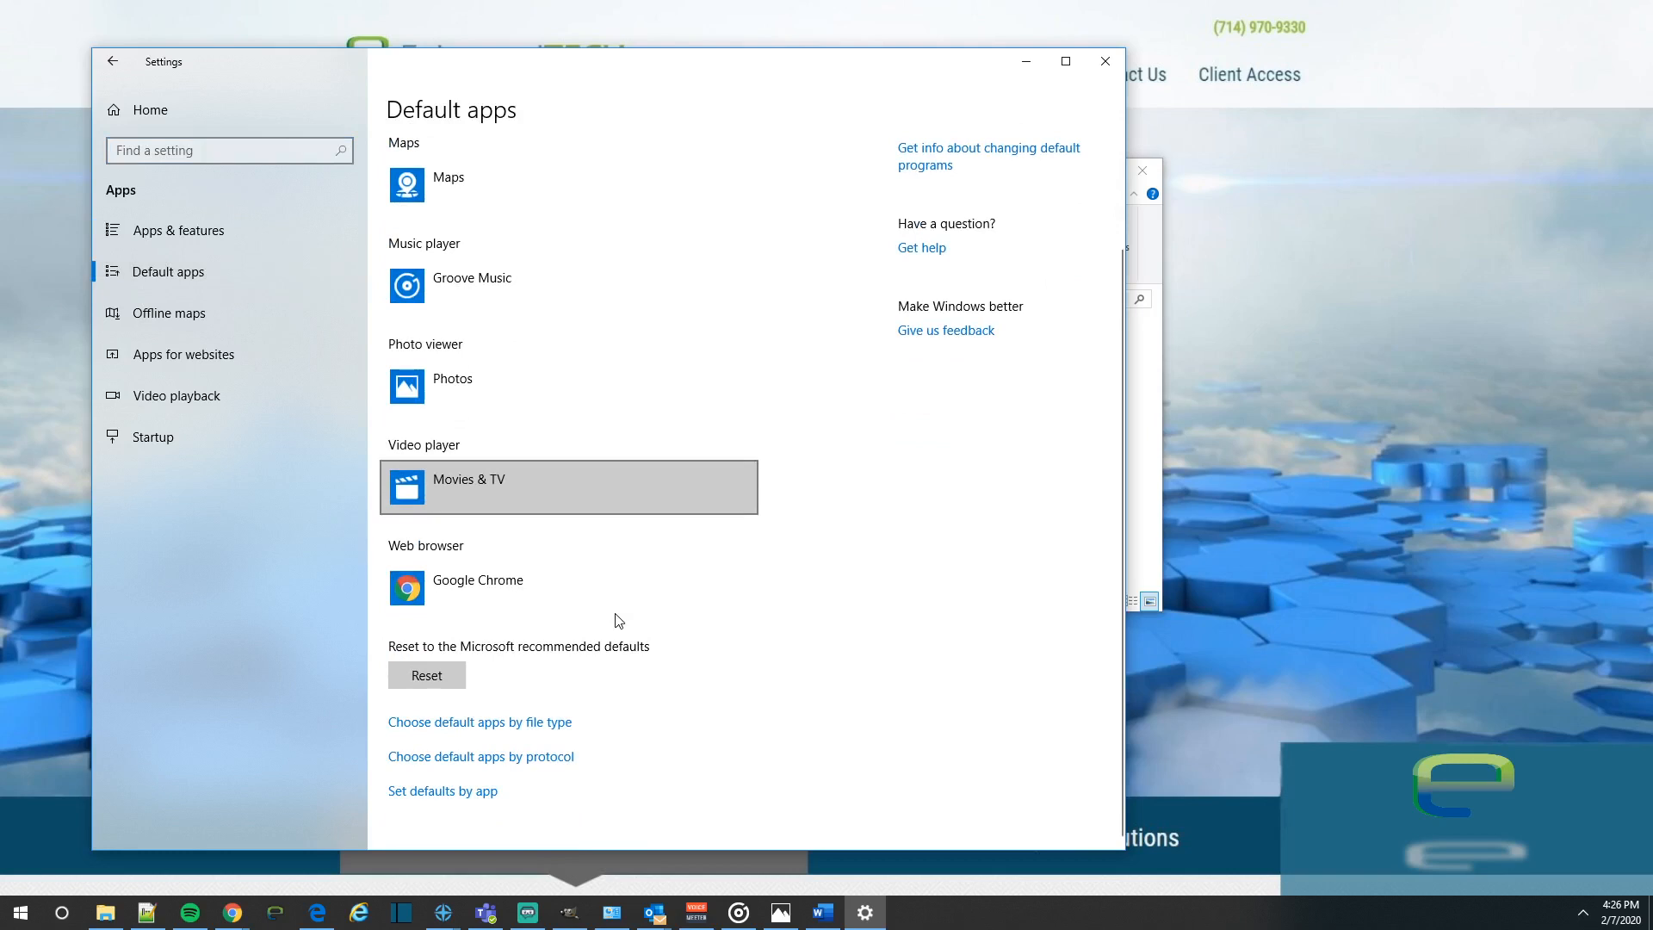
{"action": "mouse_move", "coordinate": [495, 736]}
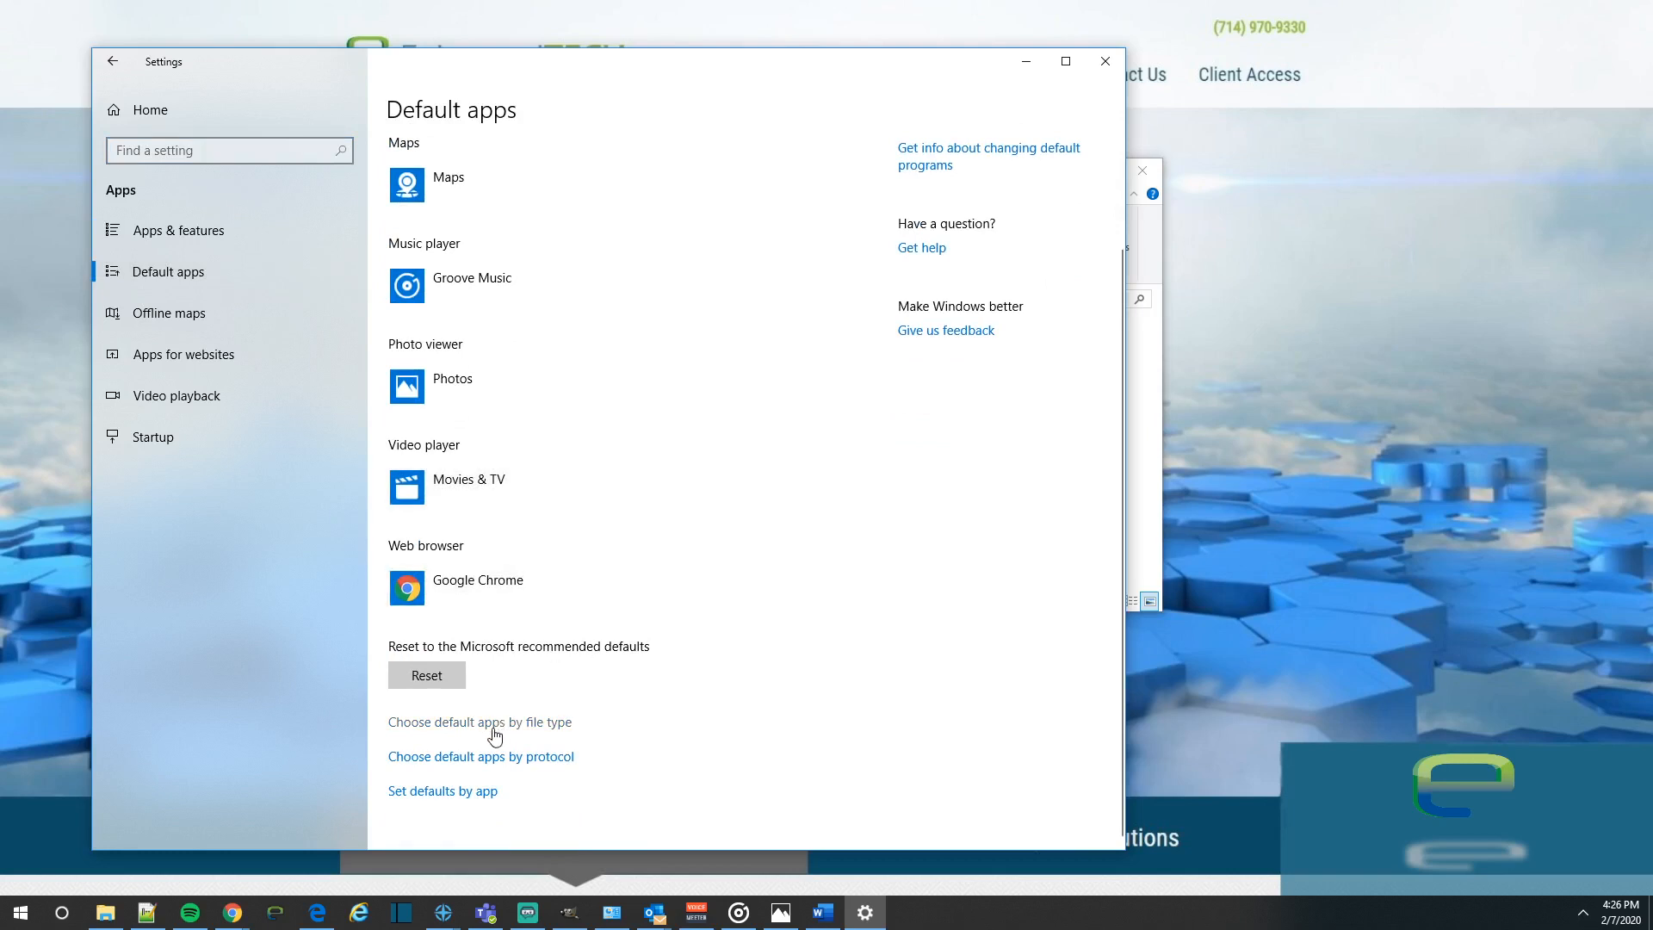
- Scroll the 'Choose default apps by file type' list to .pdf, currently Microsoft Edge
{"action": "left_click", "coordinate": [479, 722]}
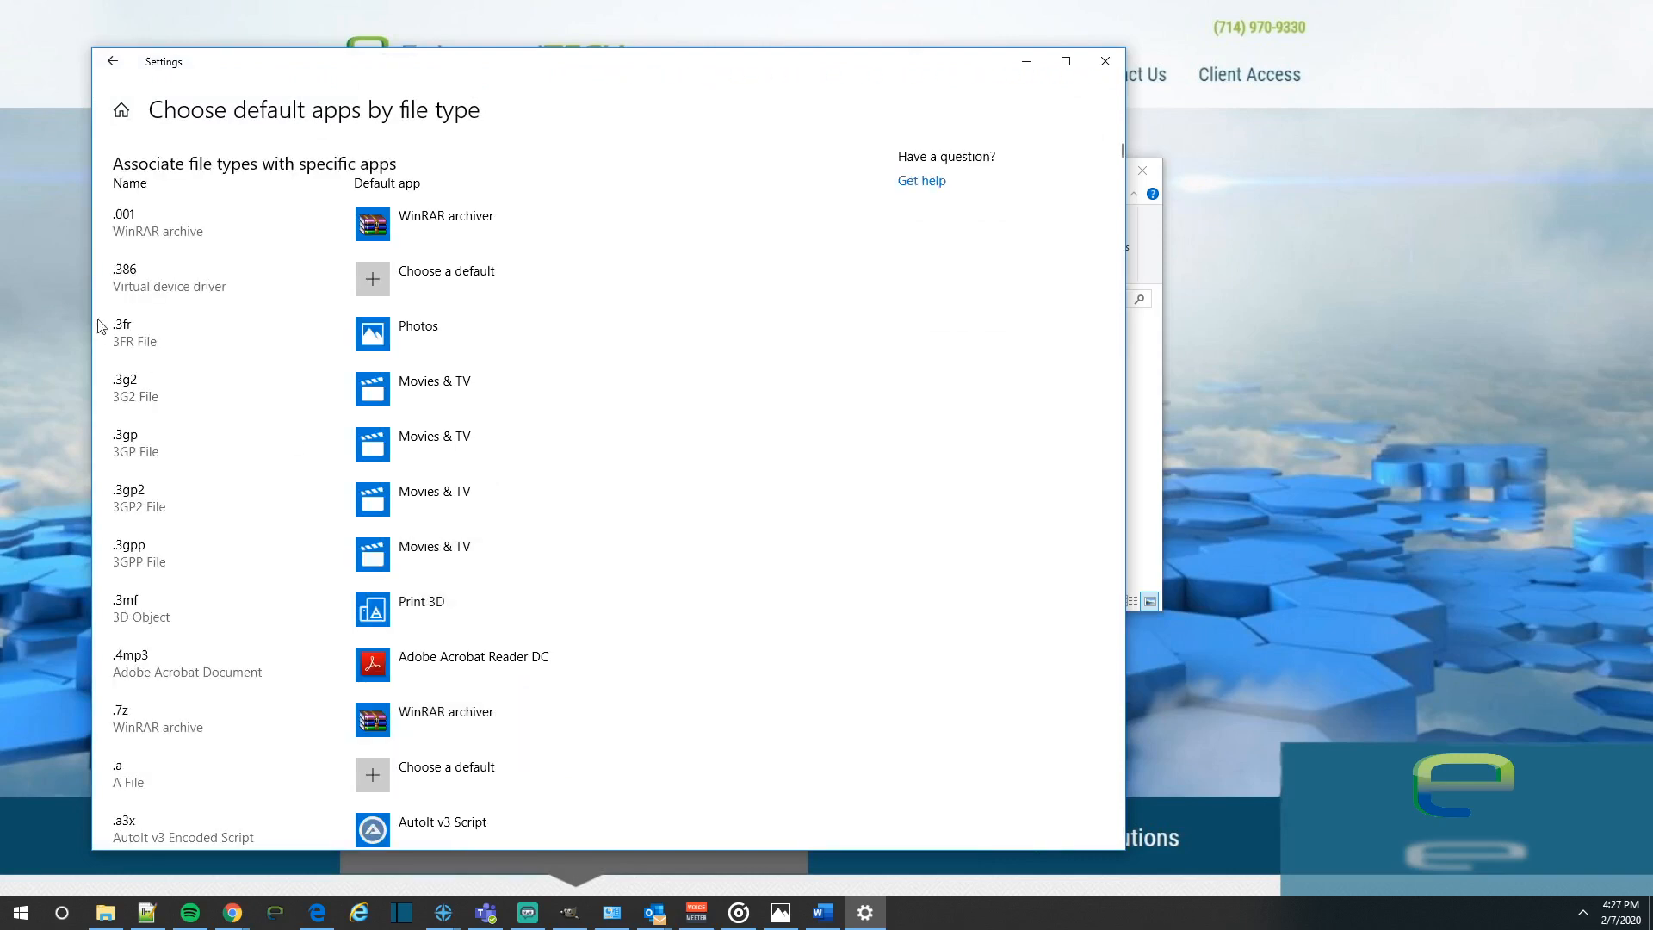
{"action": "mouse_move", "coordinate": [121, 469]}
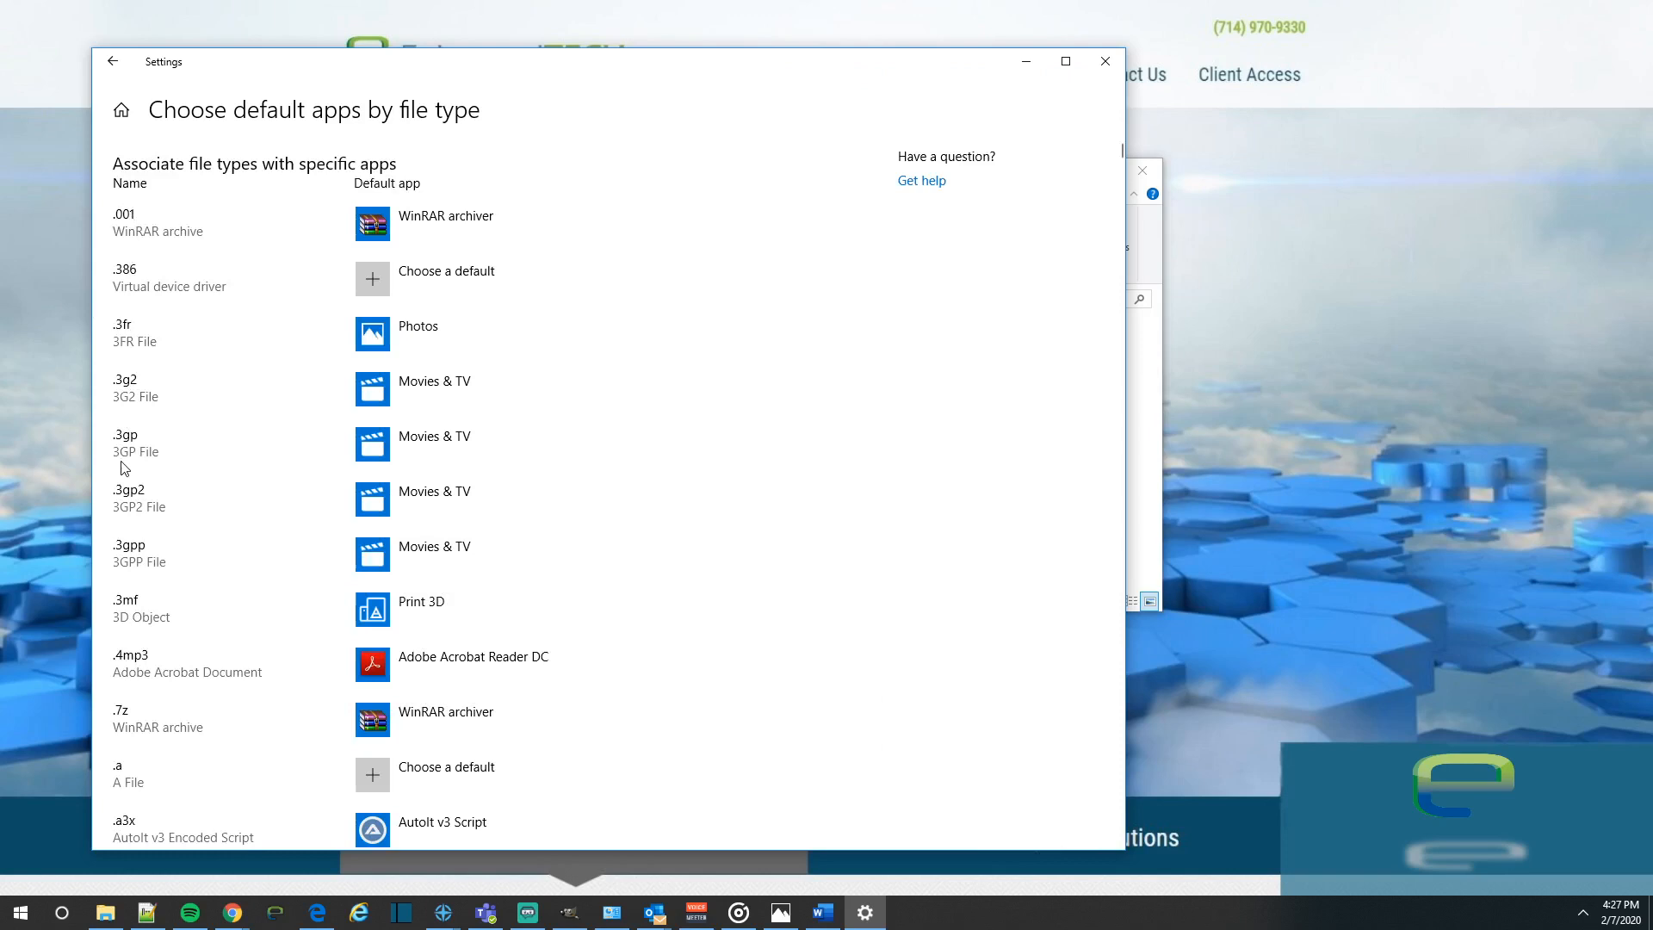
{"action": "mouse_move", "coordinate": [124, 578]}
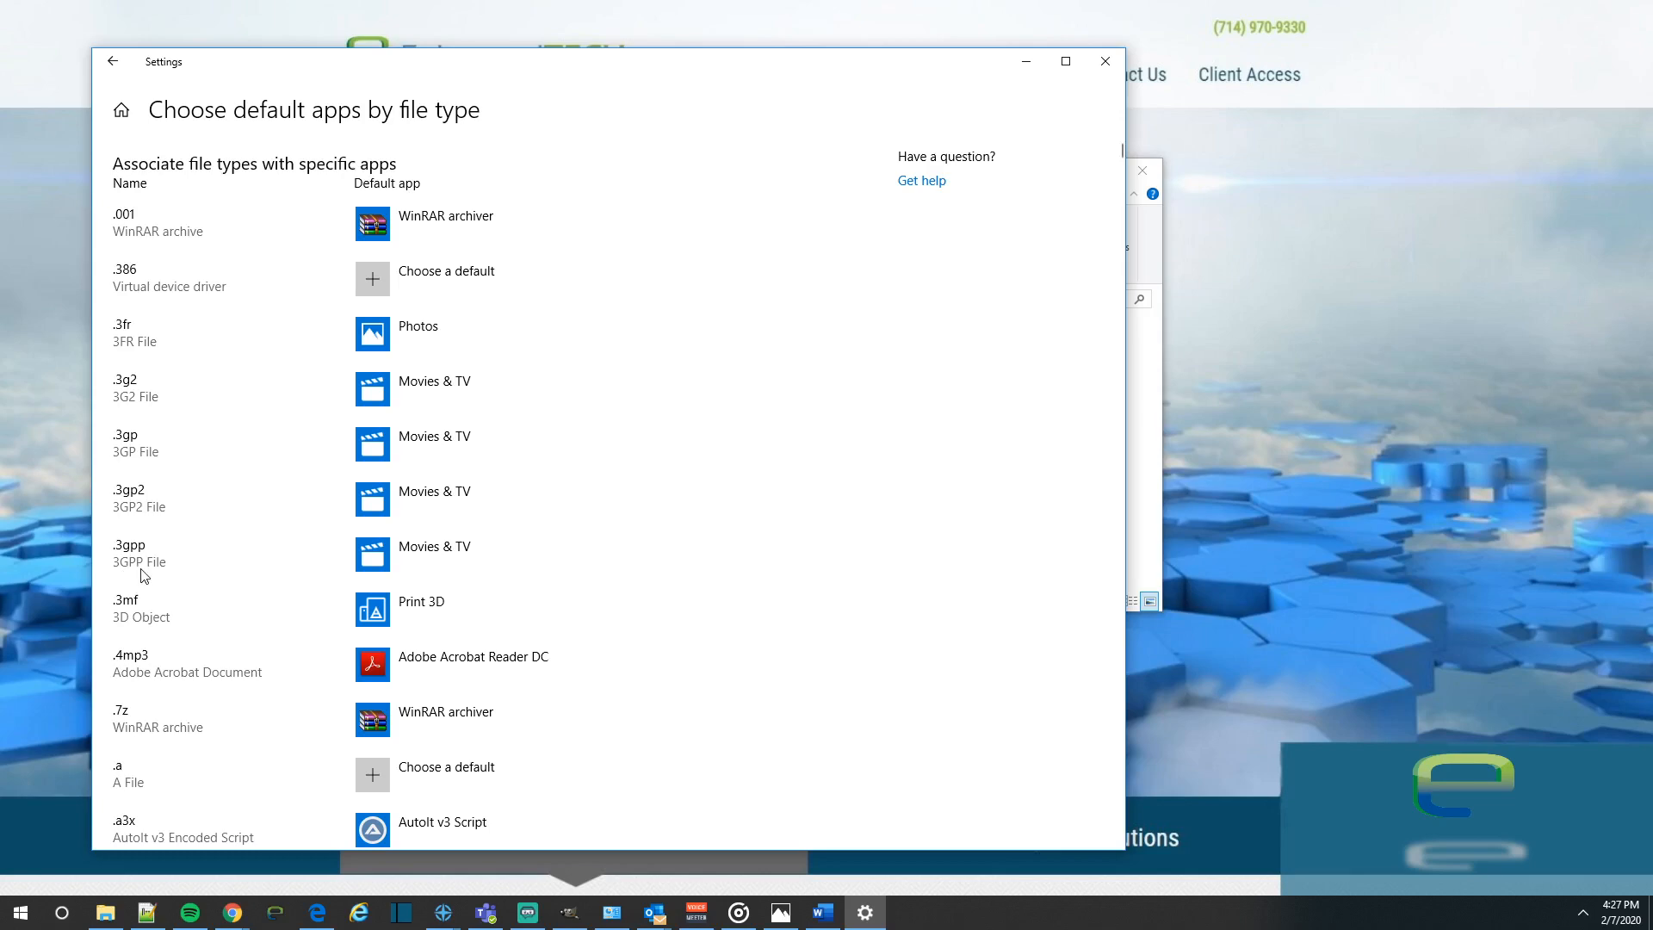
{"action": "mouse_move", "coordinate": [144, 710]}
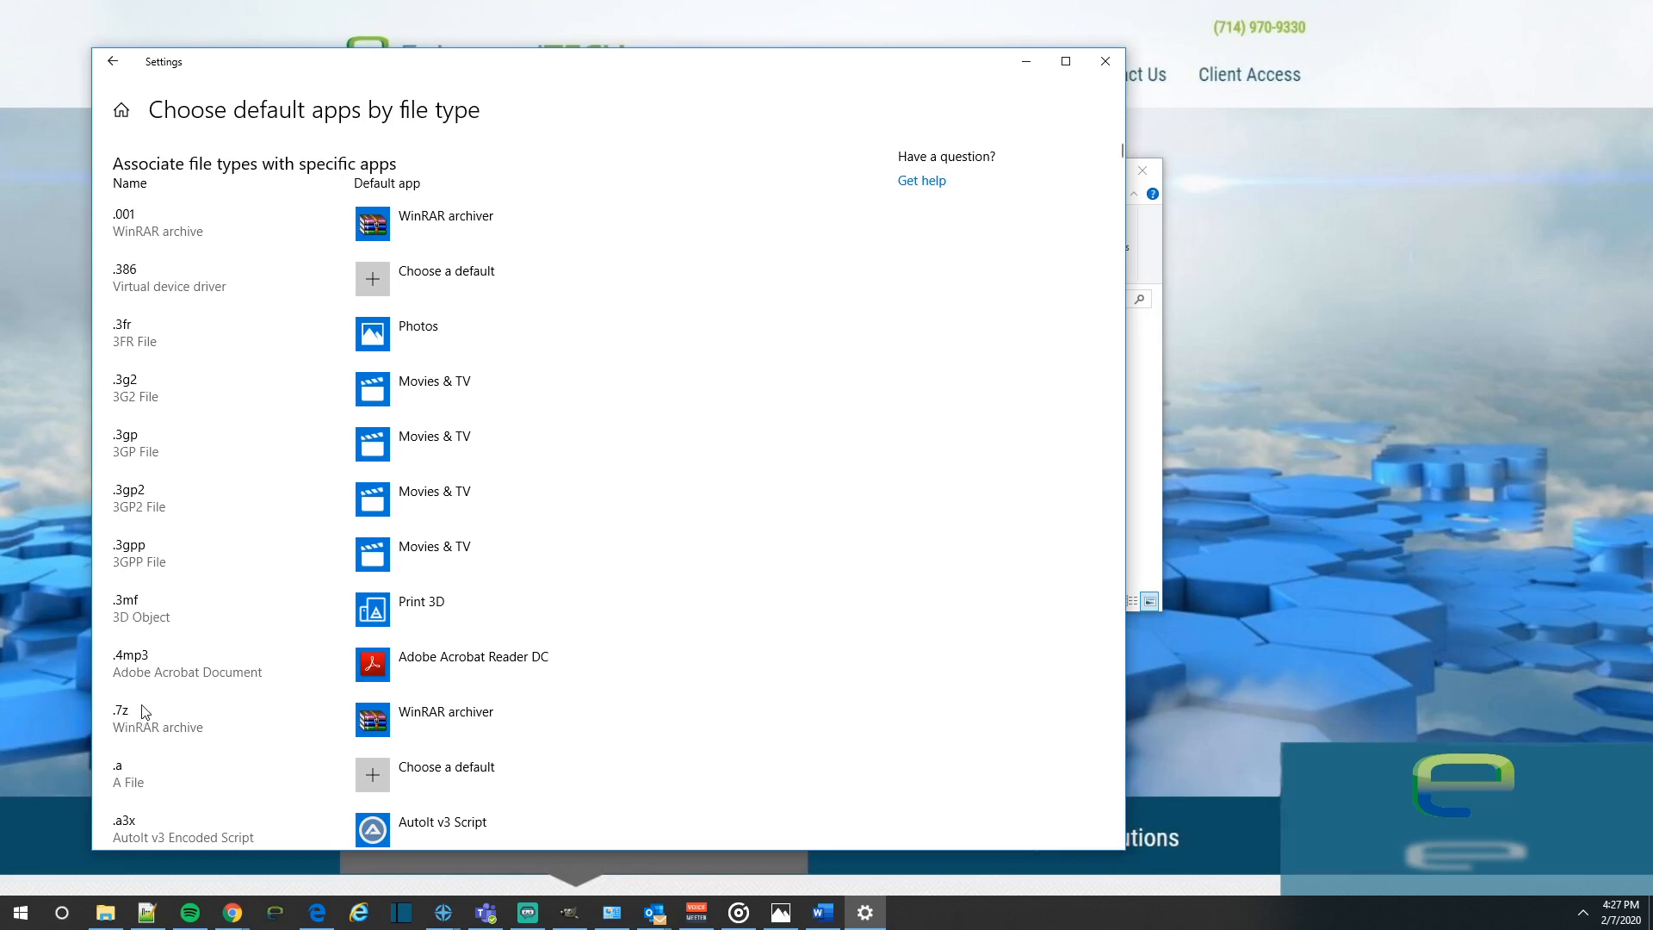
{"action": "scroll", "scroll_direction": "down", "scroll_amount": 3}
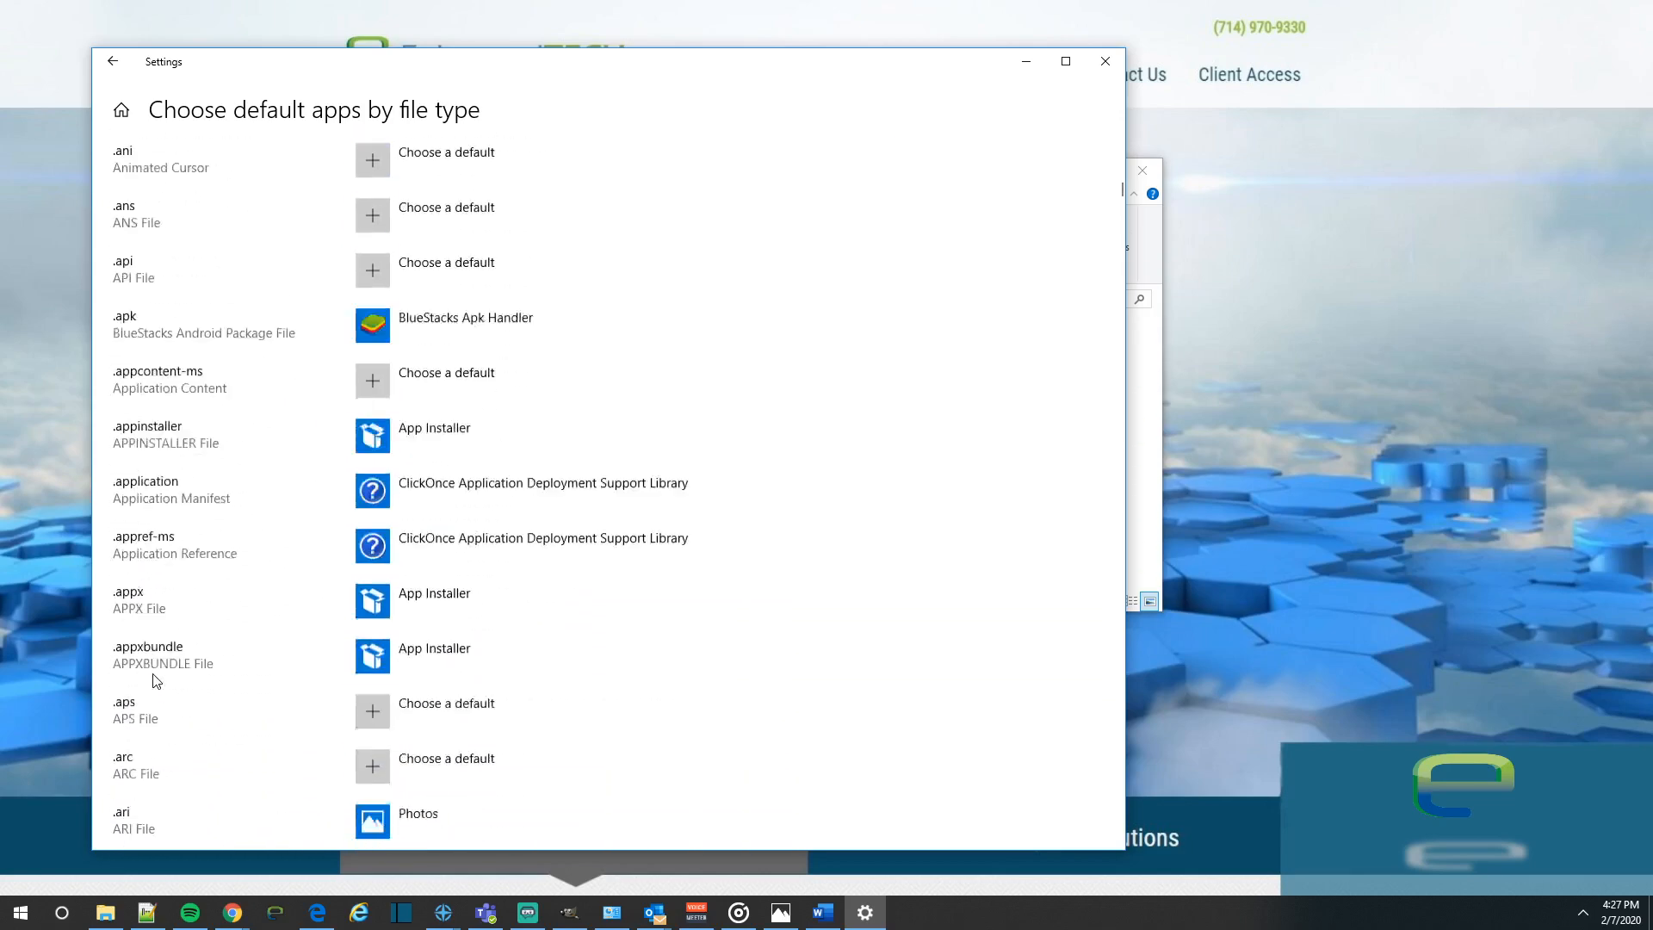
{"action": "scroll", "scroll_direction": "down", "scroll_amount": 3}
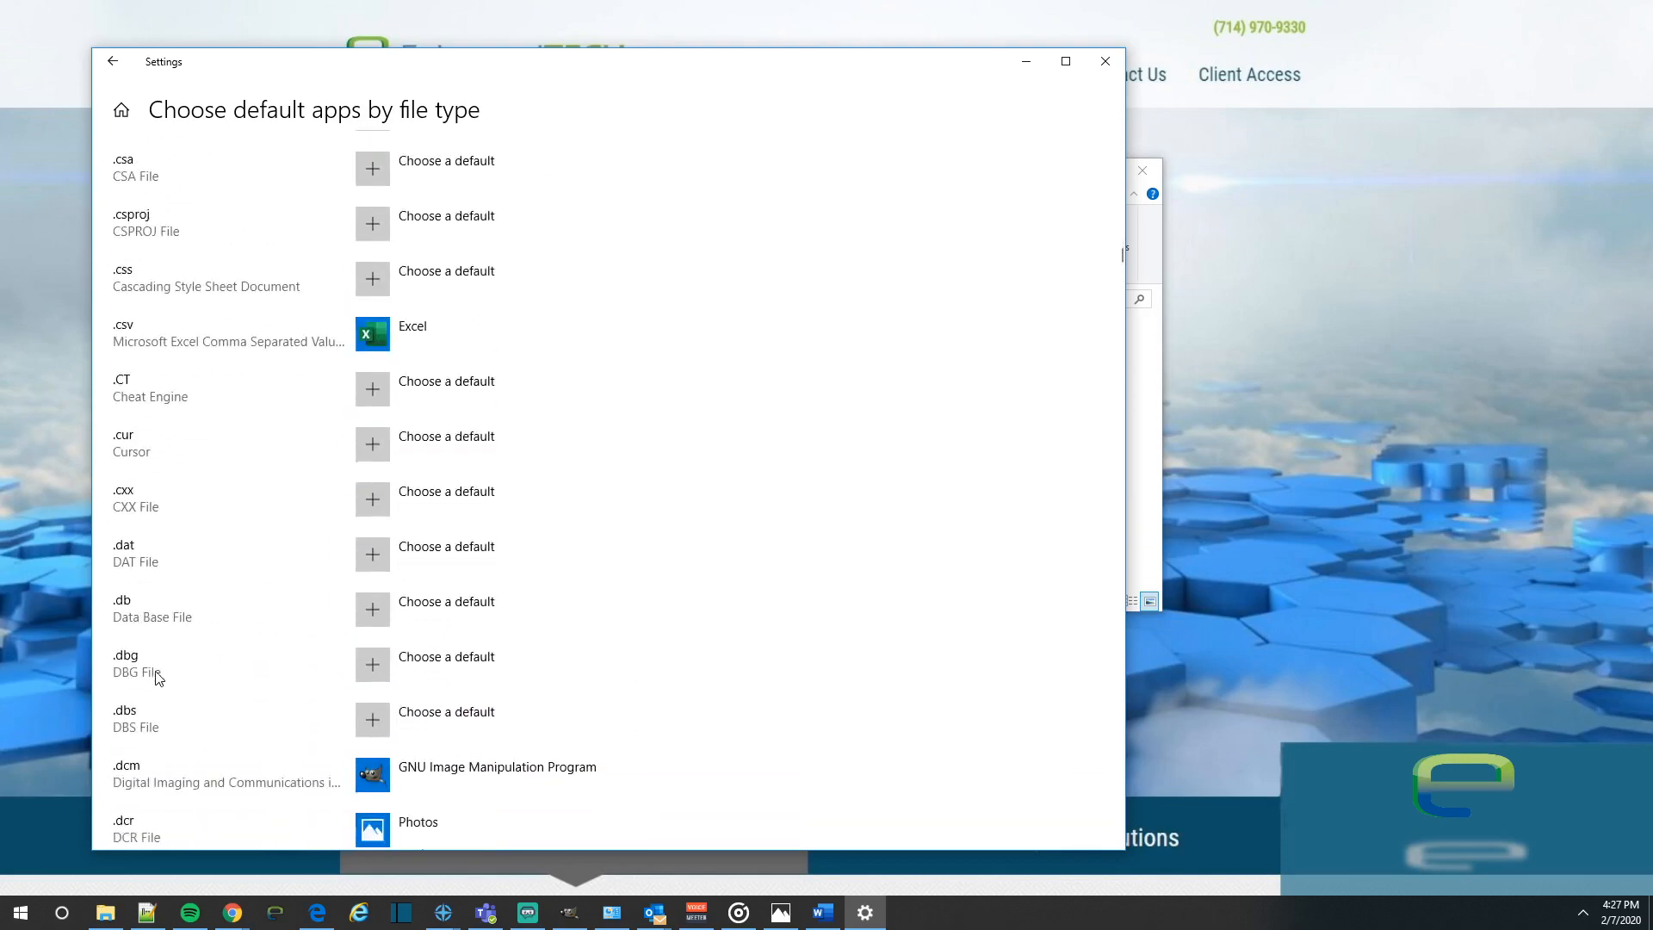
{"action": "scroll", "scroll_direction": "down", "scroll_amount": 3}
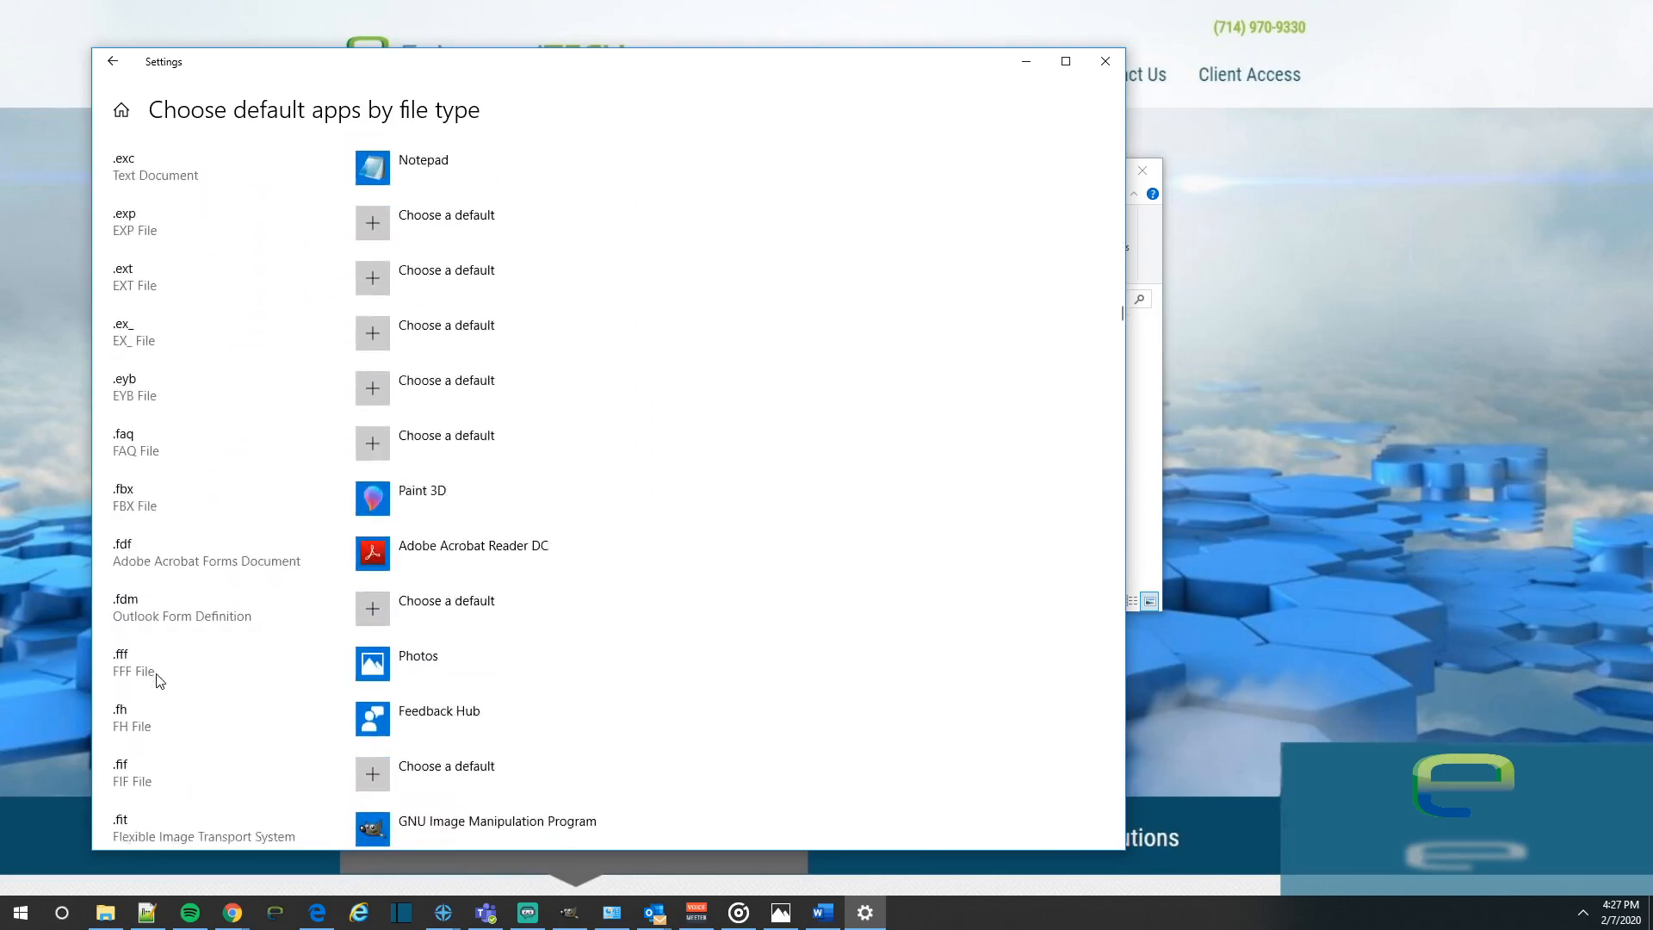
{"action": "scroll", "scroll_direction": "down", "scroll_amount": 3}
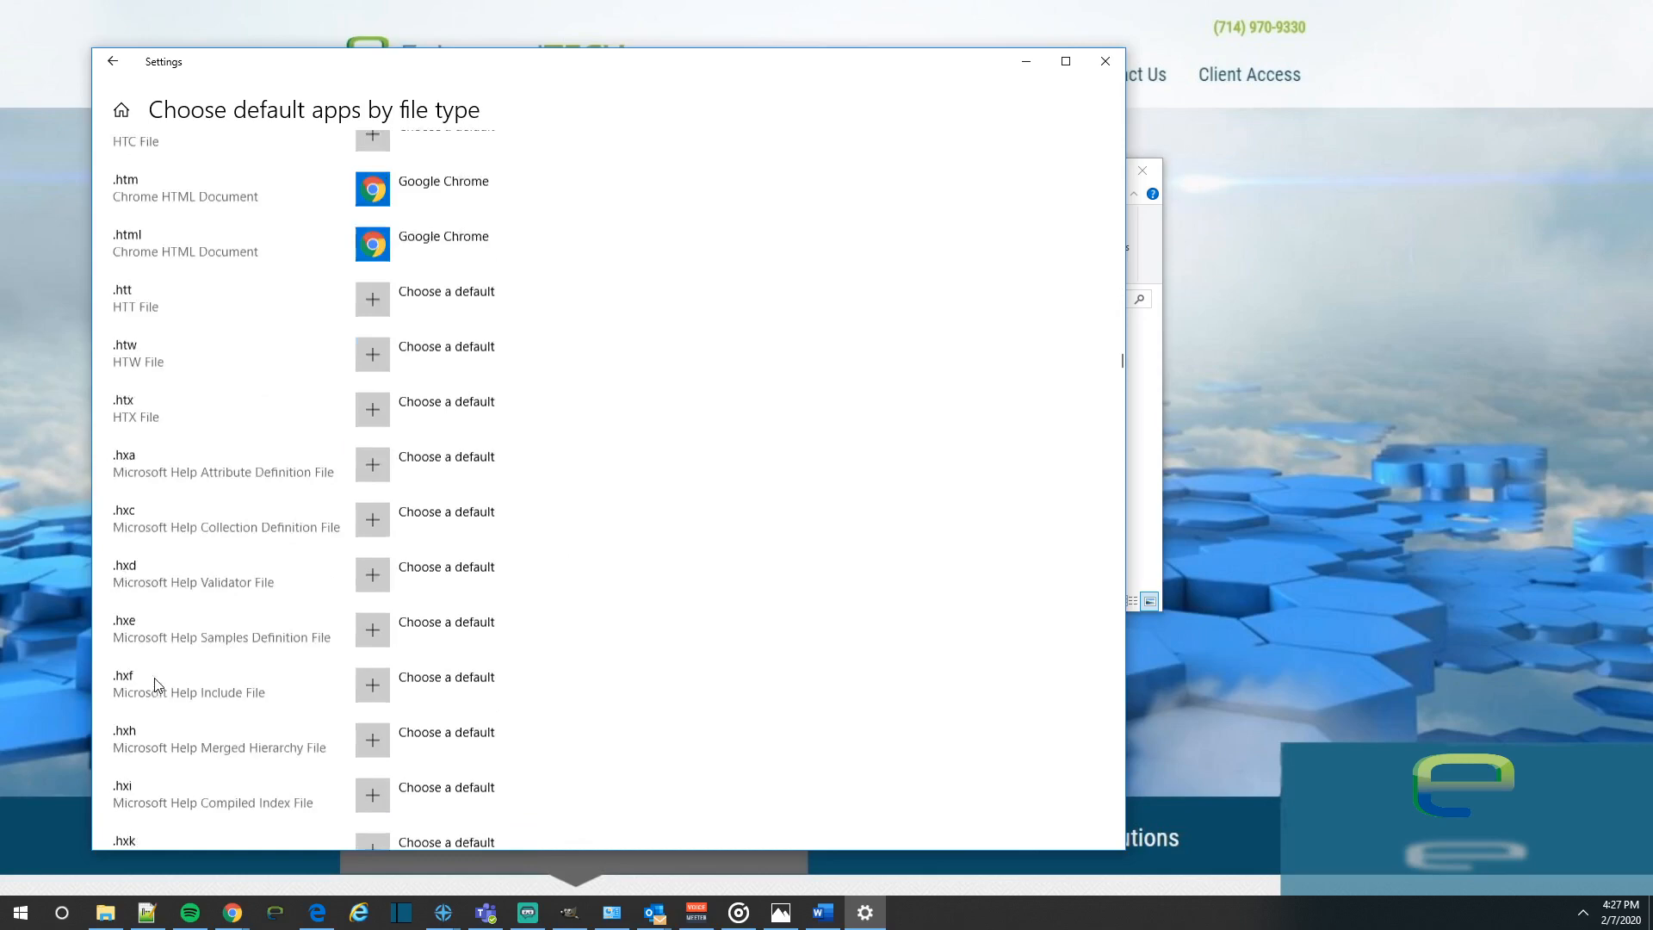
{"action": "scroll", "scroll_direction": "down", "scroll_amount": 3}
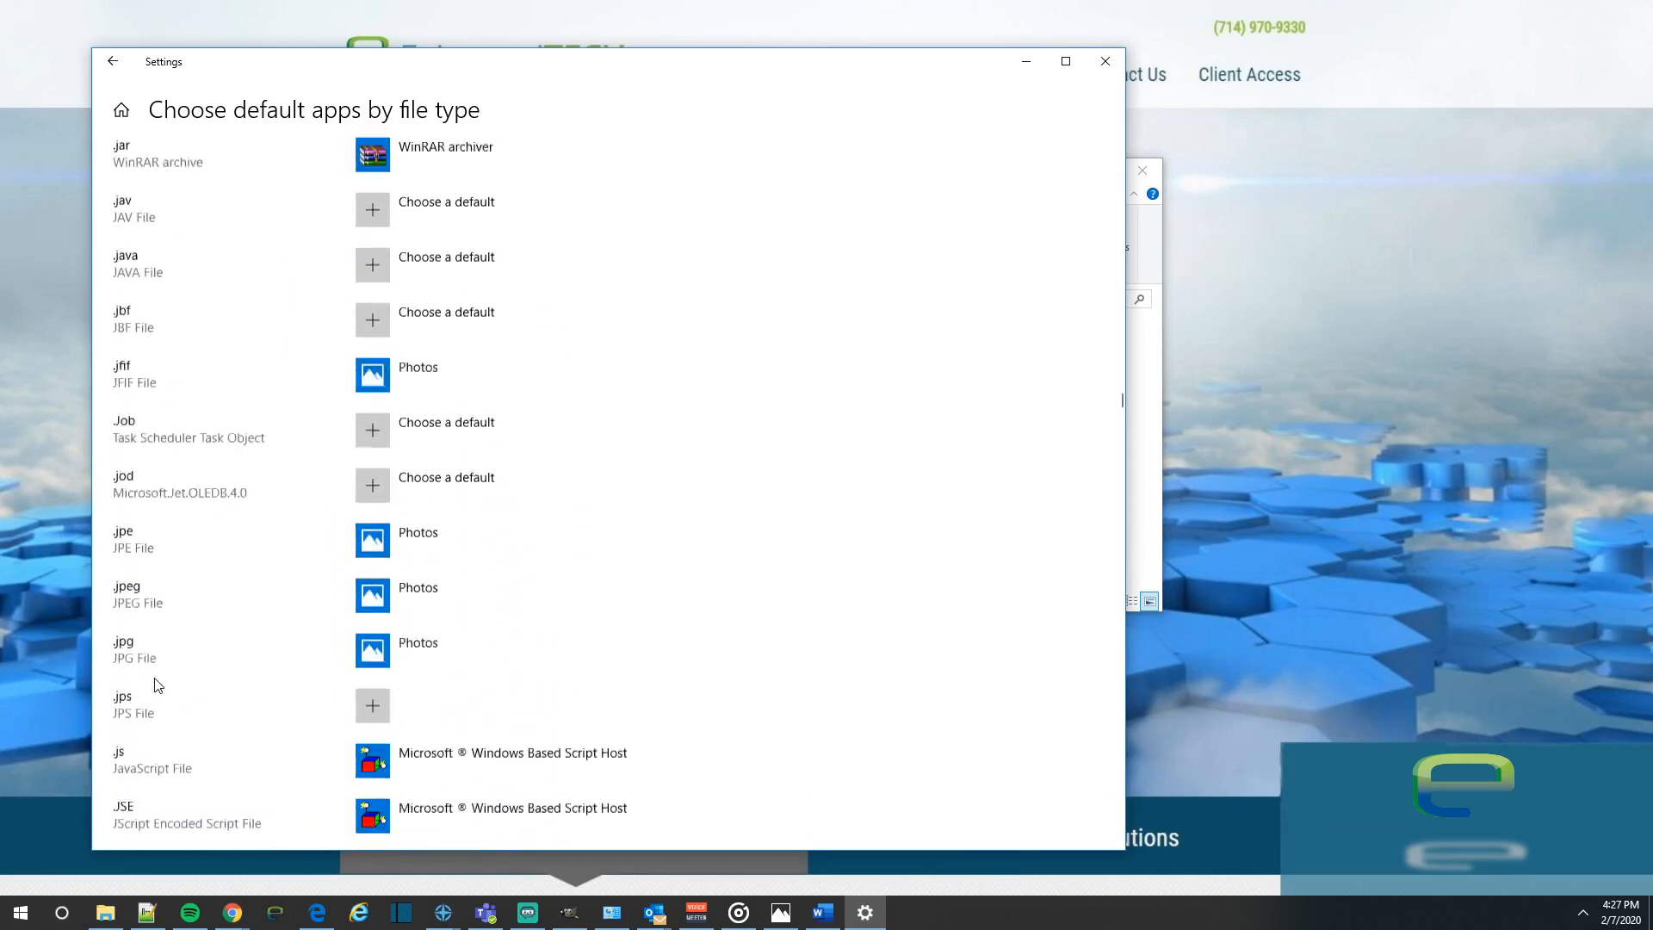
{"action": "scroll", "scroll_direction": "down", "scroll_amount": 3}
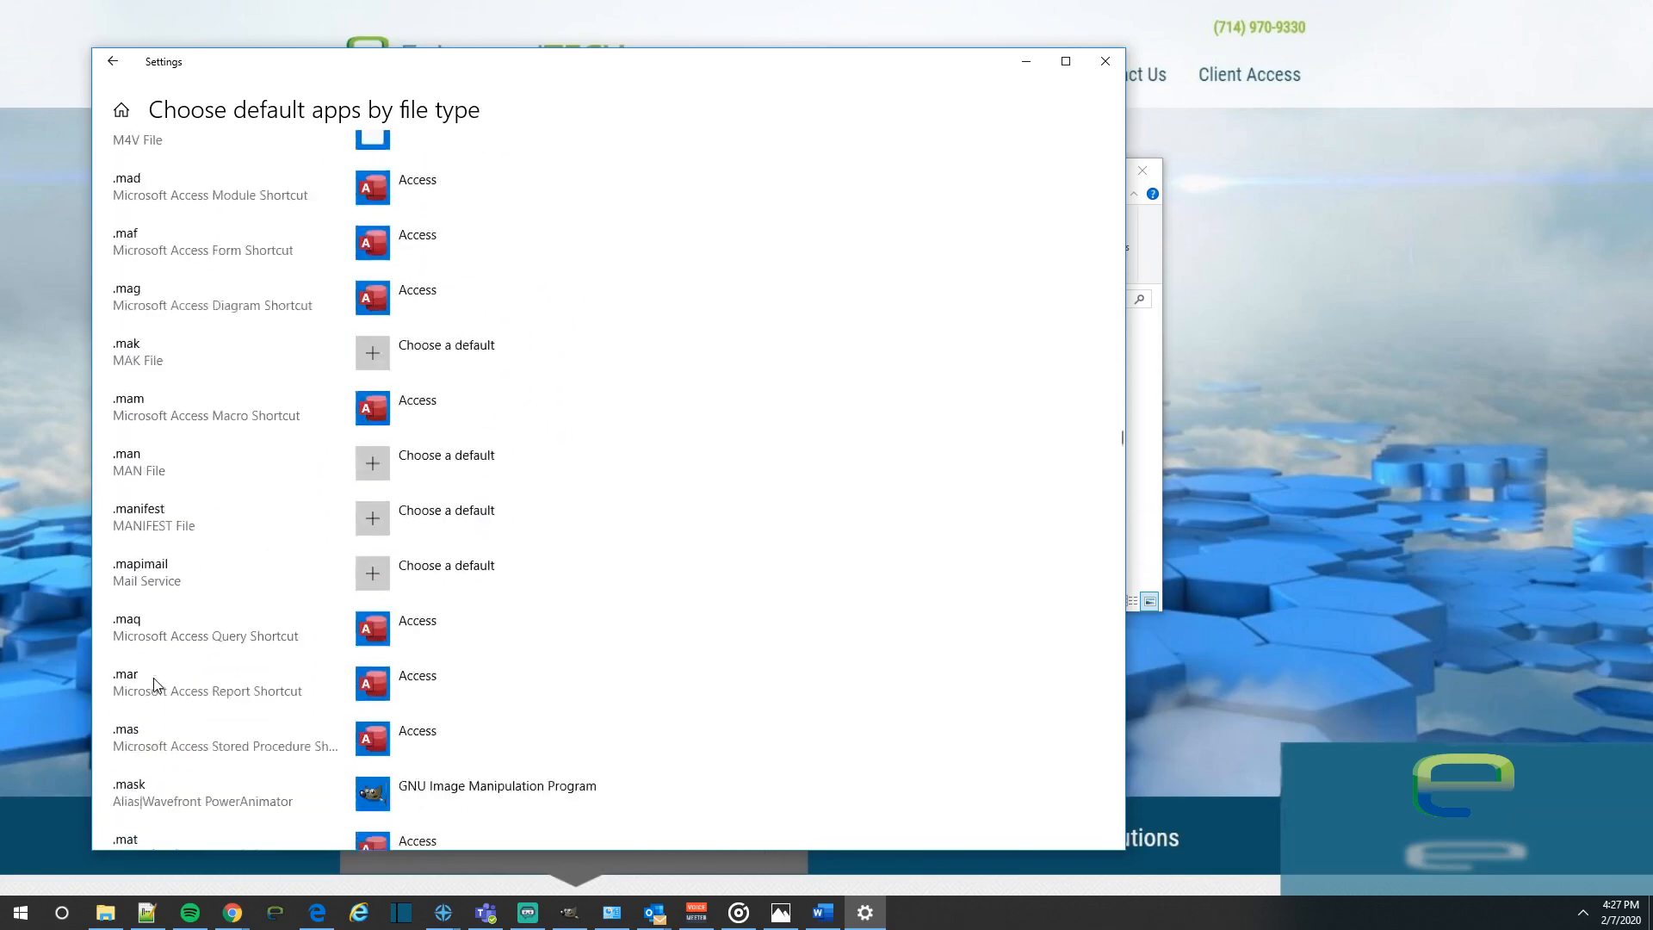
{"action": "scroll", "scroll_direction": "down", "scroll_amount": 3}
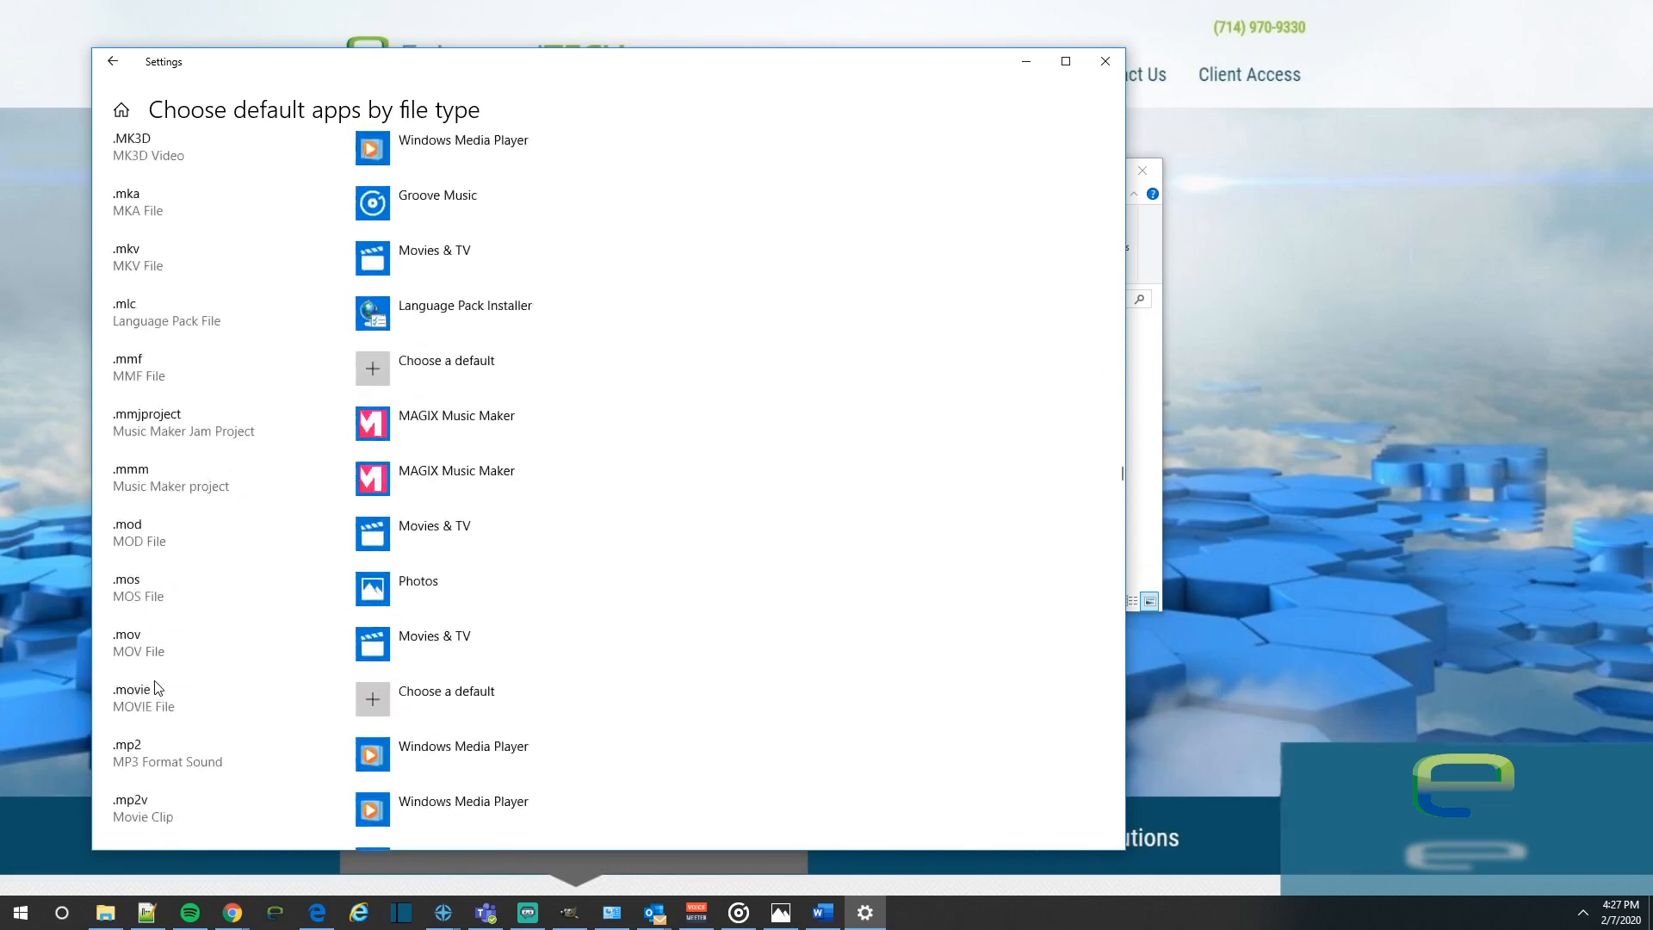
{"action": "scroll", "scroll_direction": "down", "scroll_amount": 3}
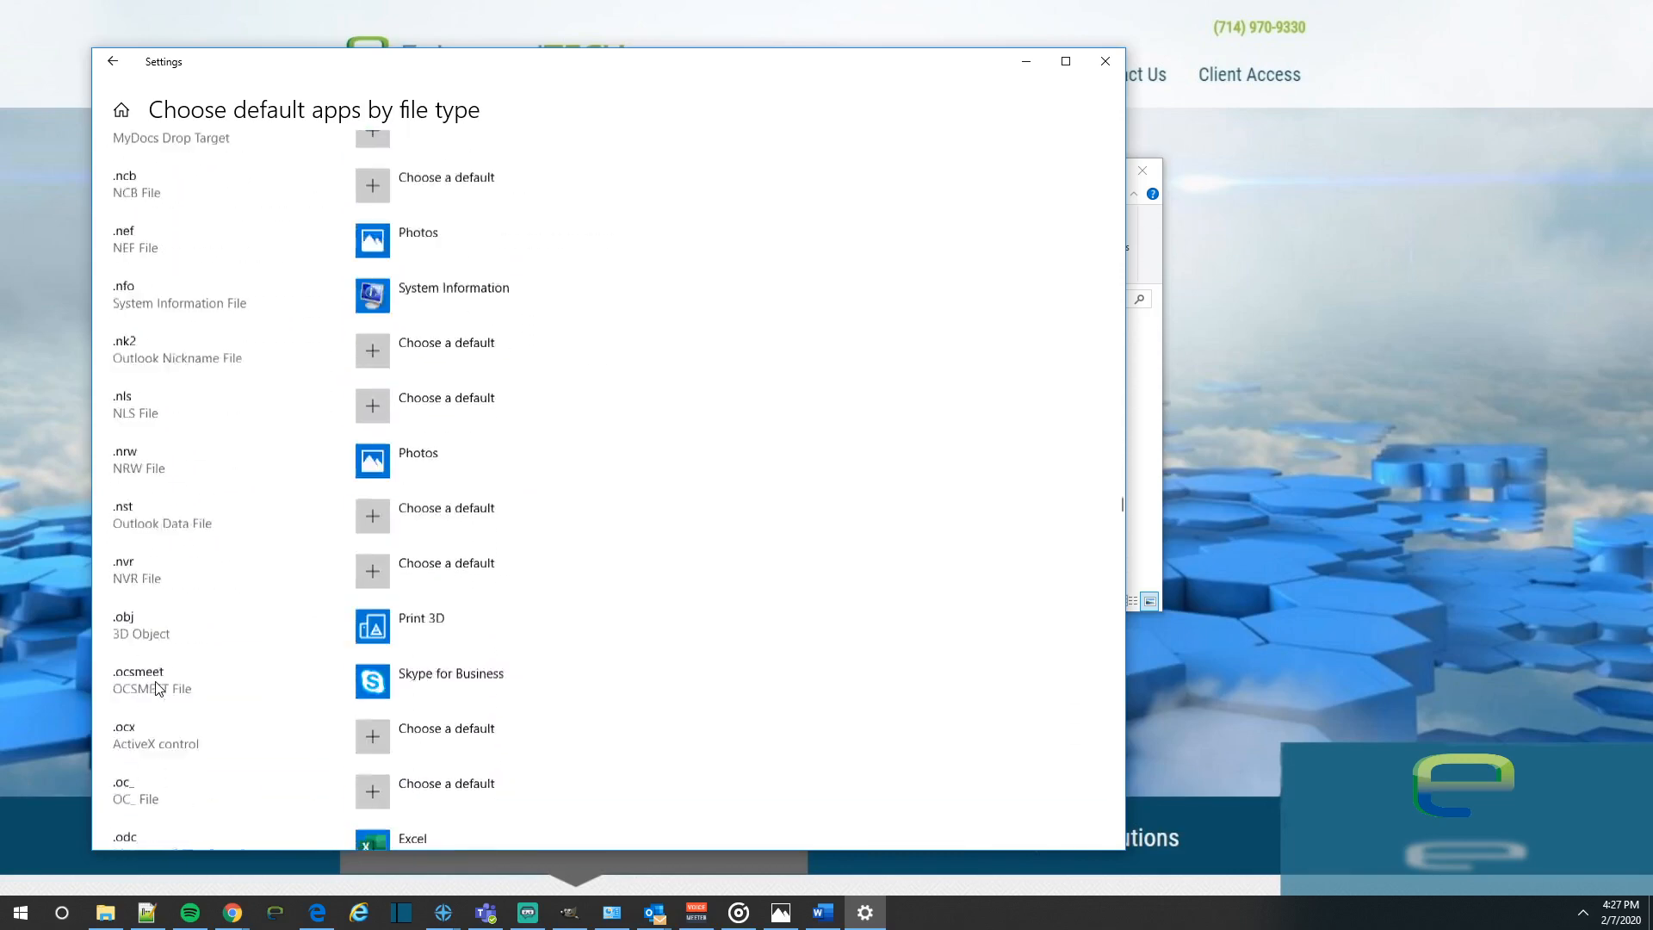
{"action": "scroll", "scroll_direction": "down", "scroll_amount": 3}
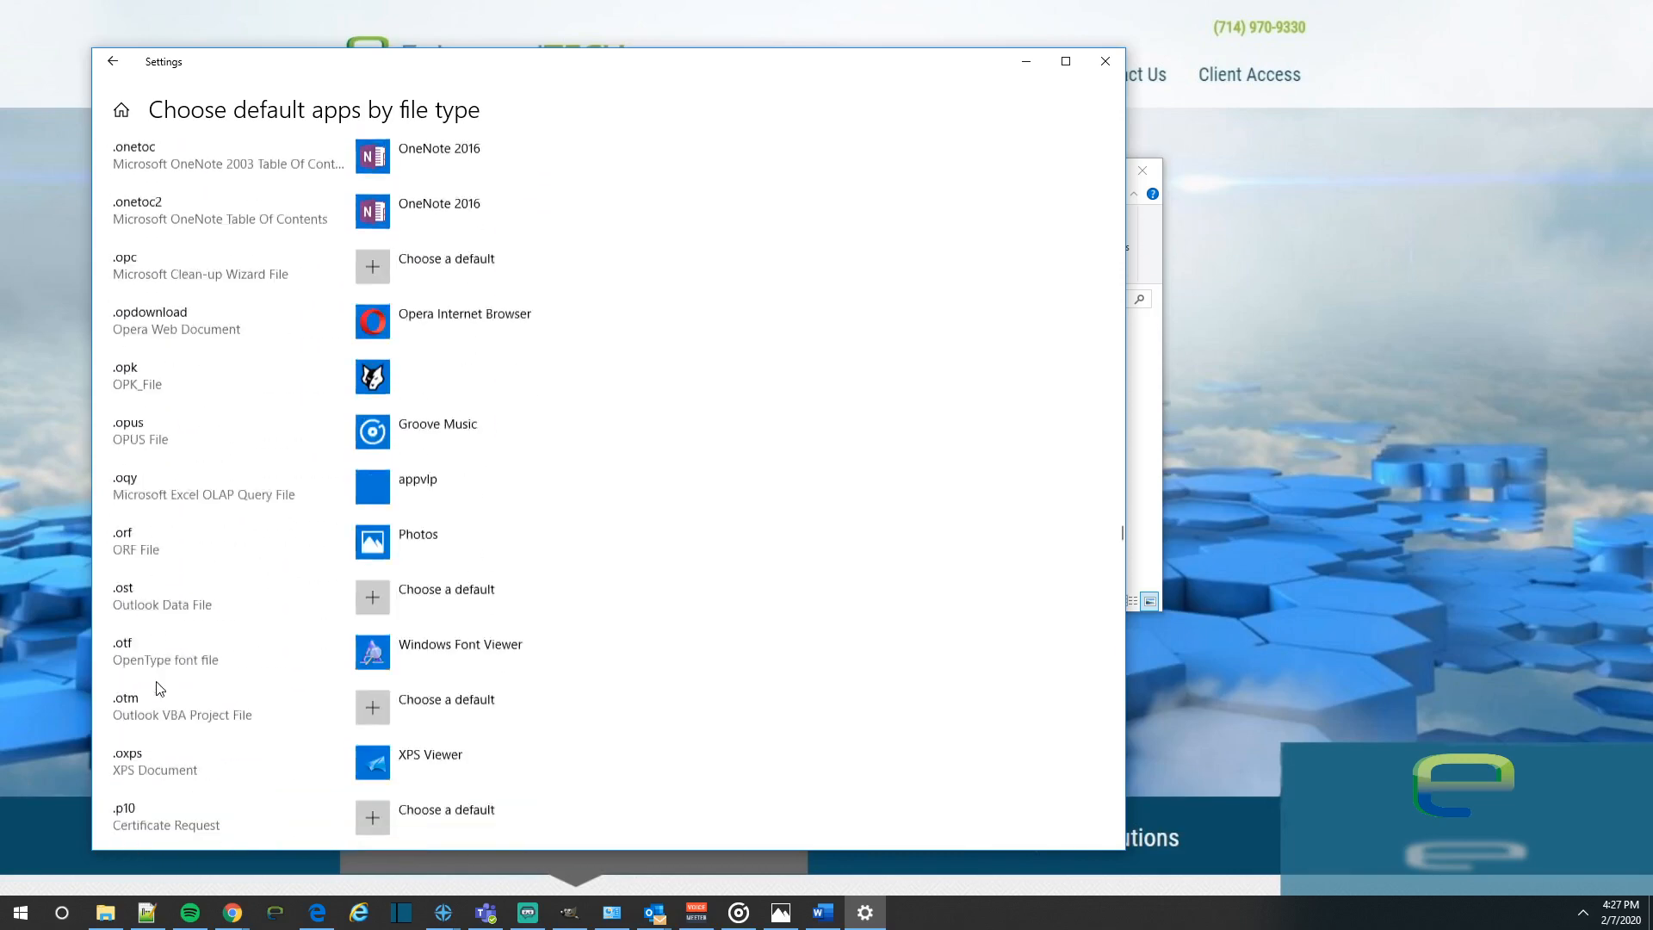
{"action": "scroll", "scroll_direction": "down", "scroll_amount": 3}
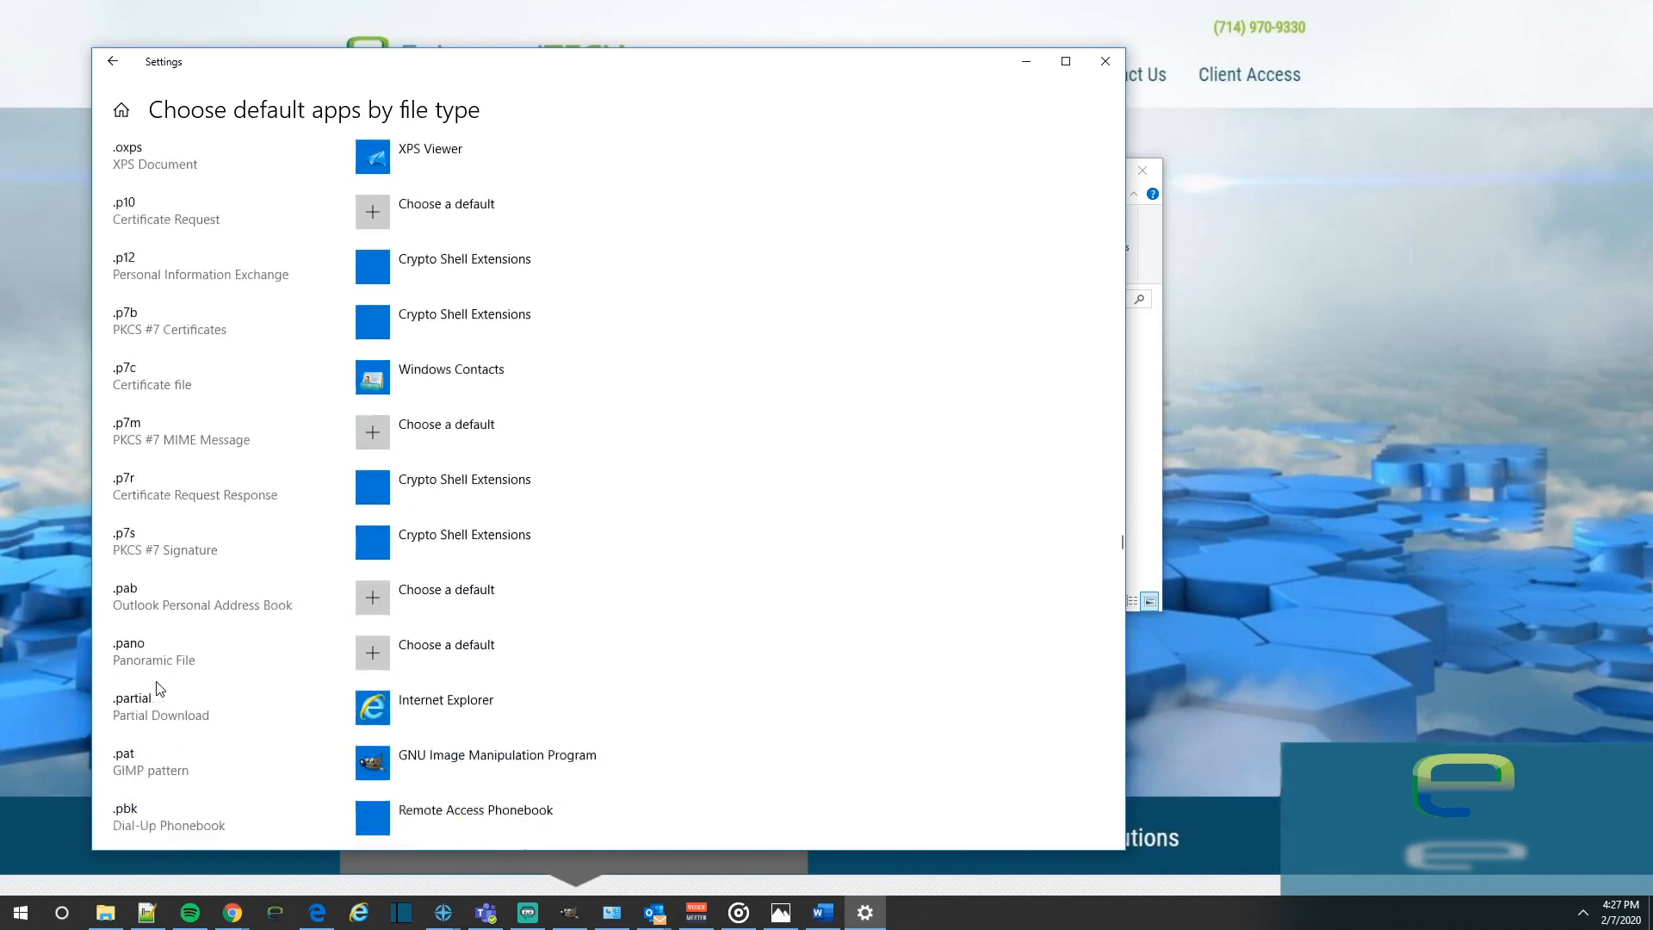
{"action": "scroll", "scroll_direction": "down", "scroll_amount": 3}
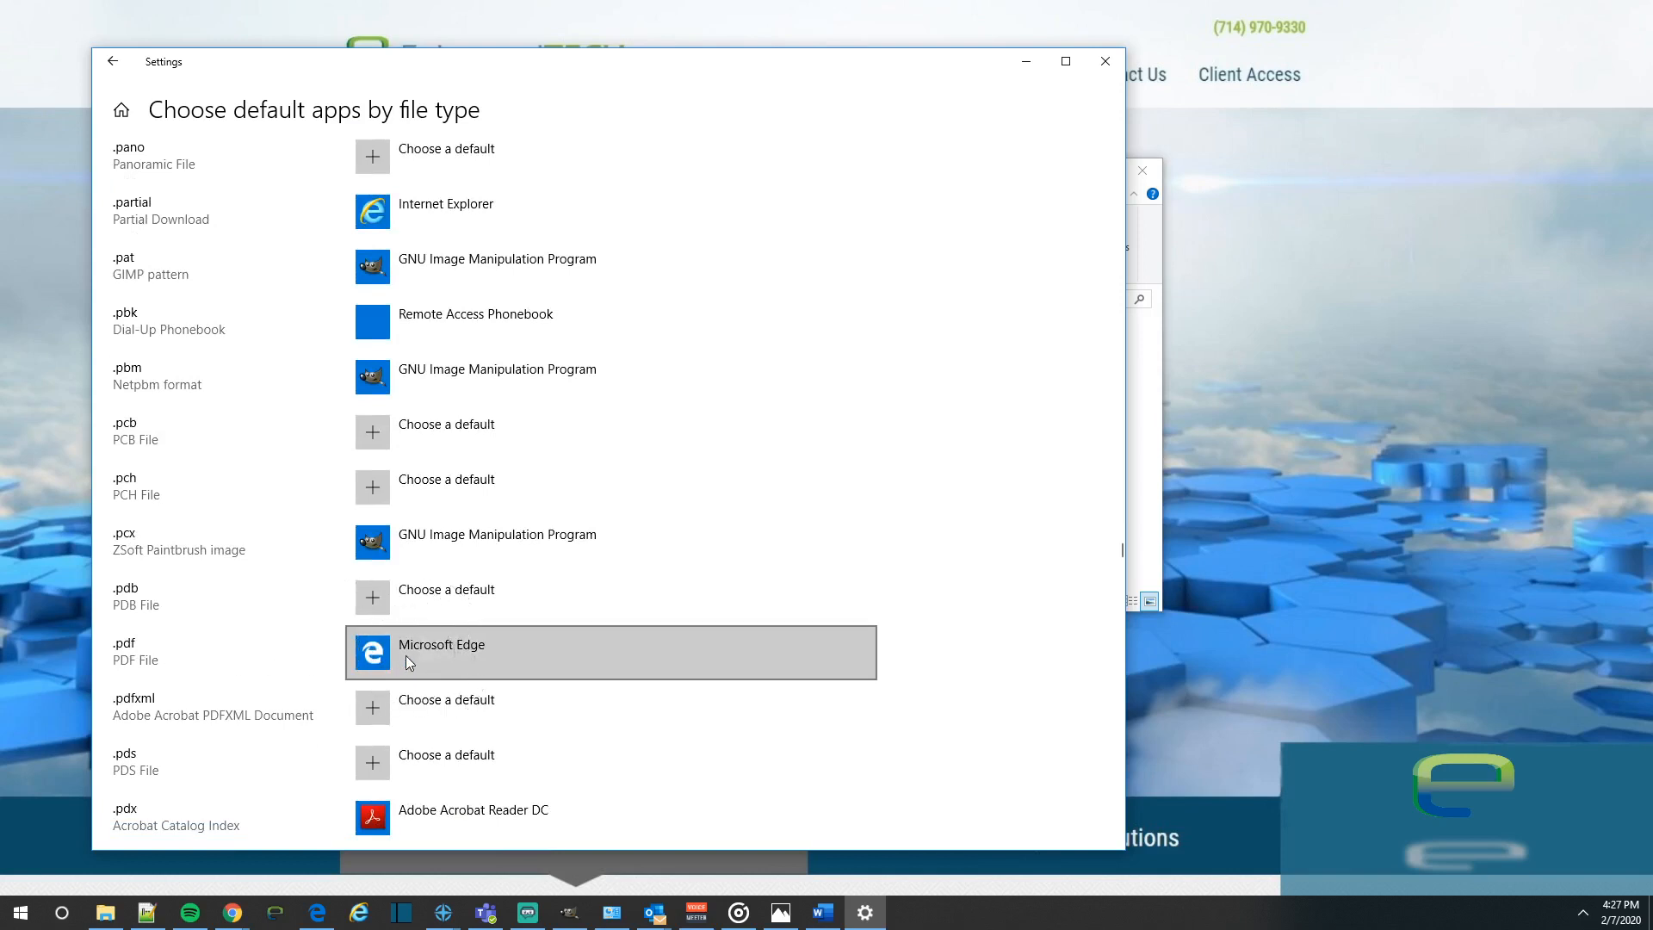
{"action": "mouse_move", "coordinate": [429, 661]}
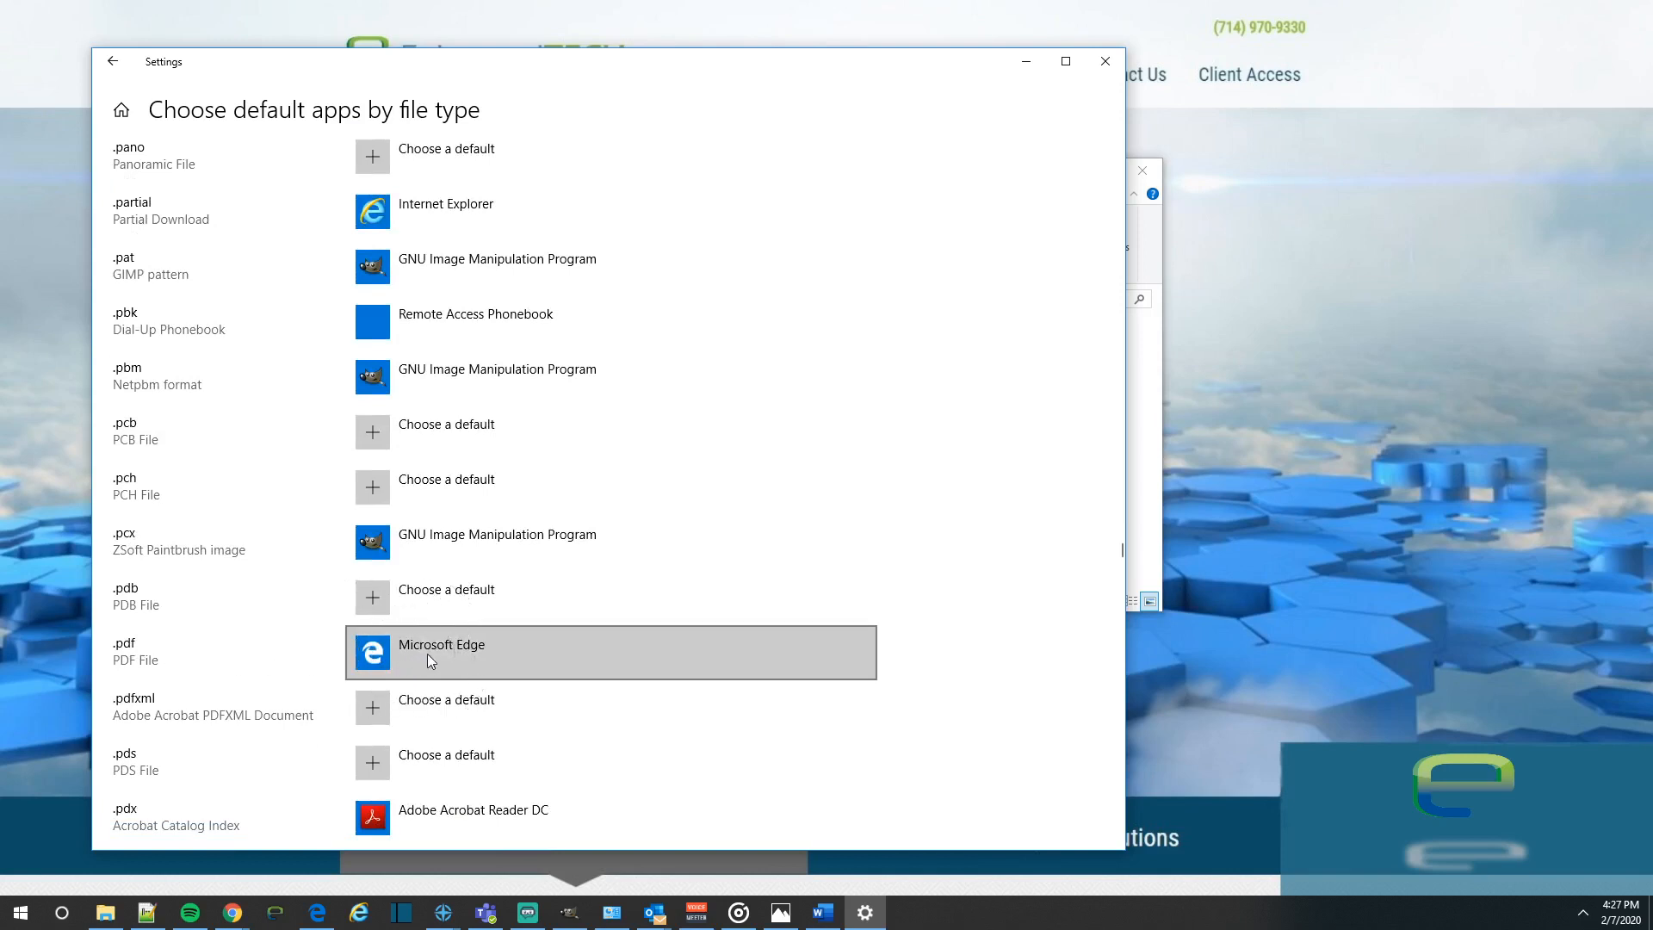
- Switch the .pdf default from Microsoft Edge to Adobe Acrobat Reader DC and close Settings
{"action": "left_click", "coordinate": [441, 652]}
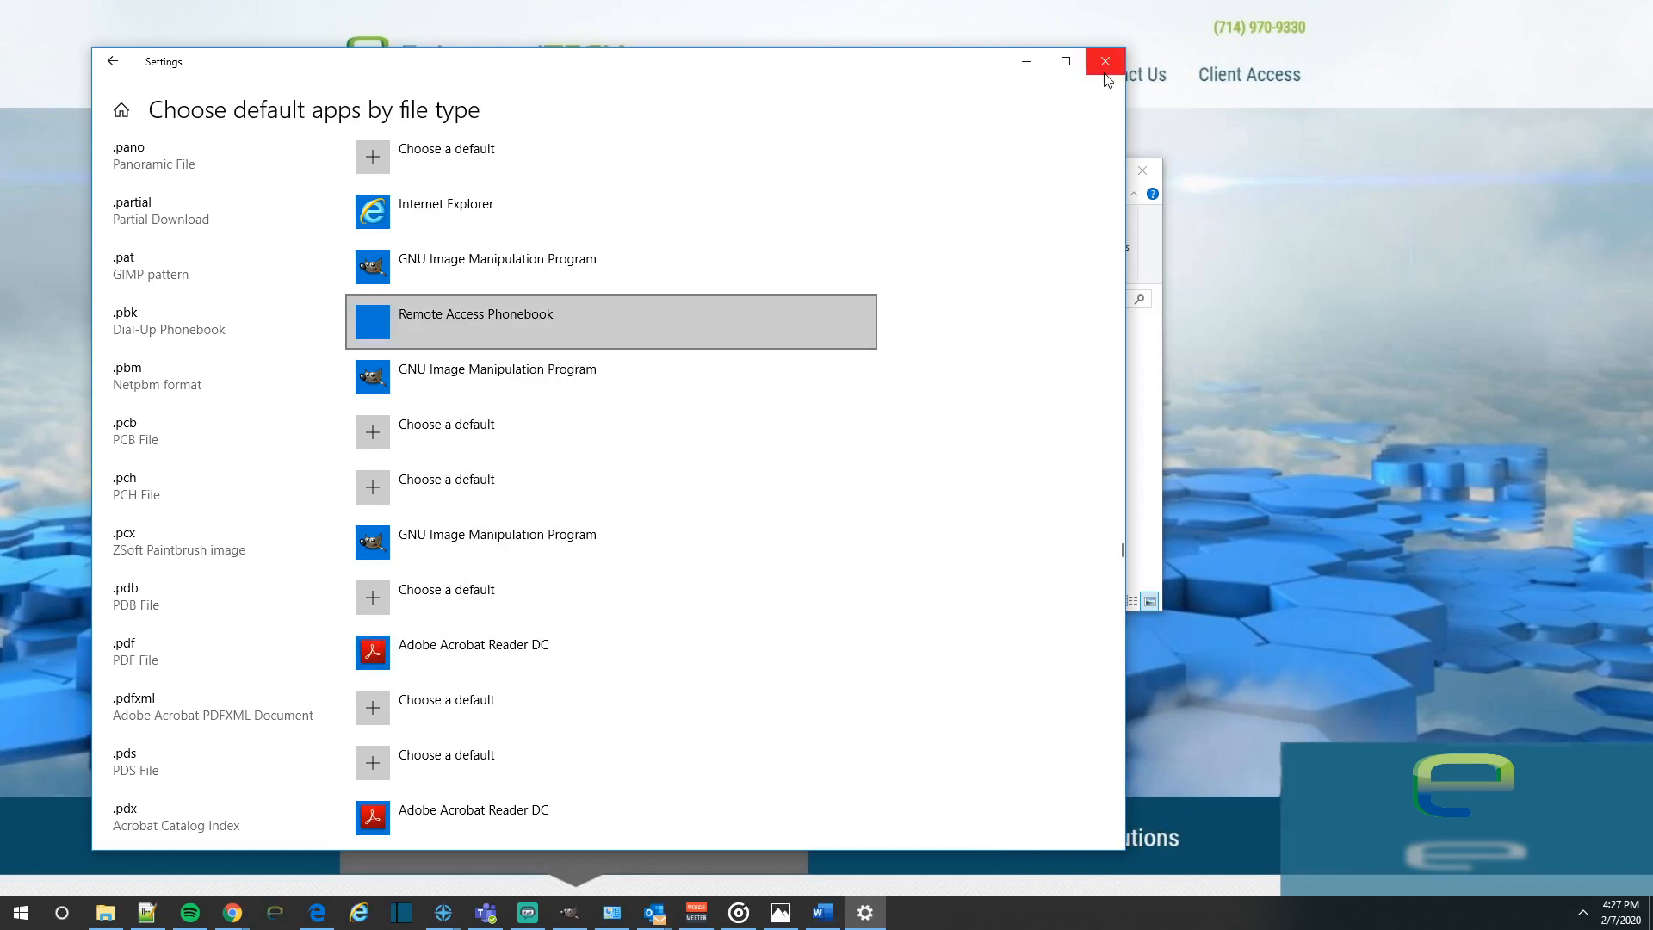
{"action": "left_click", "coordinate": [1104, 61]}
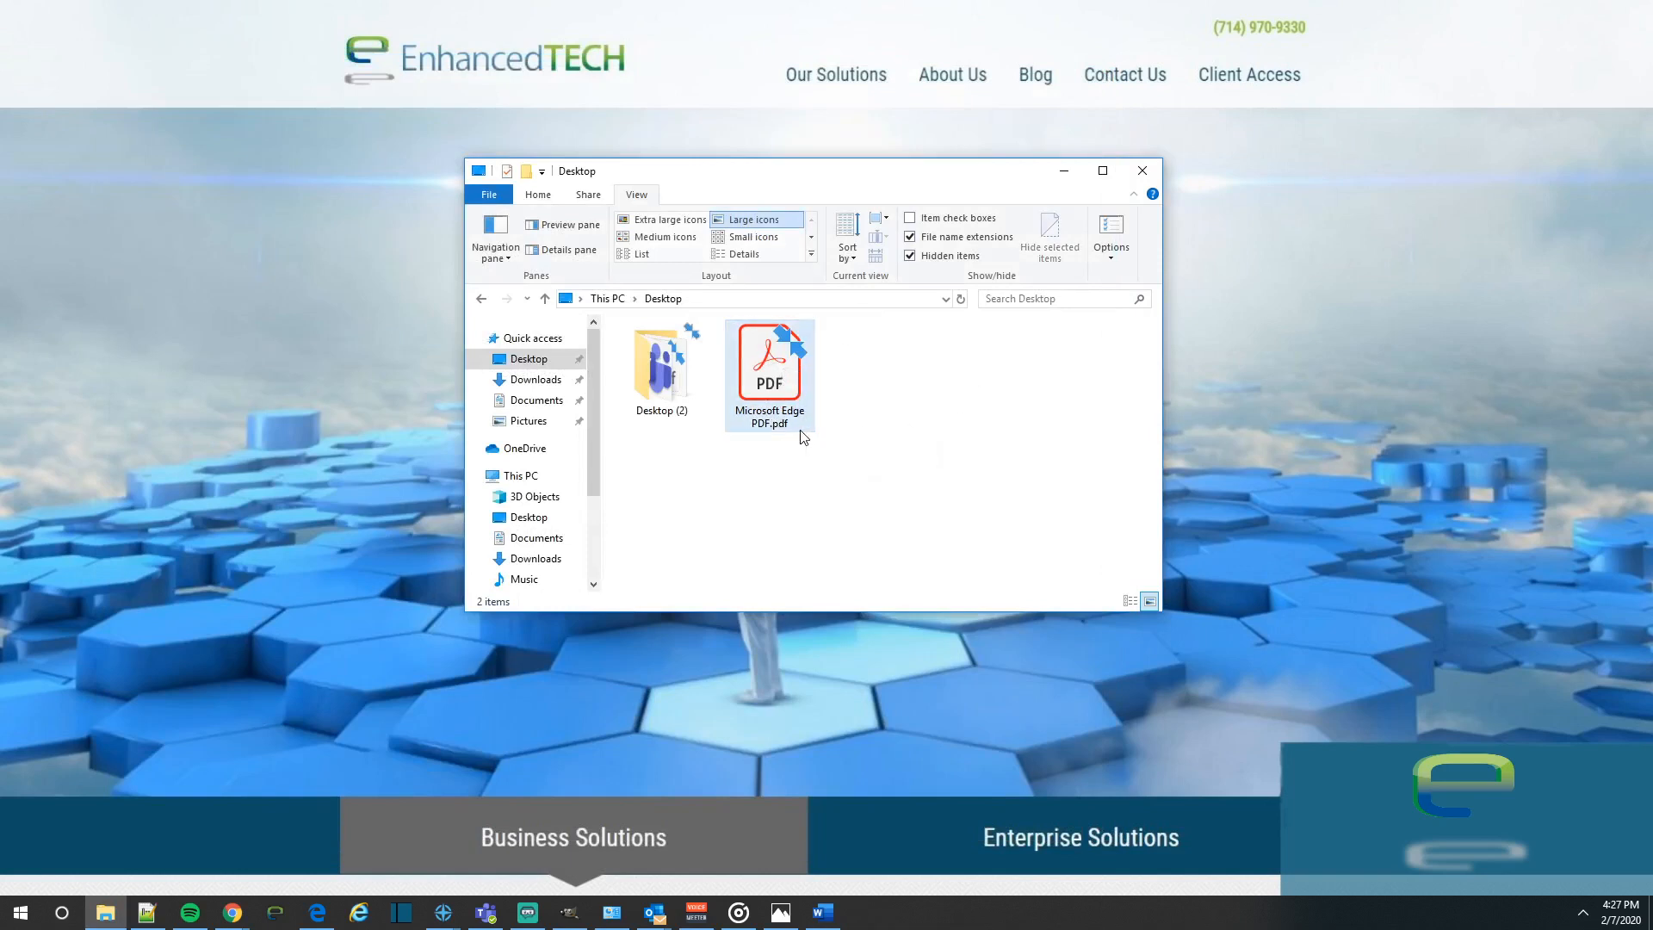
{"action": "mouse_move", "coordinate": [770, 359]}
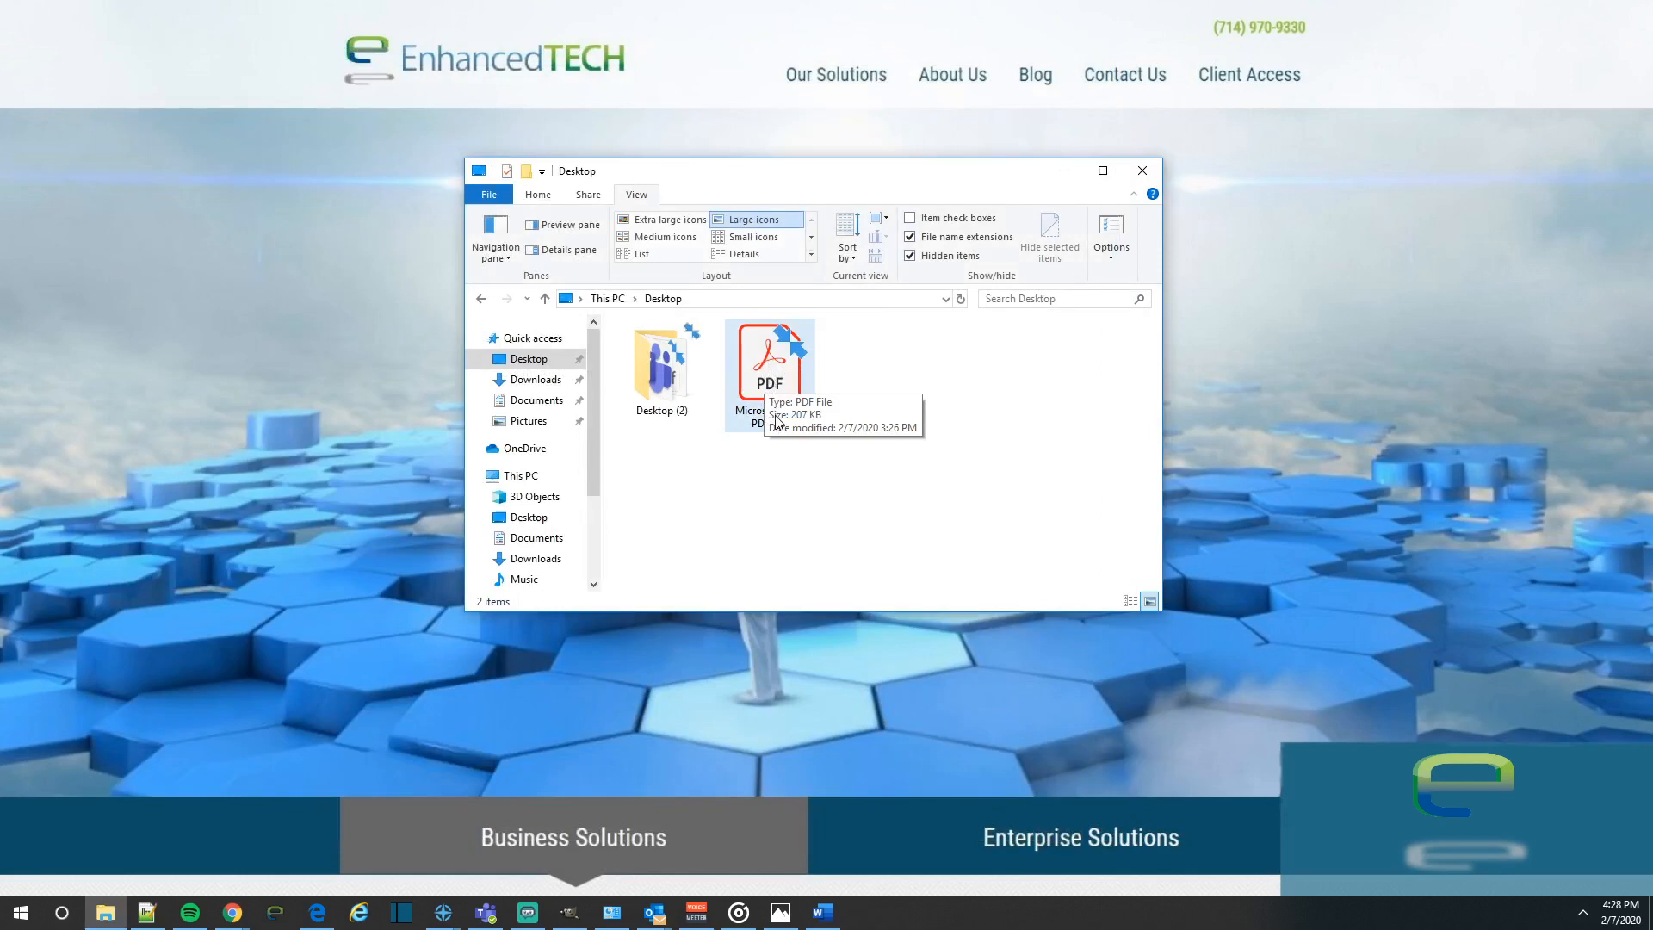
- Open Microsoft Edge PDF.pdf in Acrobat Reader DC and dismiss the welcome message
{"action": "left_click", "coordinate": [769, 358]}
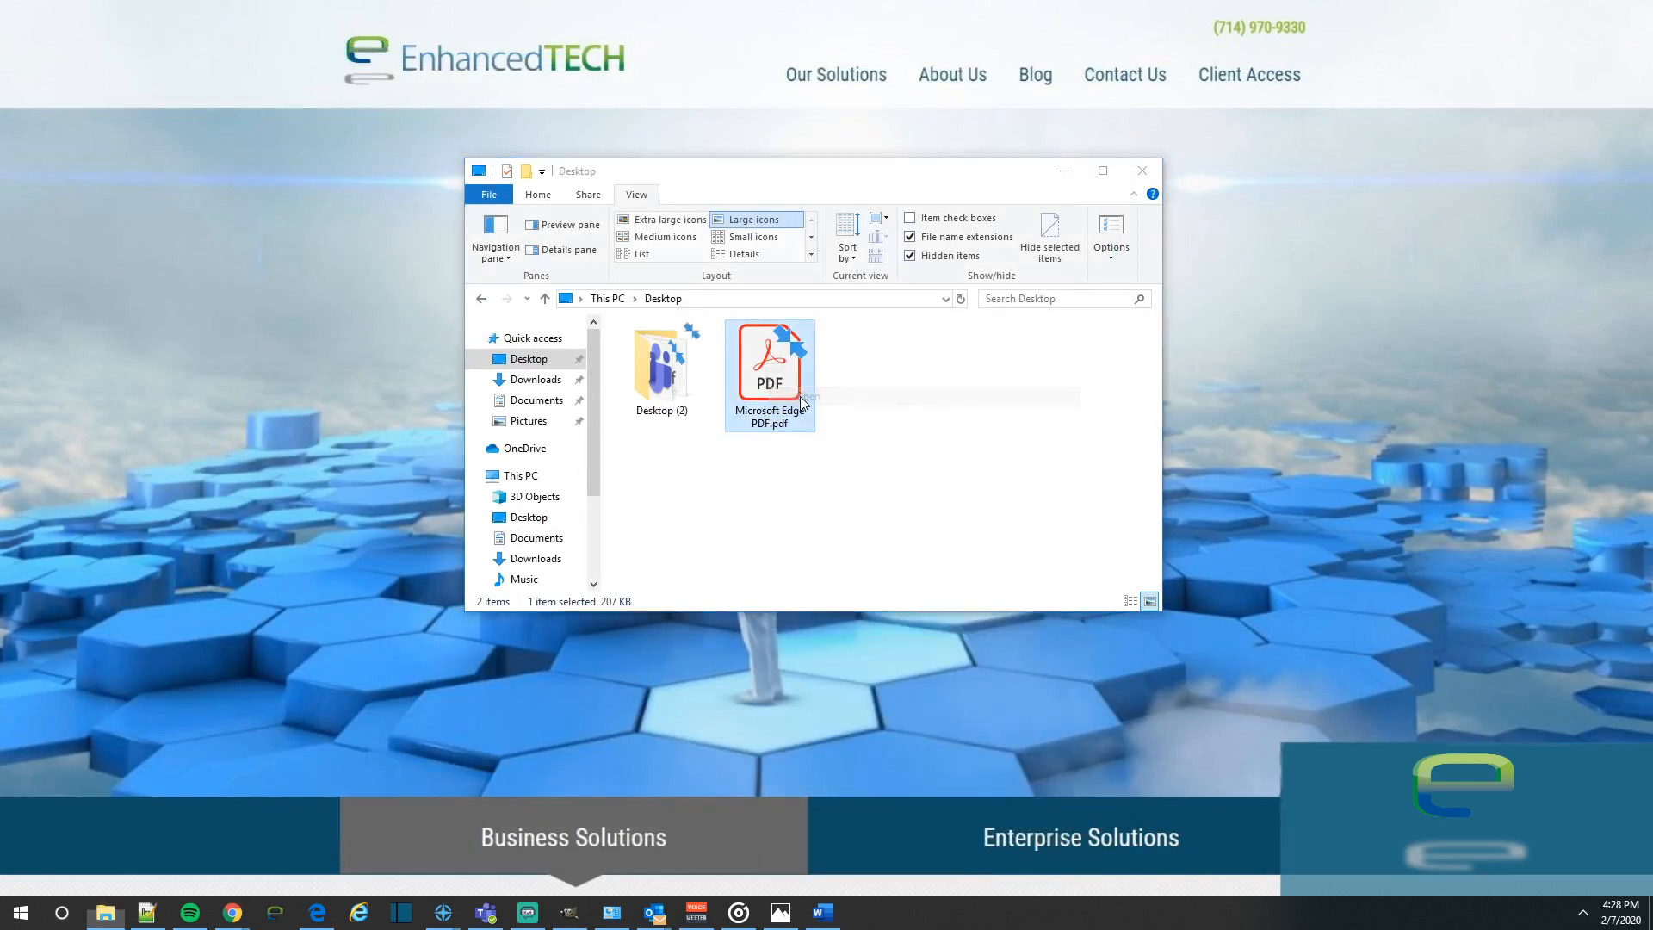
{"action": "double_click", "coordinate": [769, 353]}
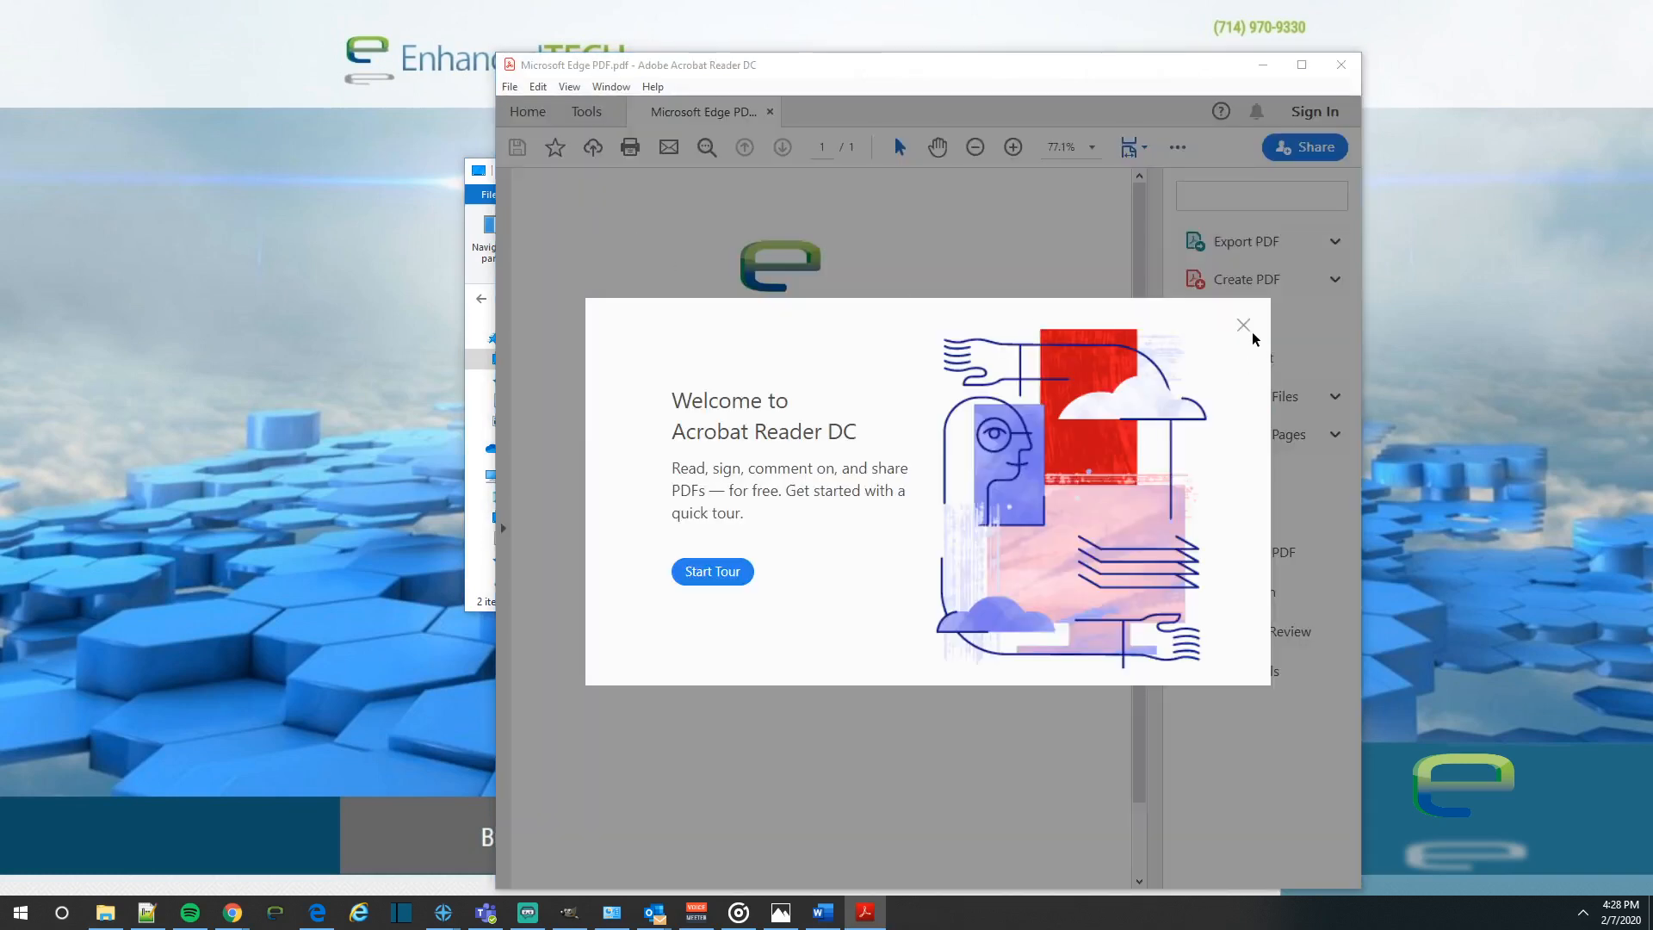
{"action": "left_click", "coordinate": [1243, 325]}
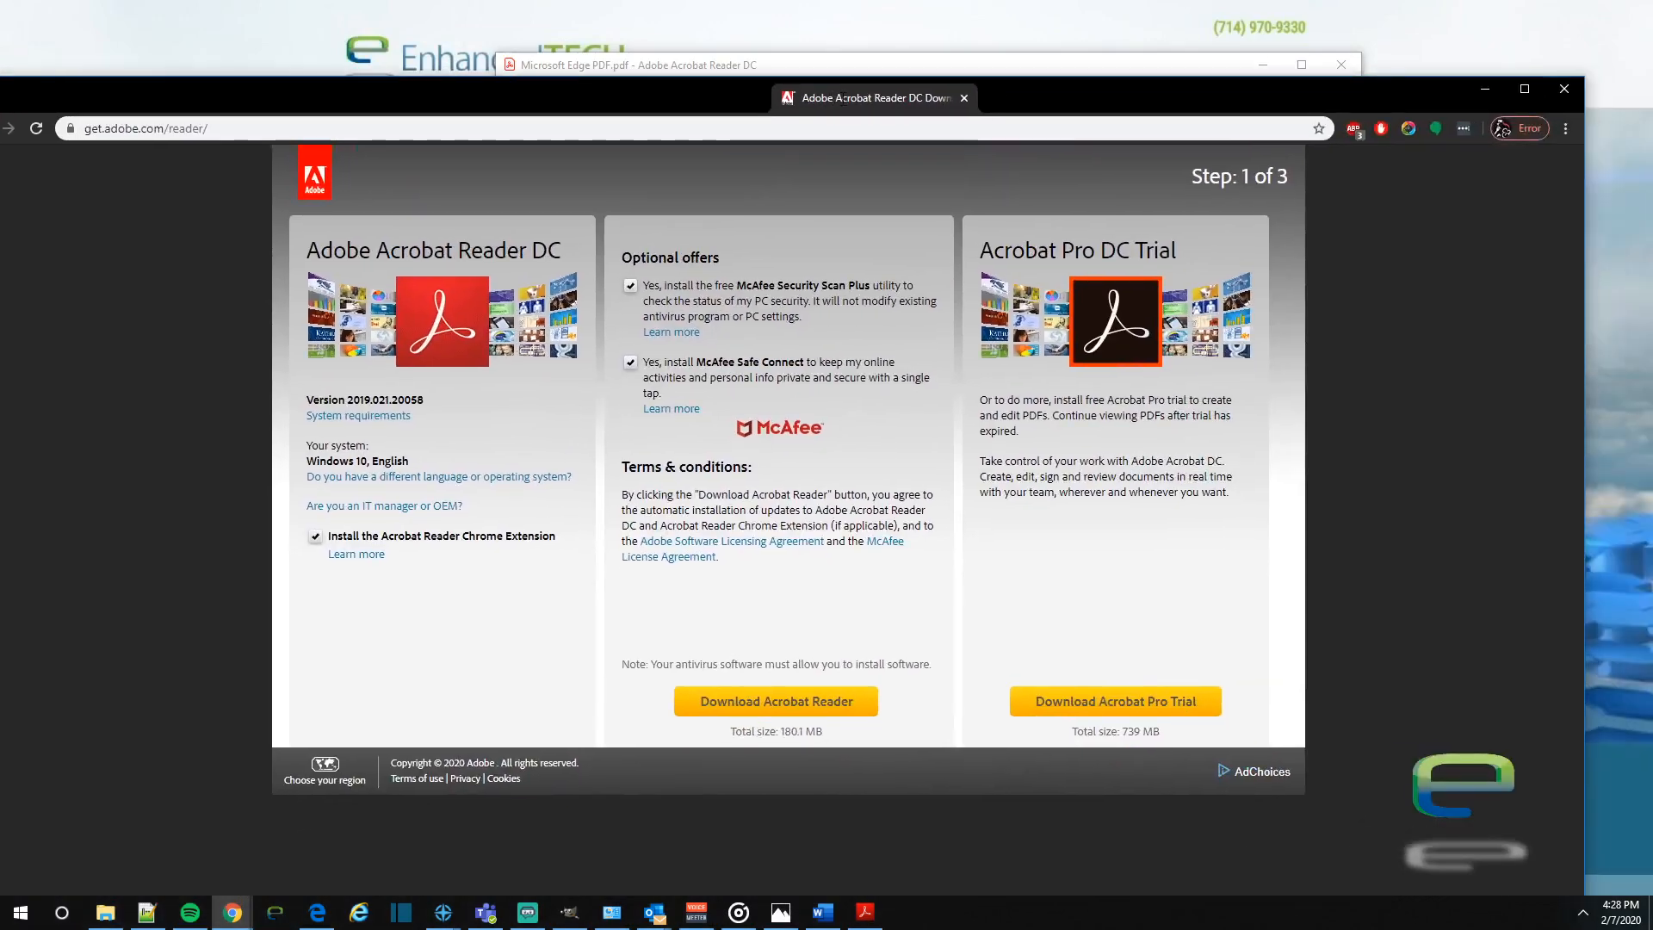
- Maximize Chrome and decline the Acrobat Chrome extension and McAfee optional offers
{"action": "left_click", "coordinate": [1526, 89]}
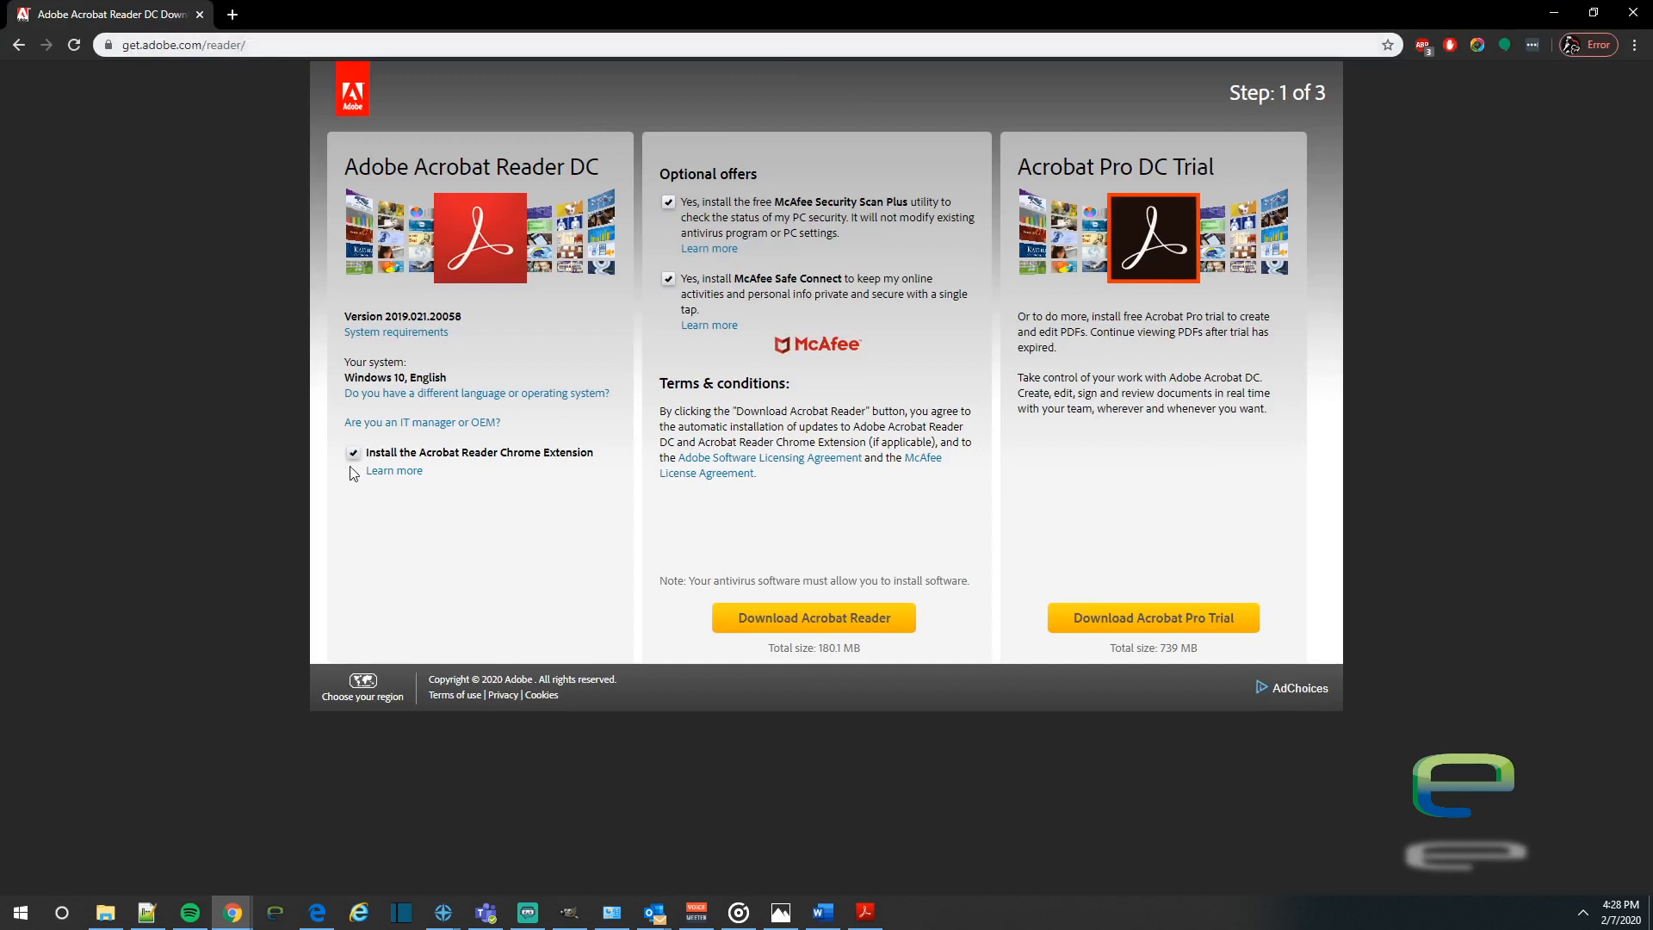
{"action": "left_click", "coordinate": [353, 452]}
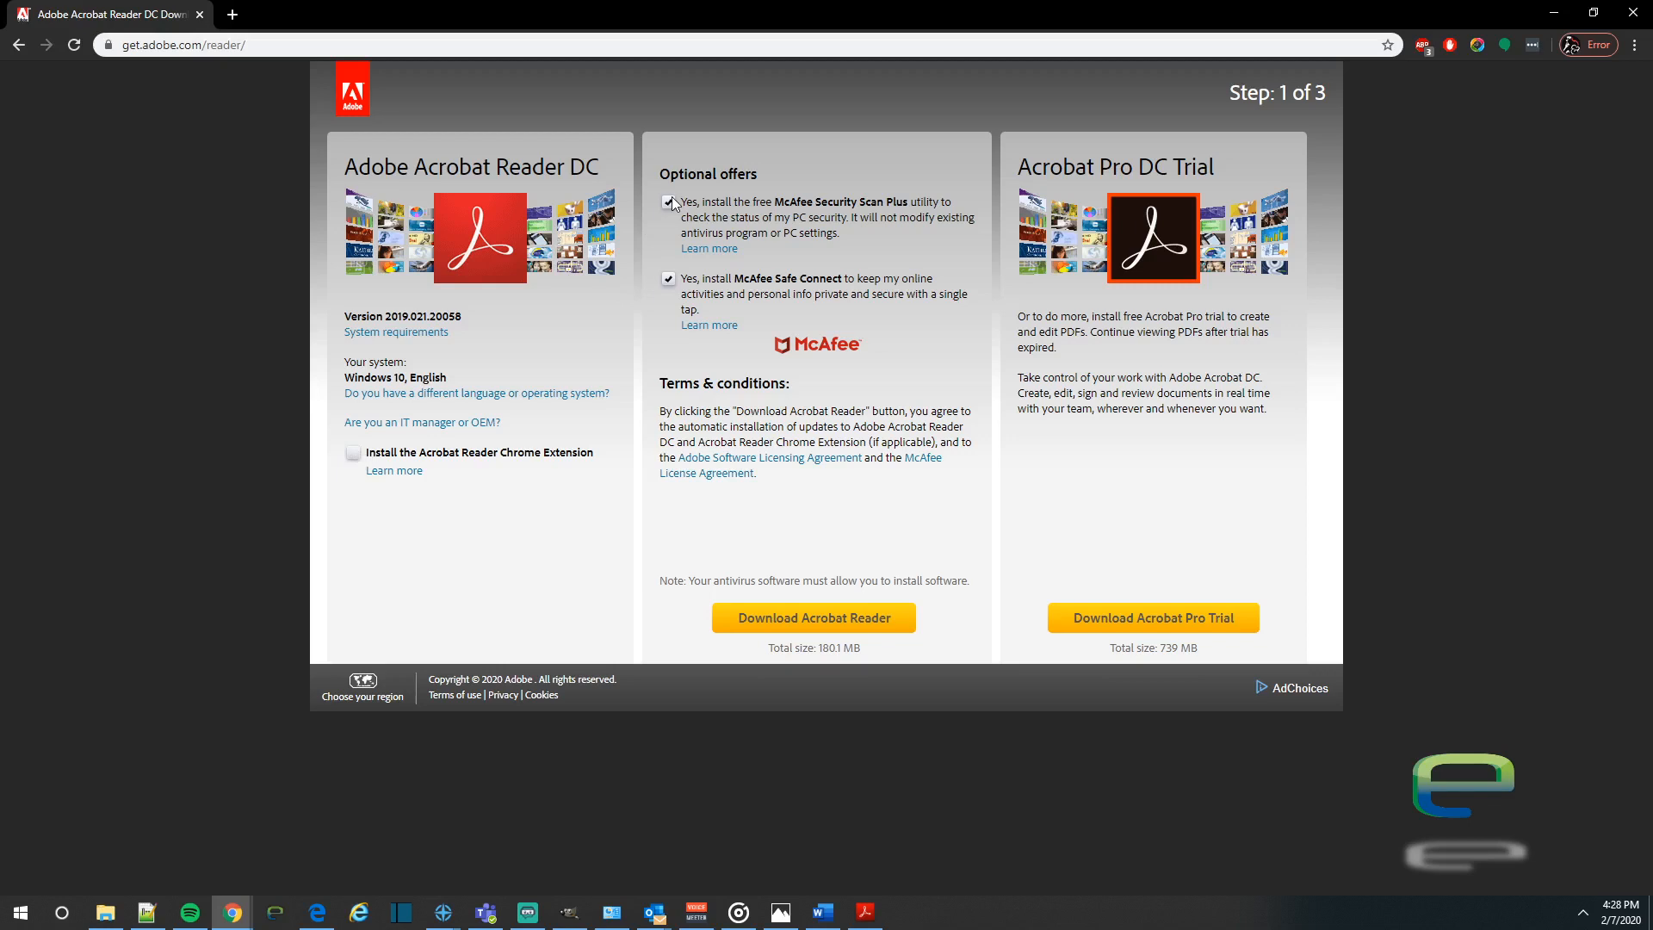
{"action": "left_click", "coordinate": [668, 203]}
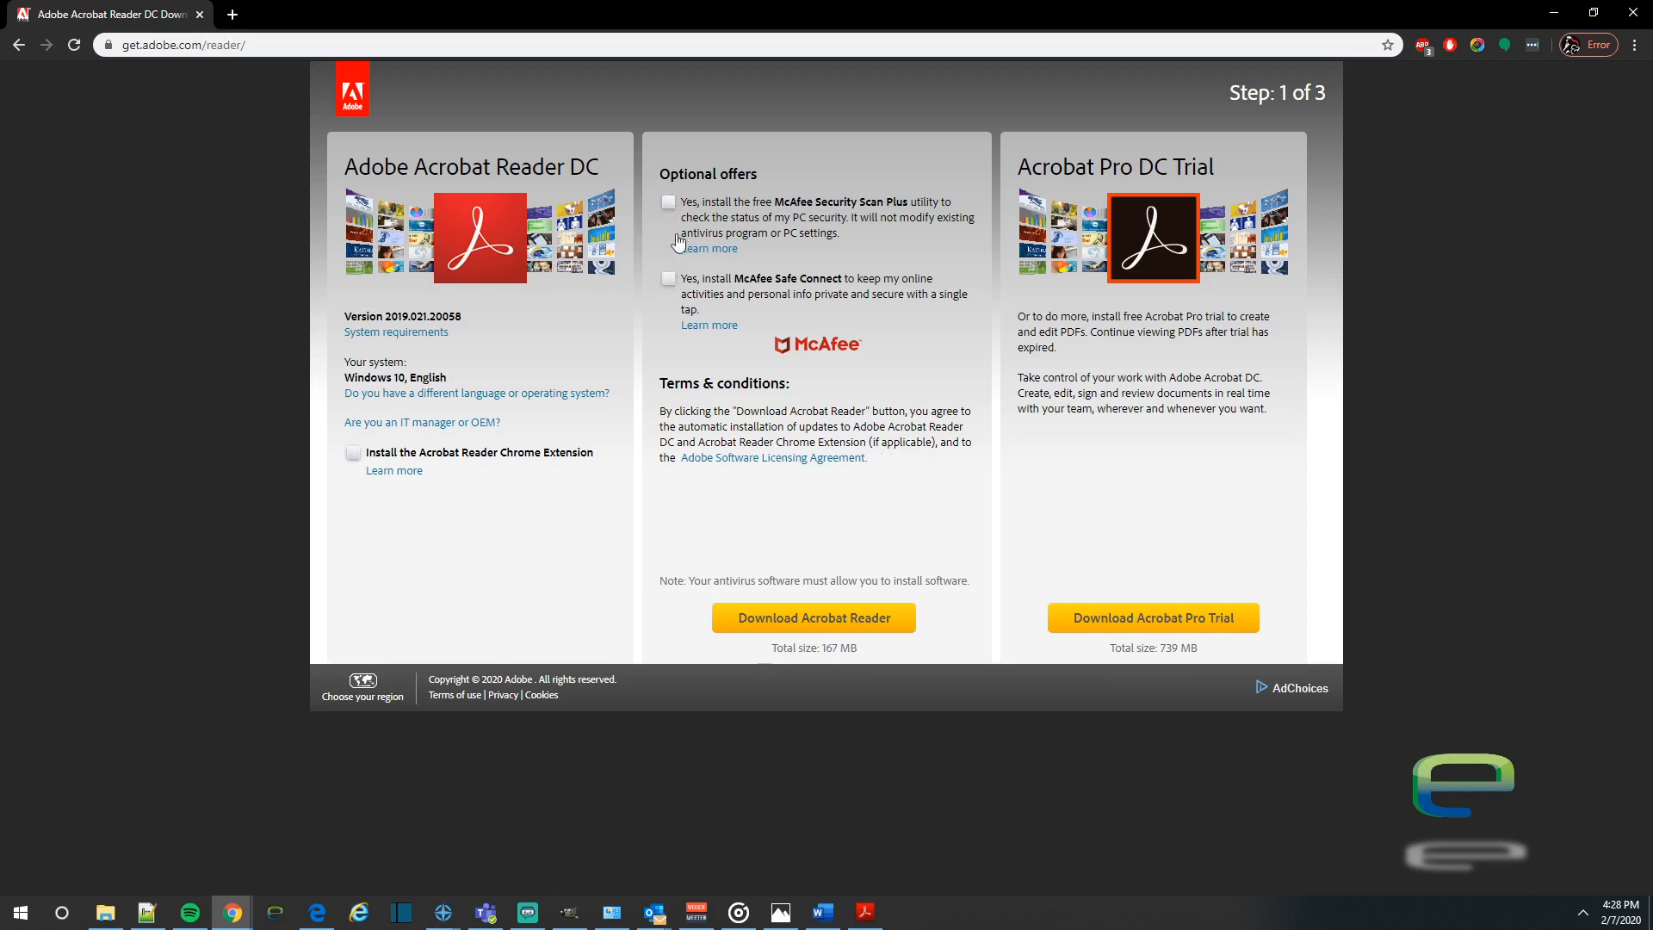
{"action": "mouse_move", "coordinate": [502, 390]}
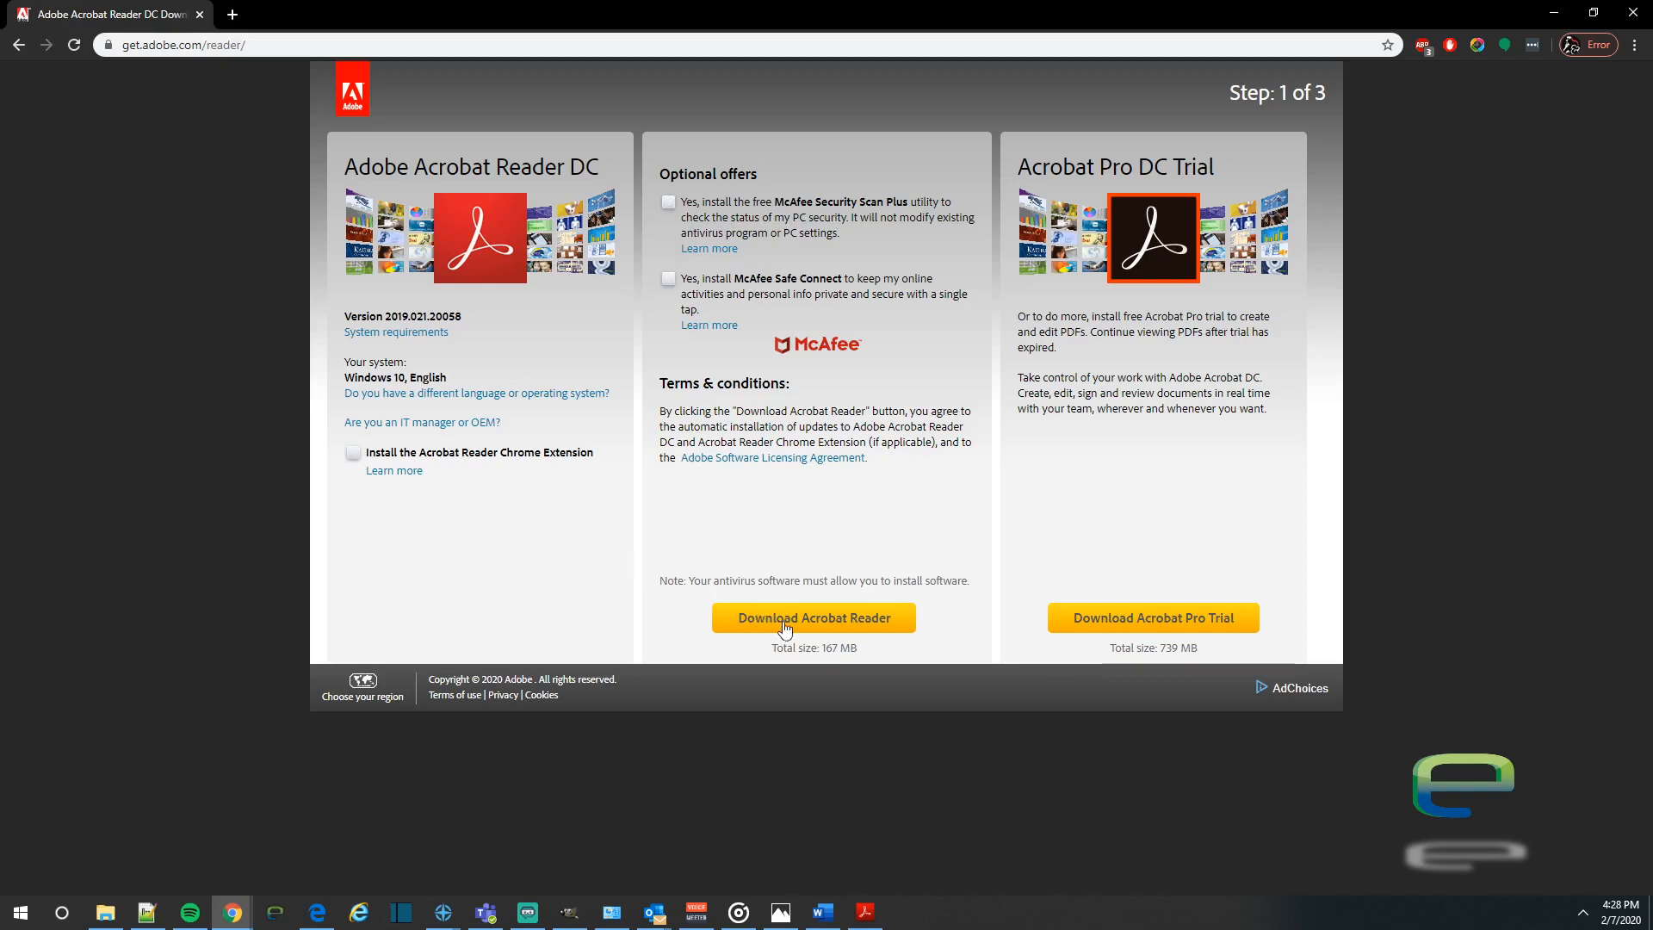
{"action": "mouse_move", "coordinate": [813, 618]}
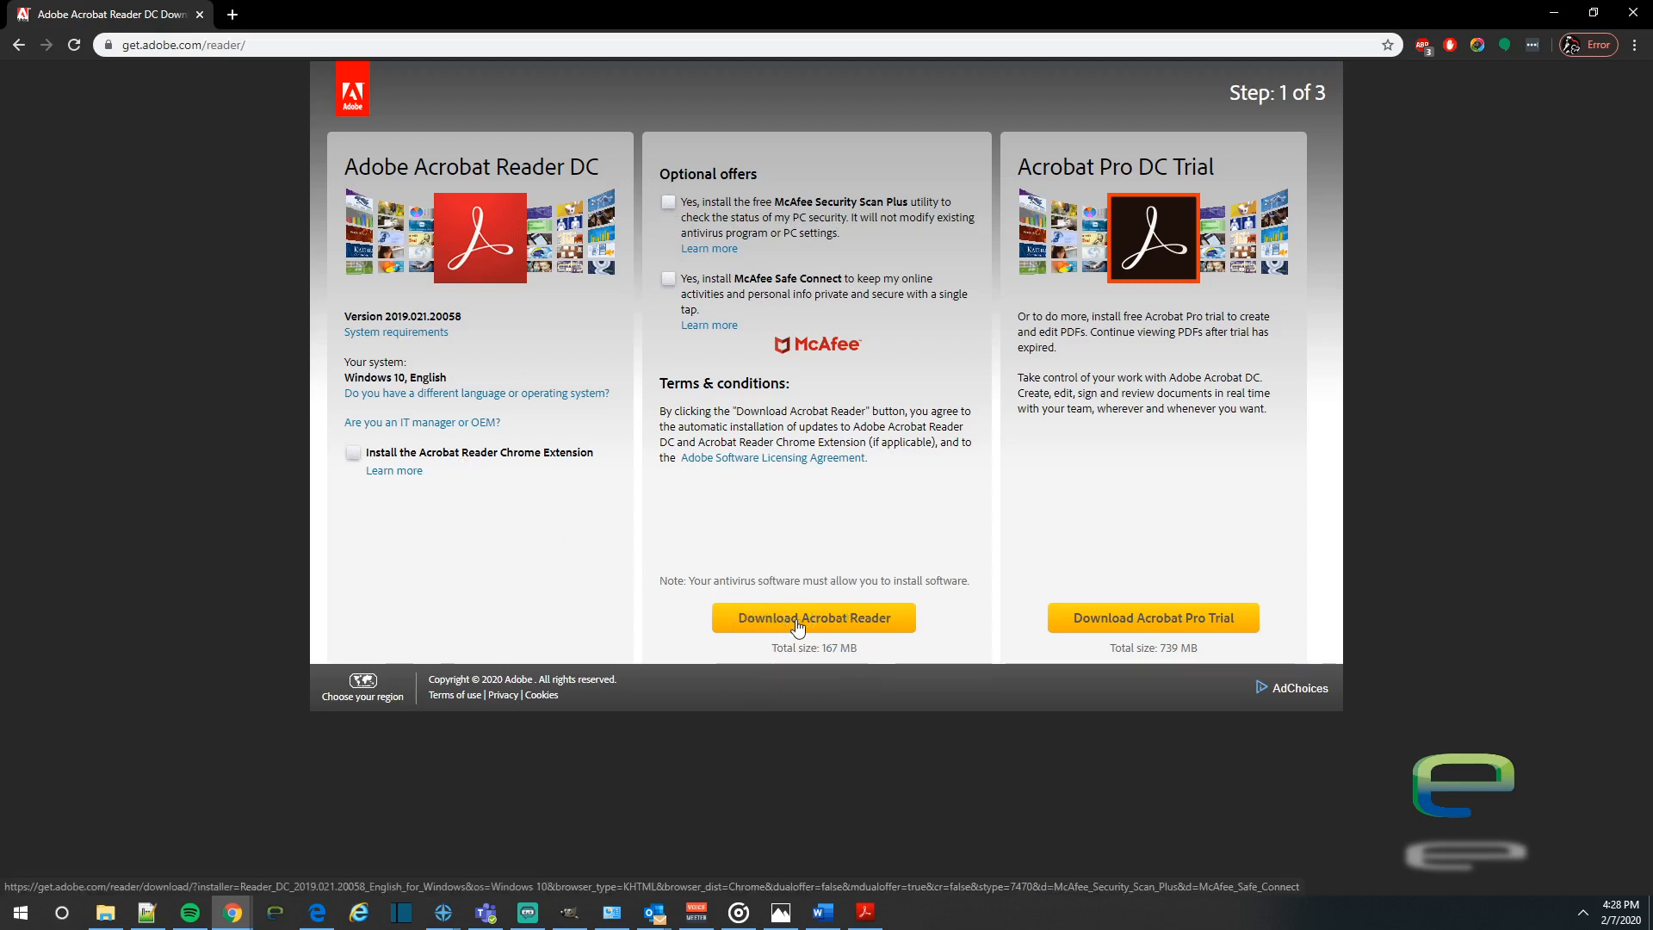